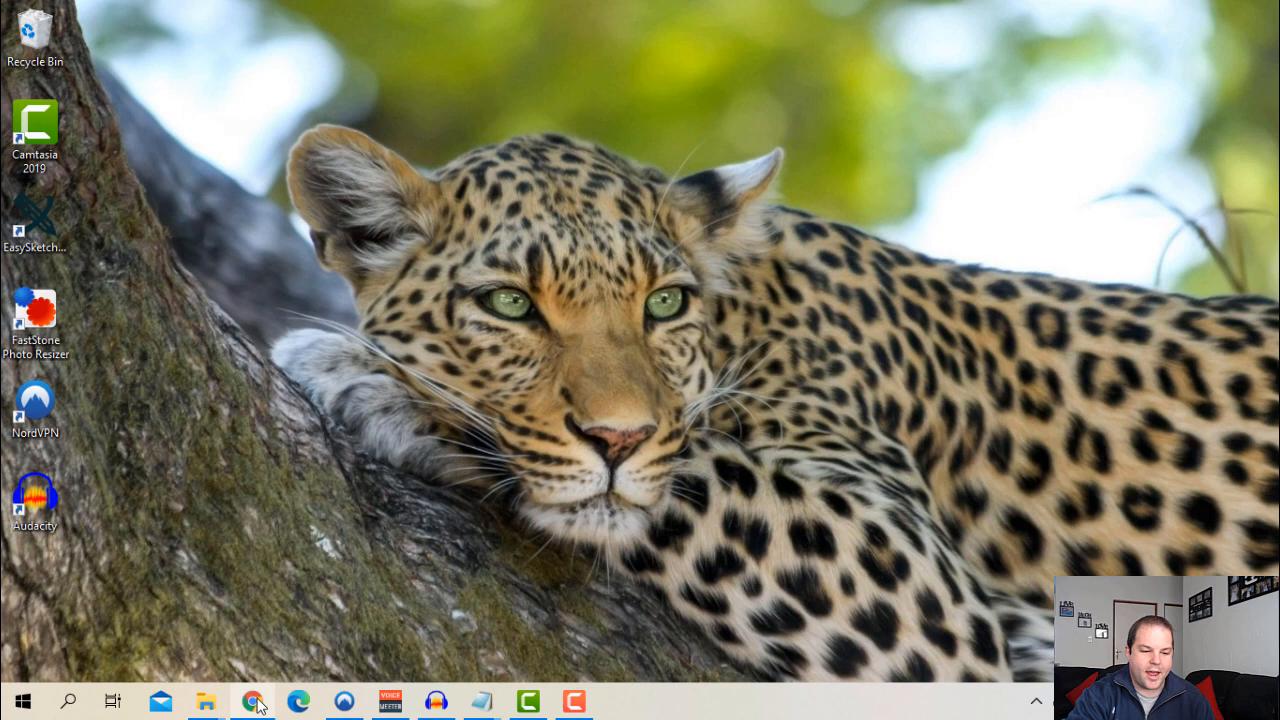
- Launch the browser, reach canva.com and search the design box for YOUTUBE
left_click(252, 700)
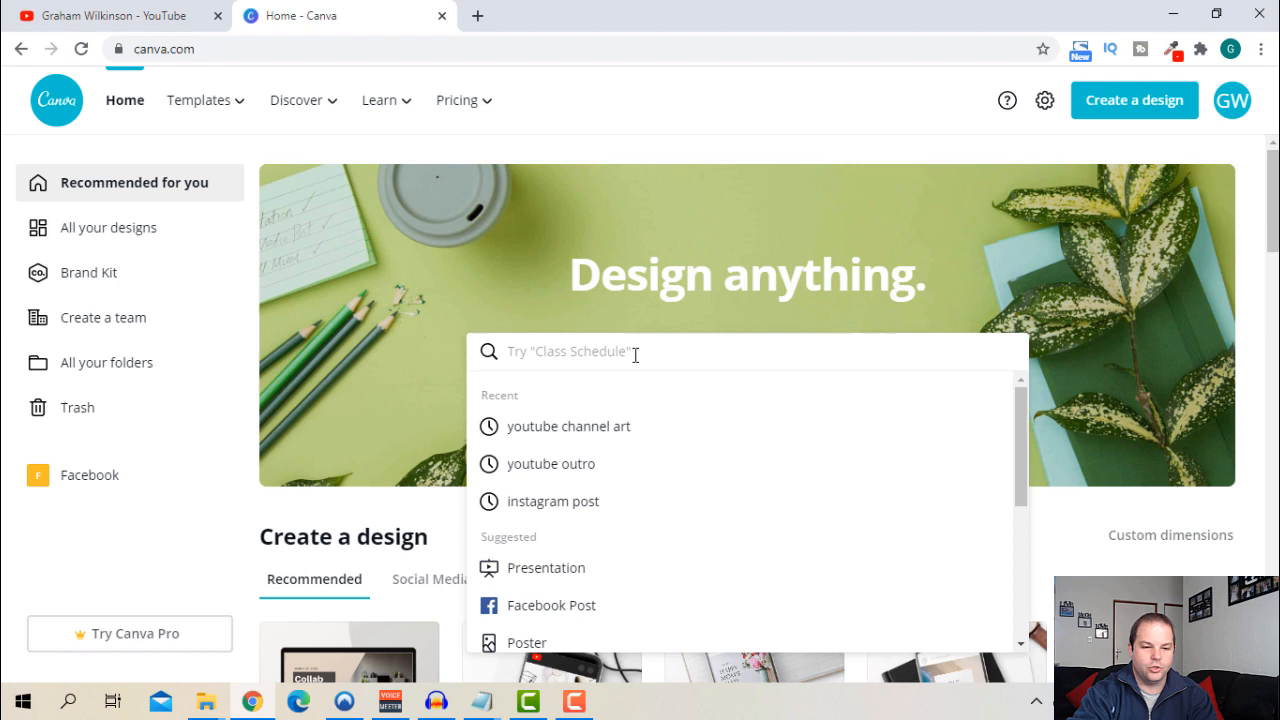
type("YOUTUBE")
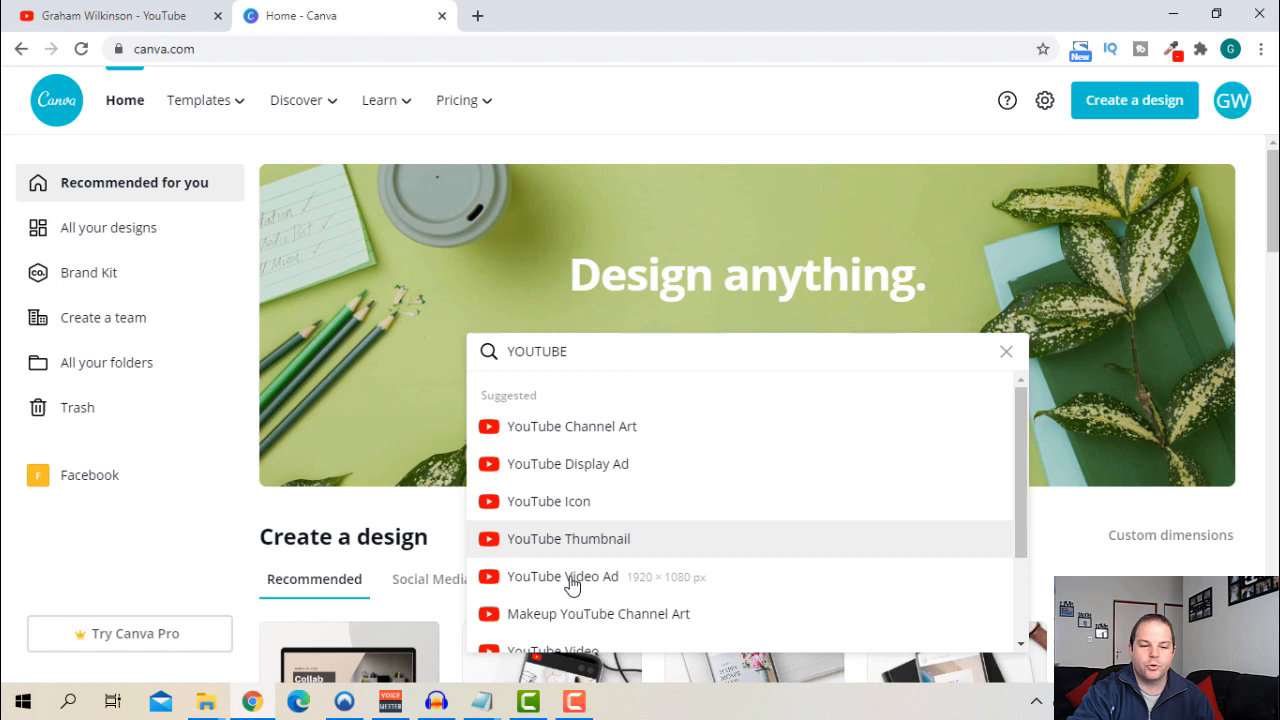
mouse_move(572, 426)
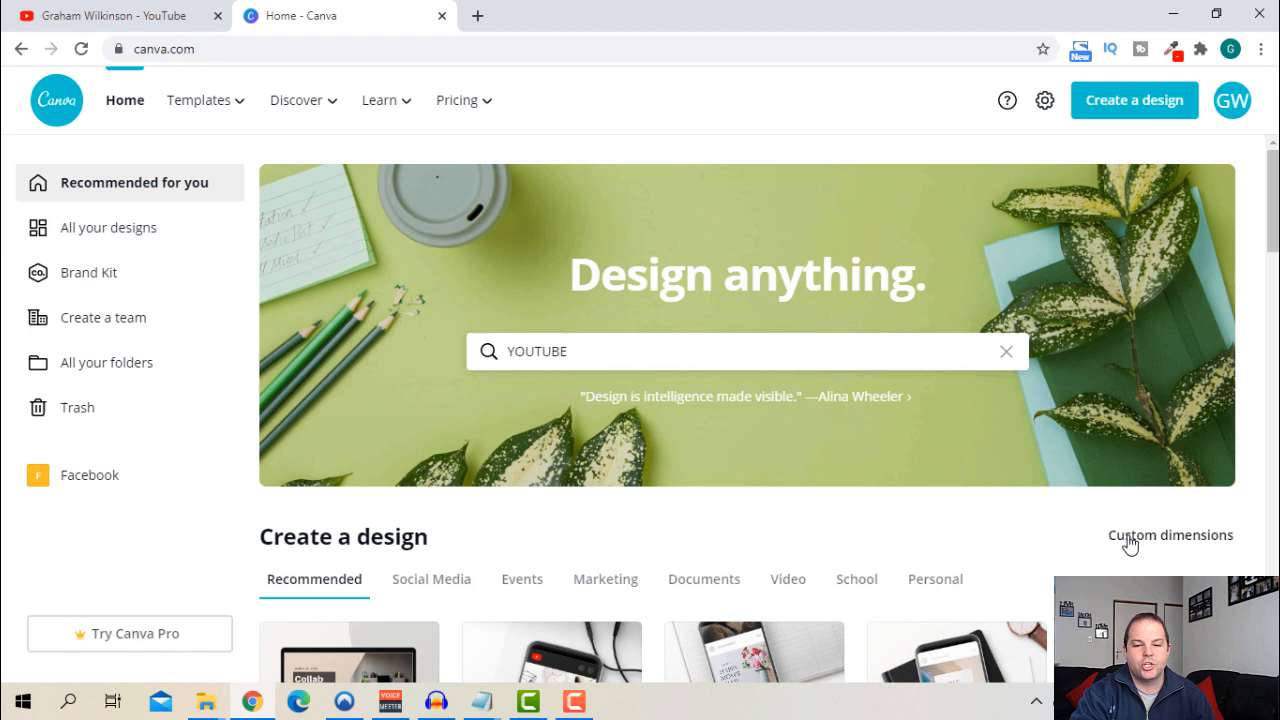
- Check Custom dimensions, then return to the YOUTUBE suggestions showing Channel Art at 2560 × 1440 px
left_click(1170, 536)
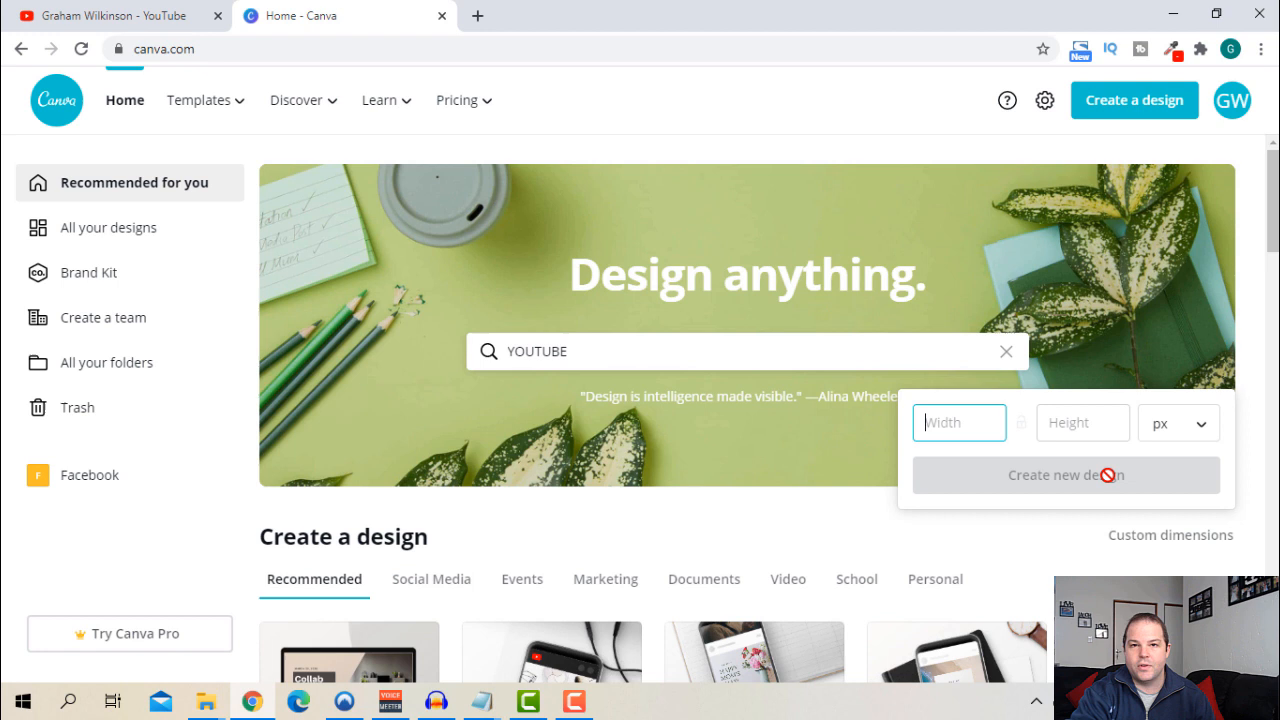
left_click(744, 352)
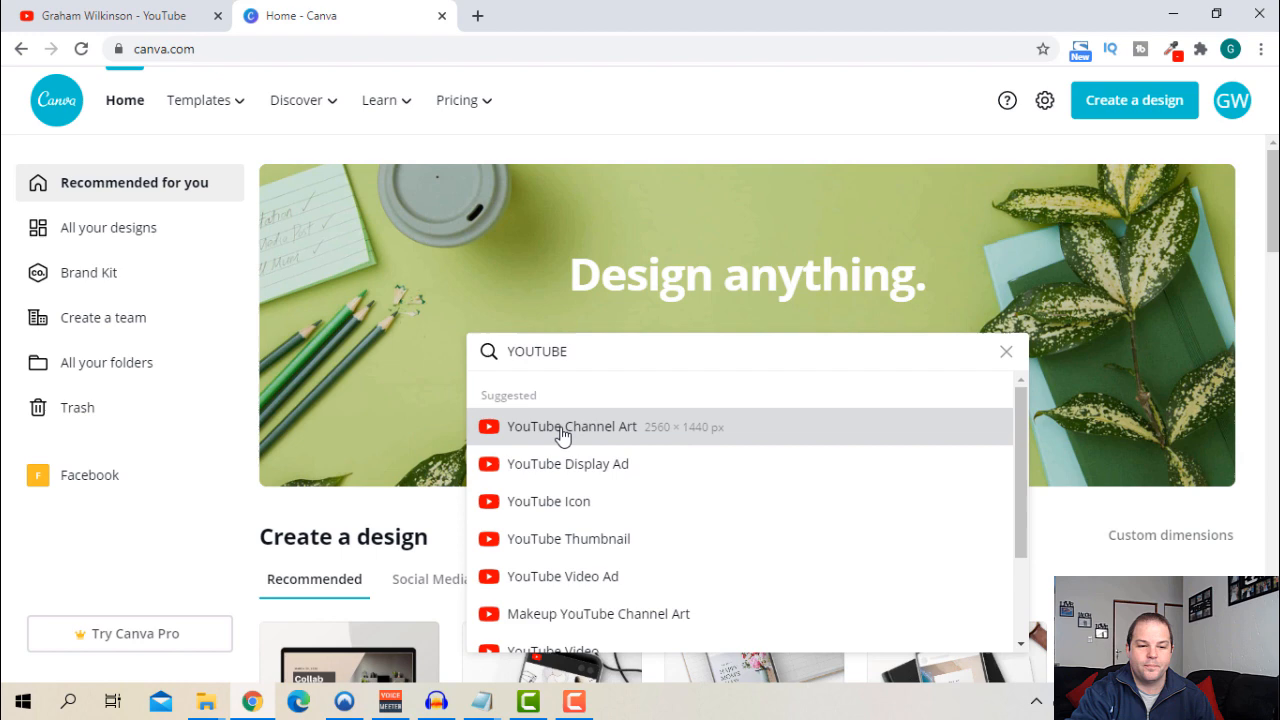
- Choose YouTube Channel Art and browse the templates toward the Blank option
left_click(572, 426)
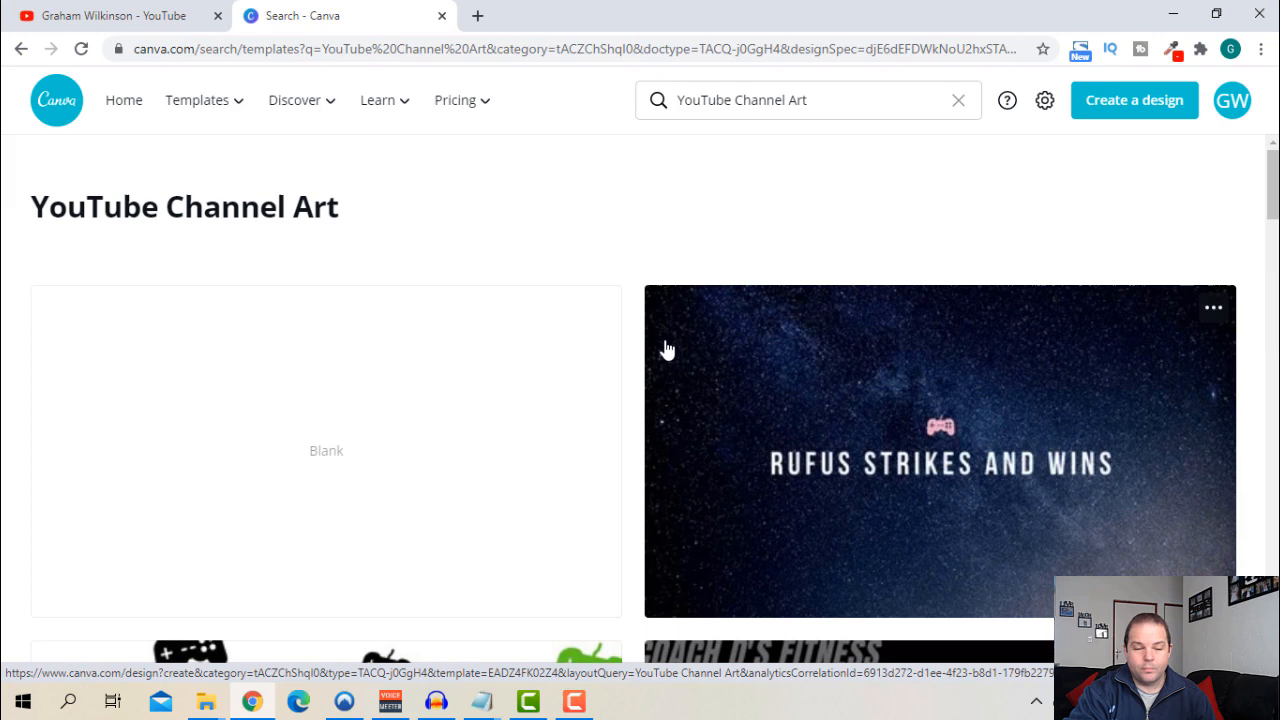
scroll("down", 3)
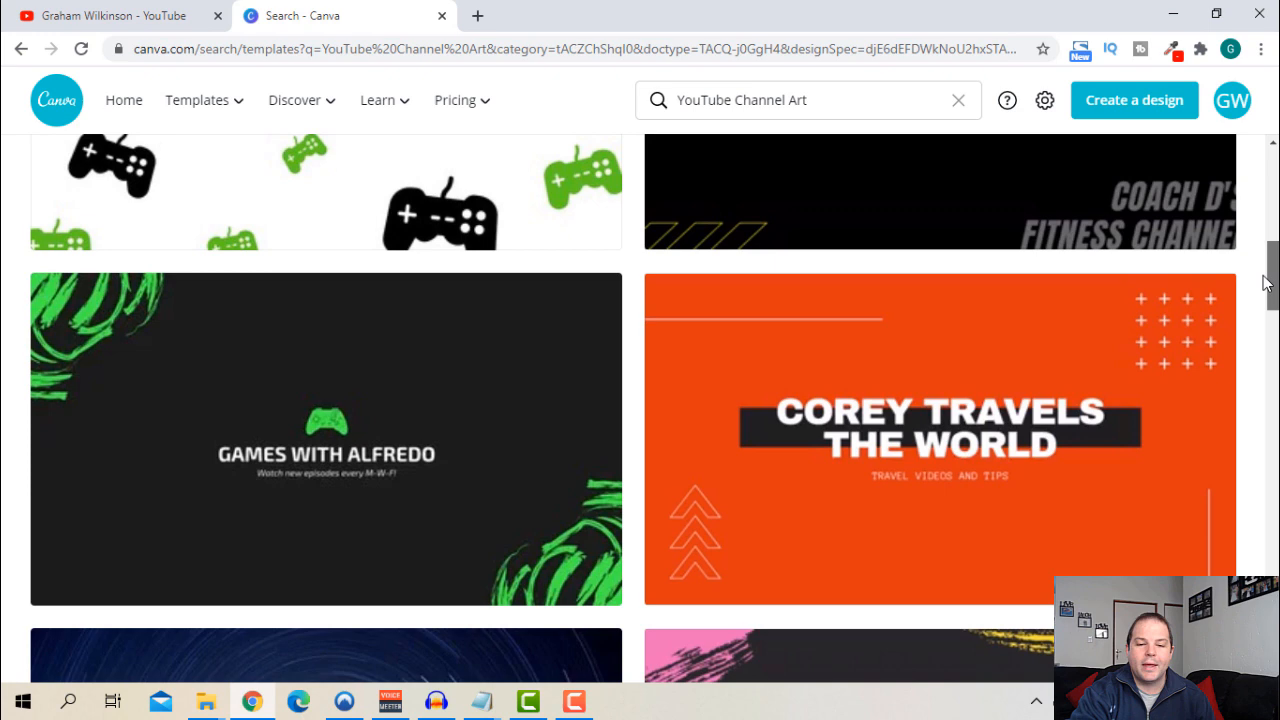
scroll("down", 3)
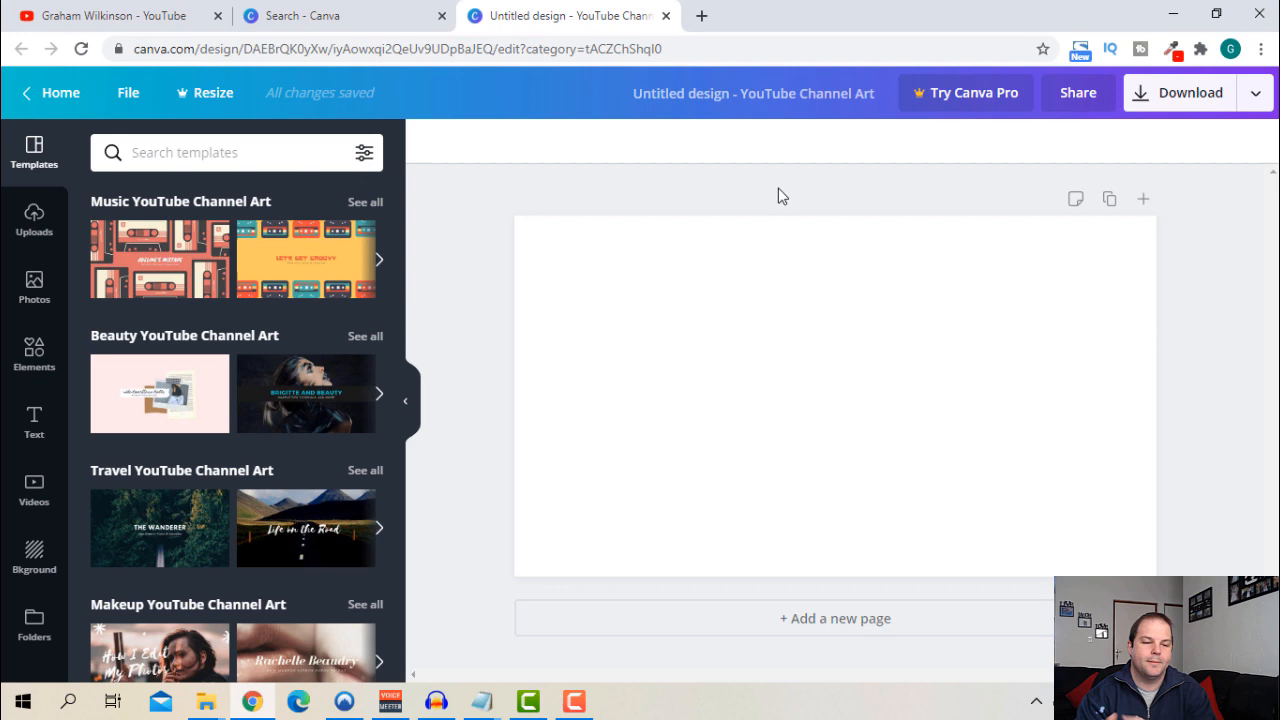
- Add the uploaded SAFE AREA guide image so it fills the channel art canvas
left_click(34, 220)
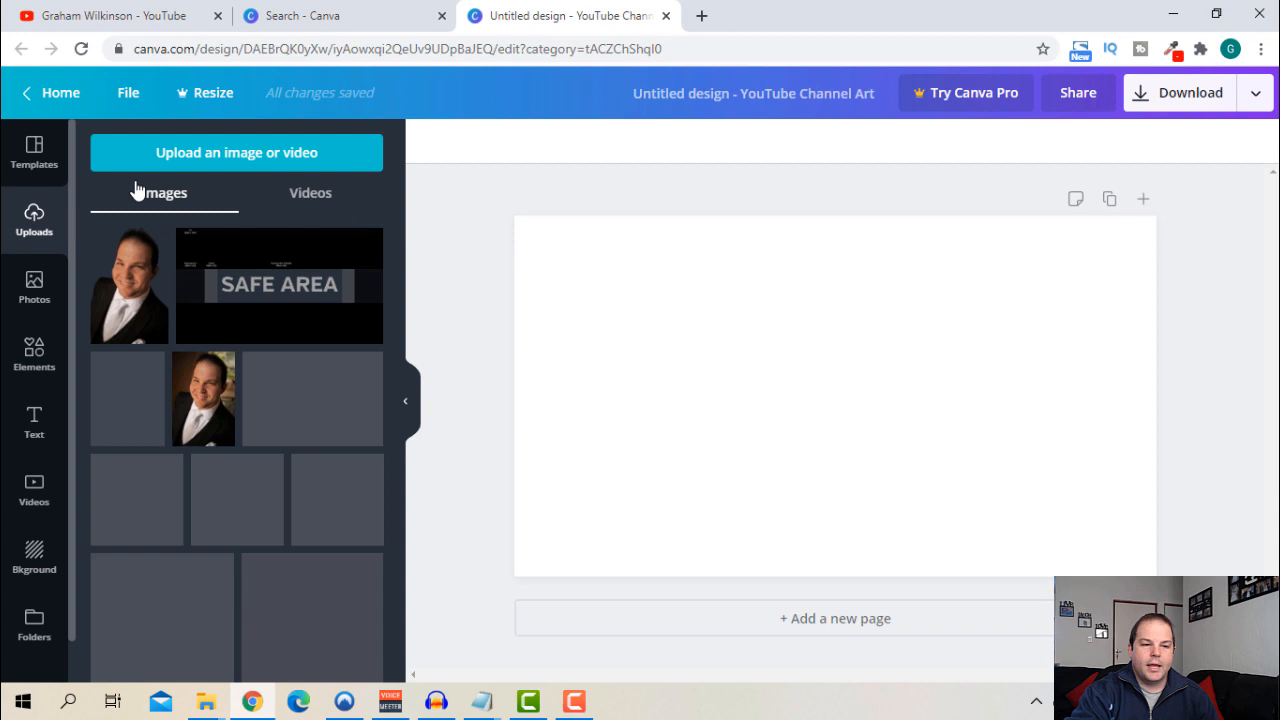
left_click(280, 284)
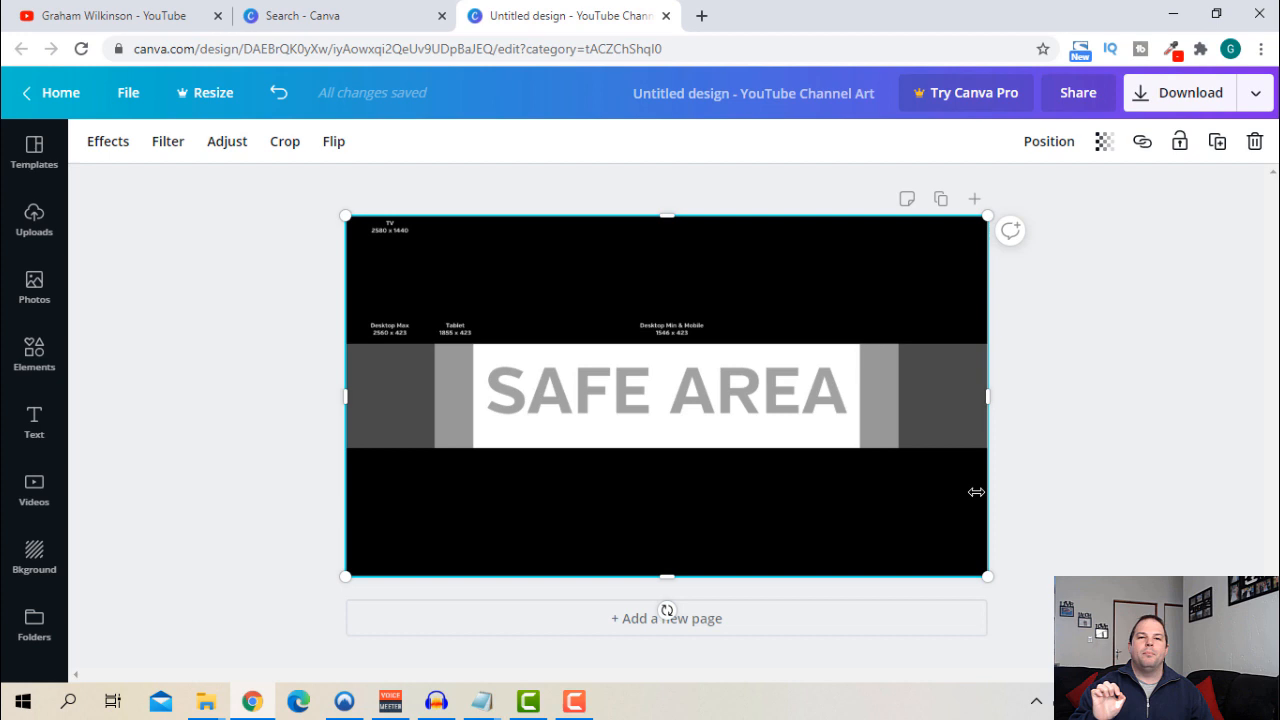
- Adjust the guide image, then bring up the Elements library of graphics and shapes
left_click_drag(684, 404, 880, 400)
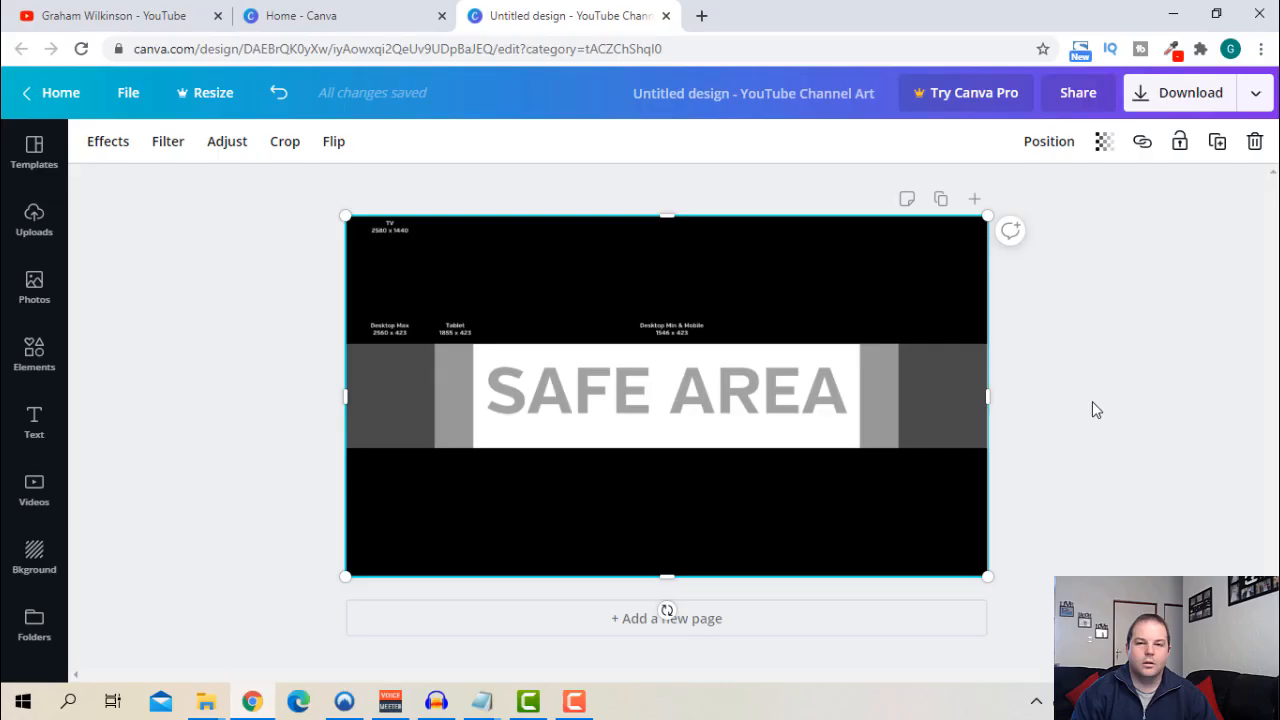
mouse_move(924, 424)
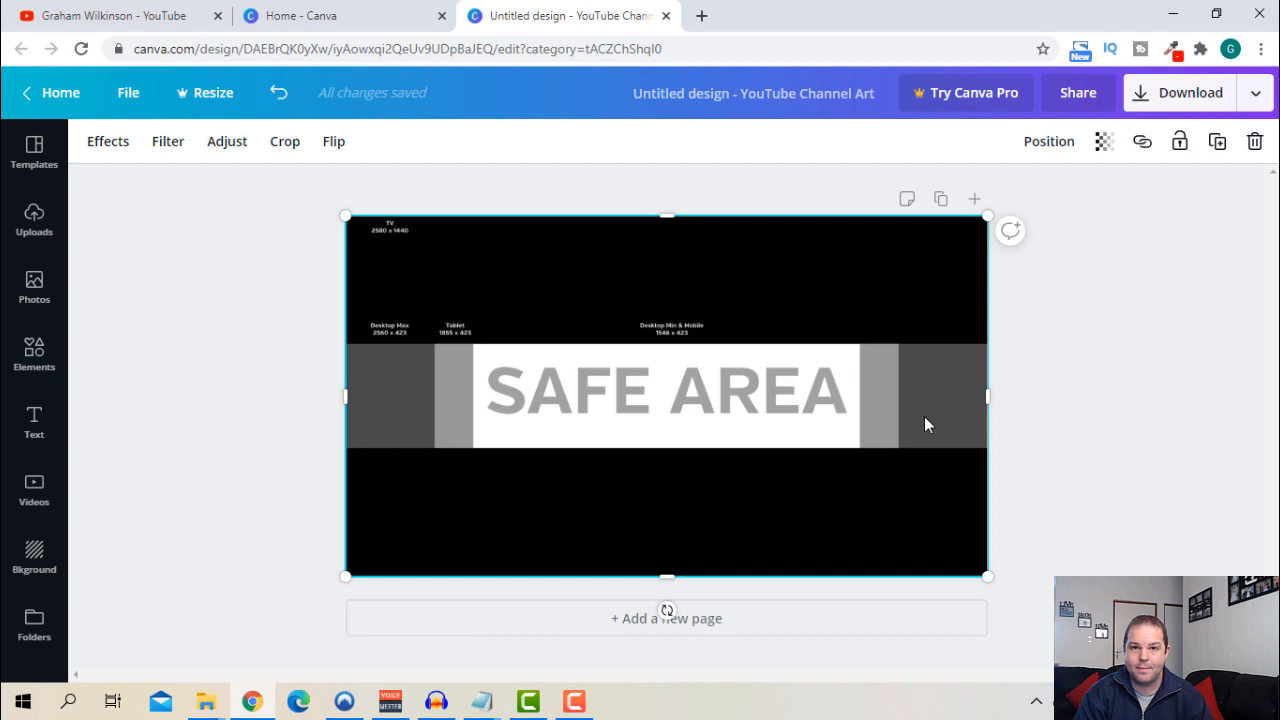
left_click(34, 356)
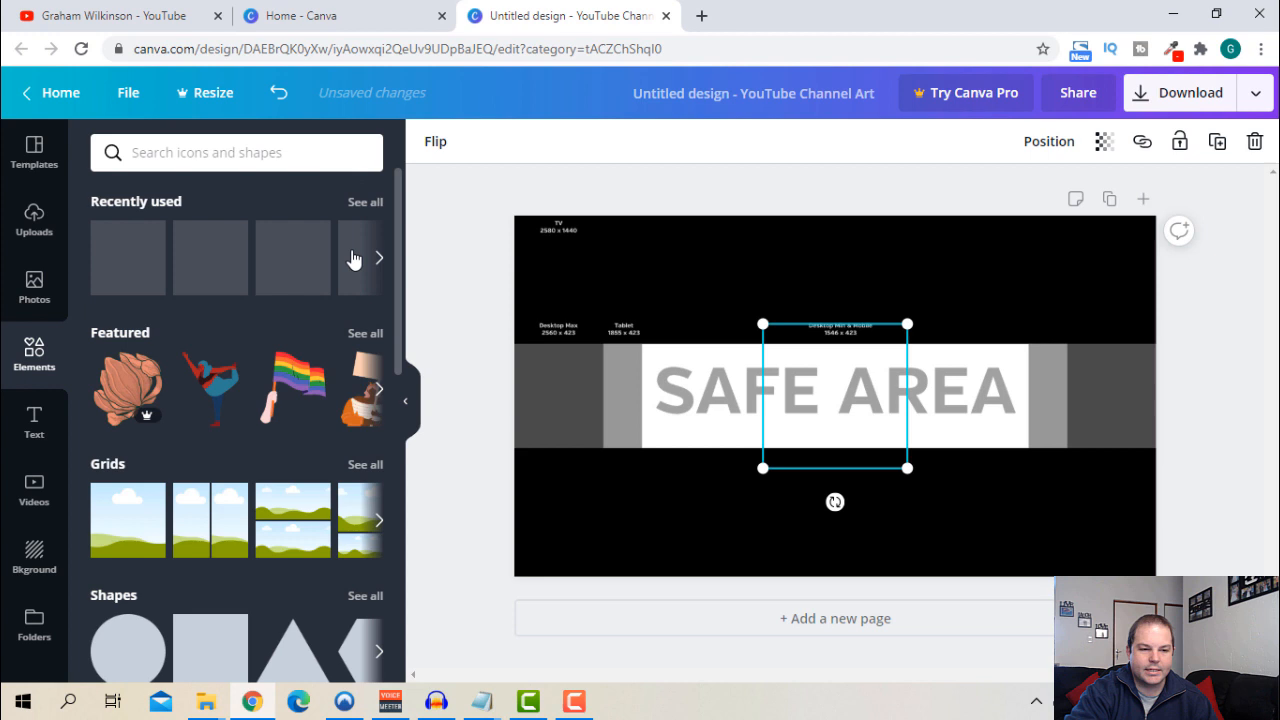
- Add Facebook and Instagram logos, shrink them and place them at the safe area's left edge
left_click(128, 256)
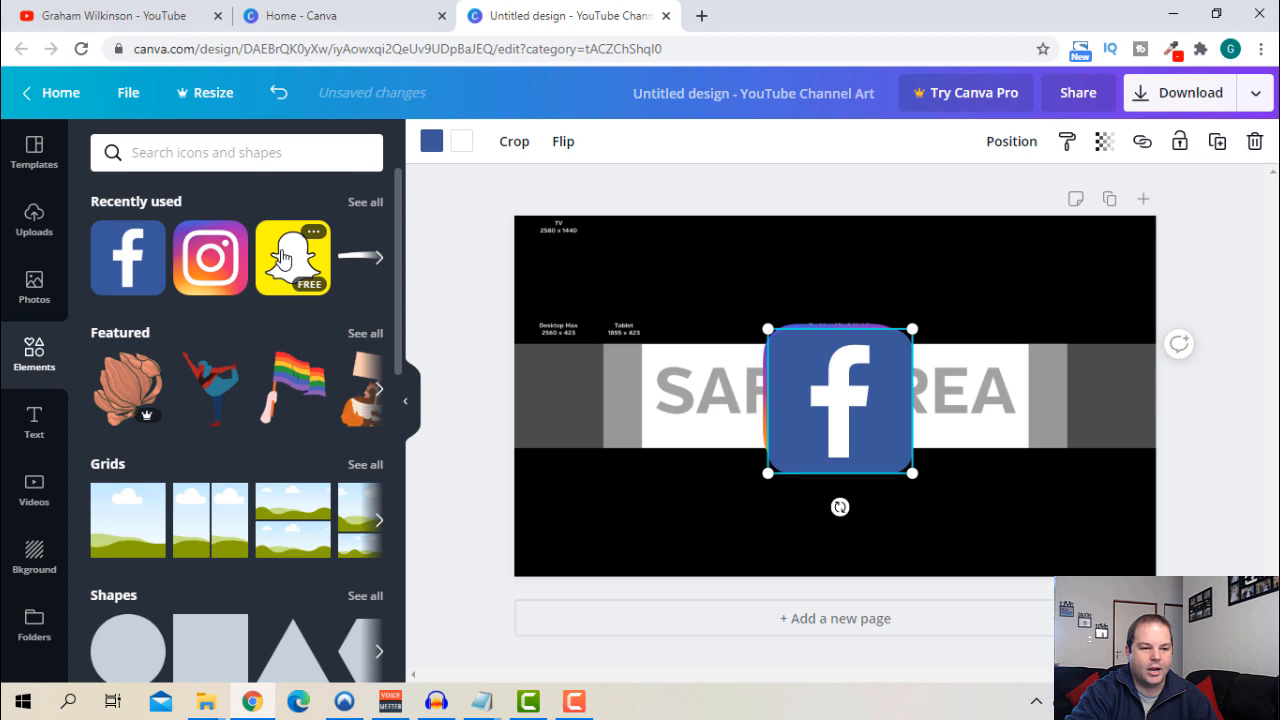
left_click(292, 256)
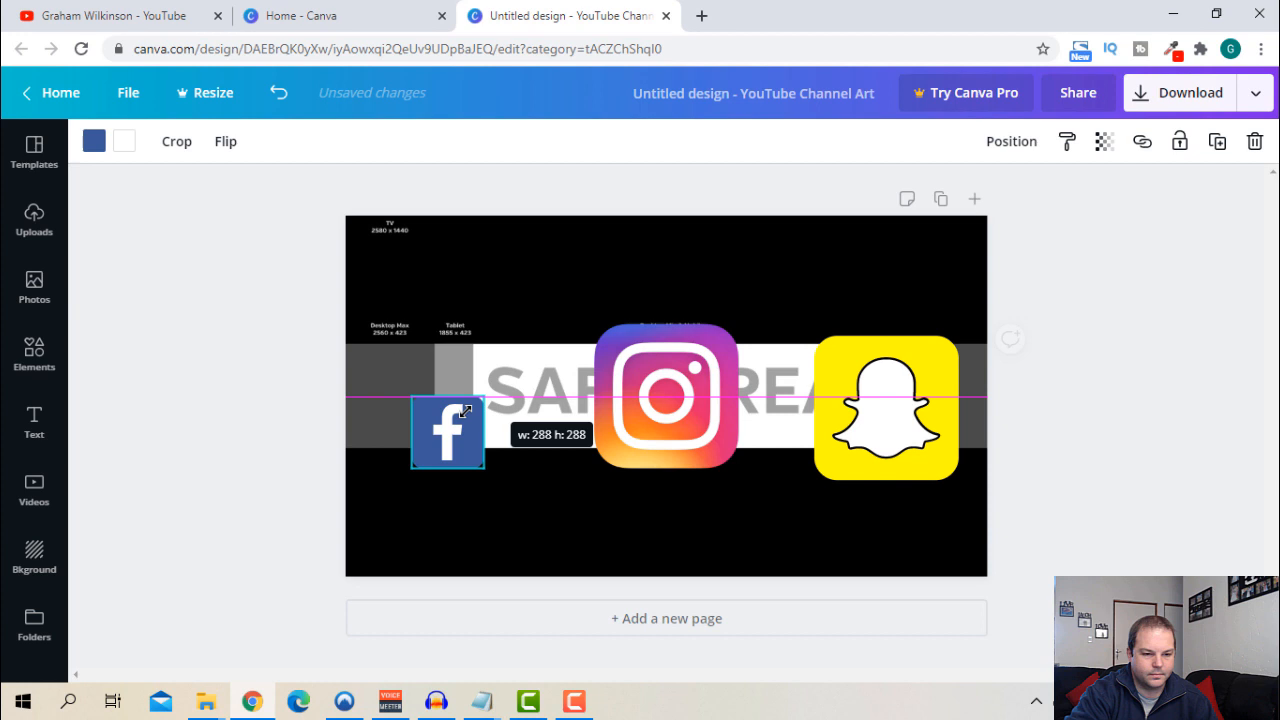
left_click(666, 392)
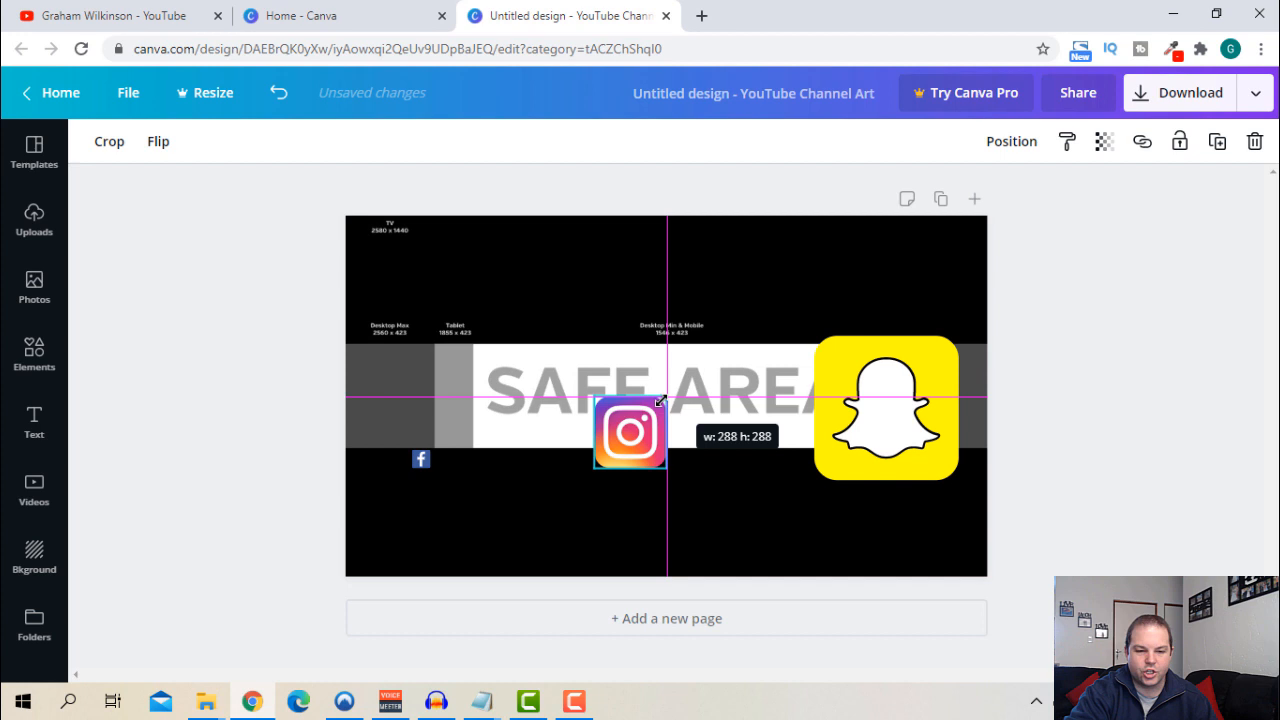
left_click_drag(630, 432, 530, 392)
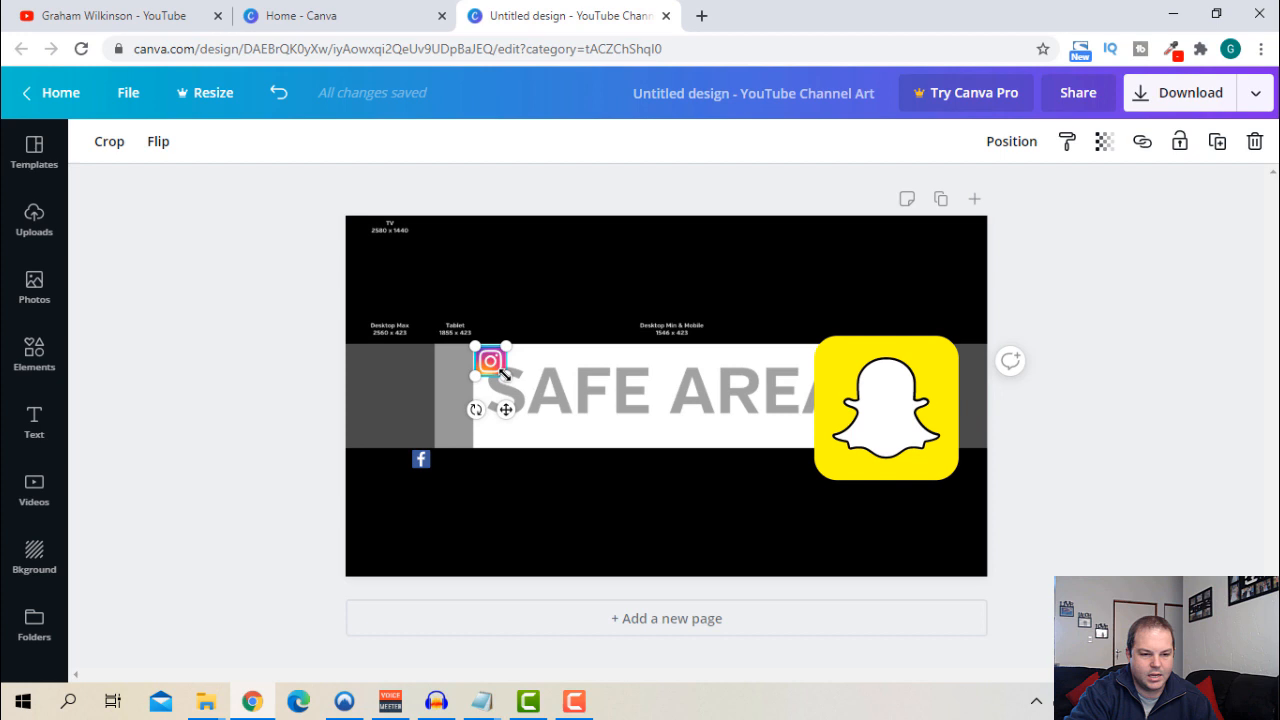
left_click(420, 458)
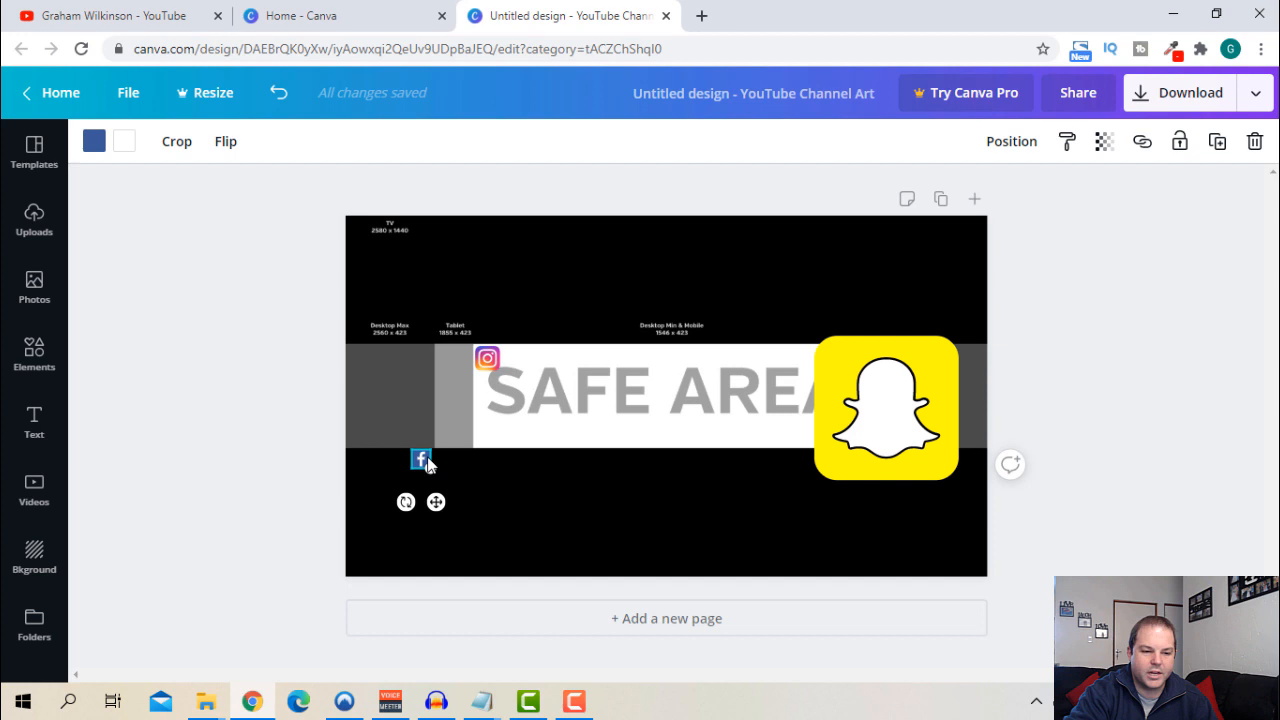
left_click_drag(420, 460, 488, 384)
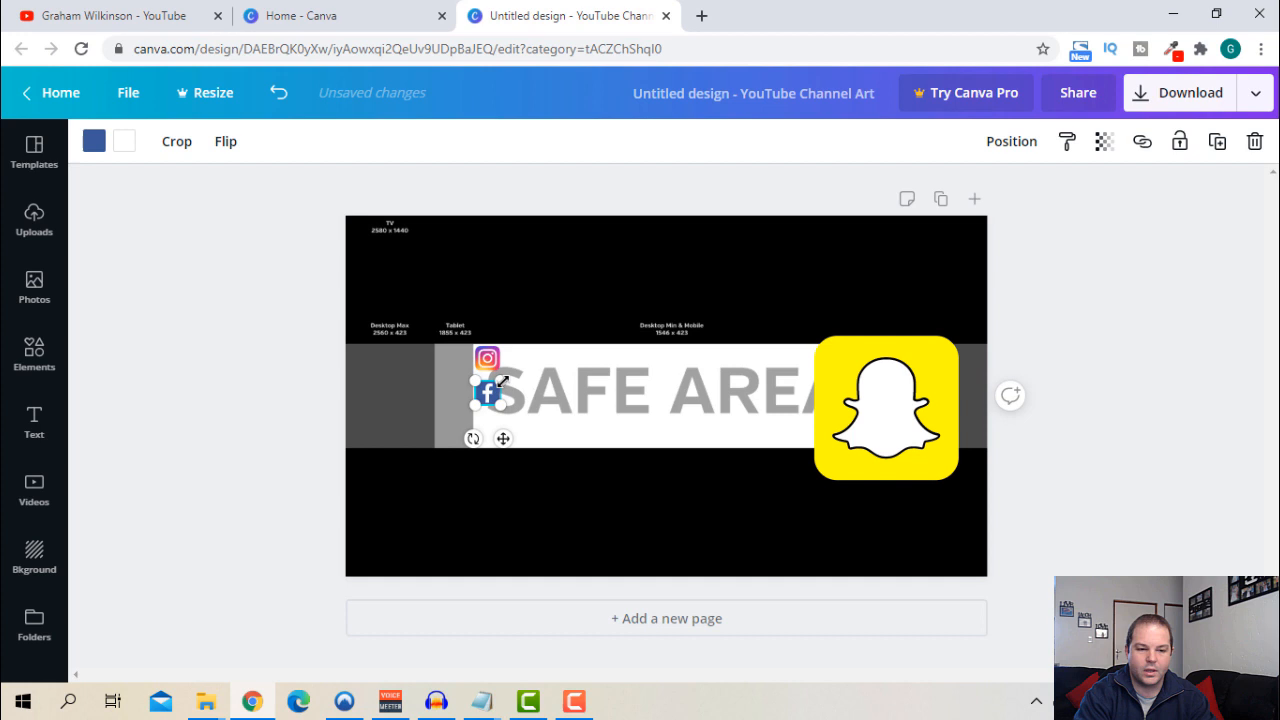
- Shrink the Snapchat logo to icon size and stack it under the Facebook logo
left_click(884, 404)
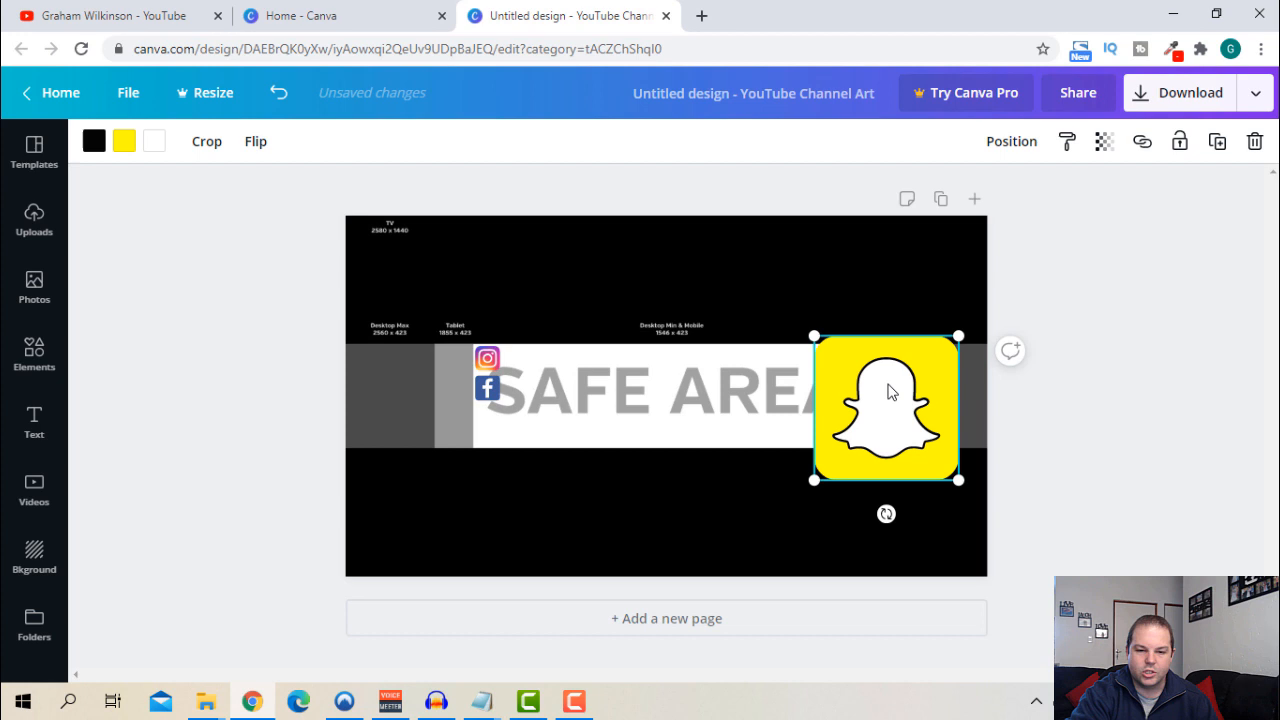
left_click_drag(888, 410, 476, 468)
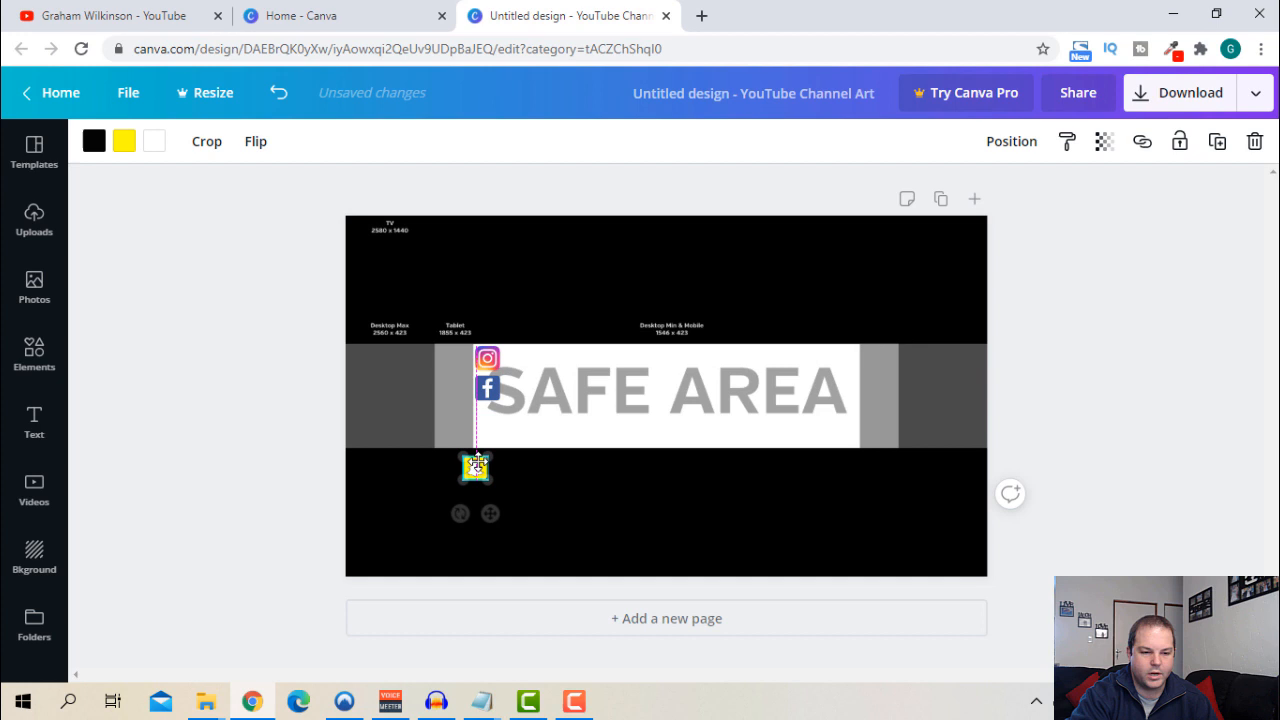
left_click_drag(476, 468, 488, 418)
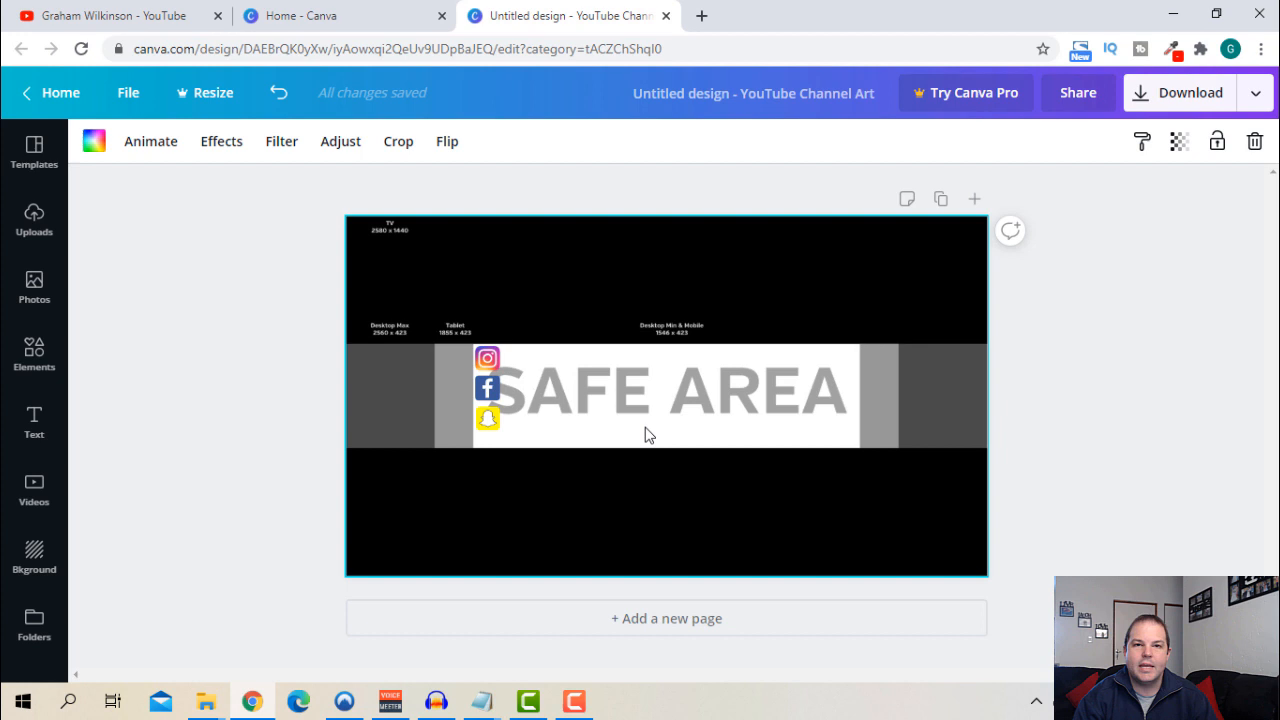
mouse_move(504, 318)
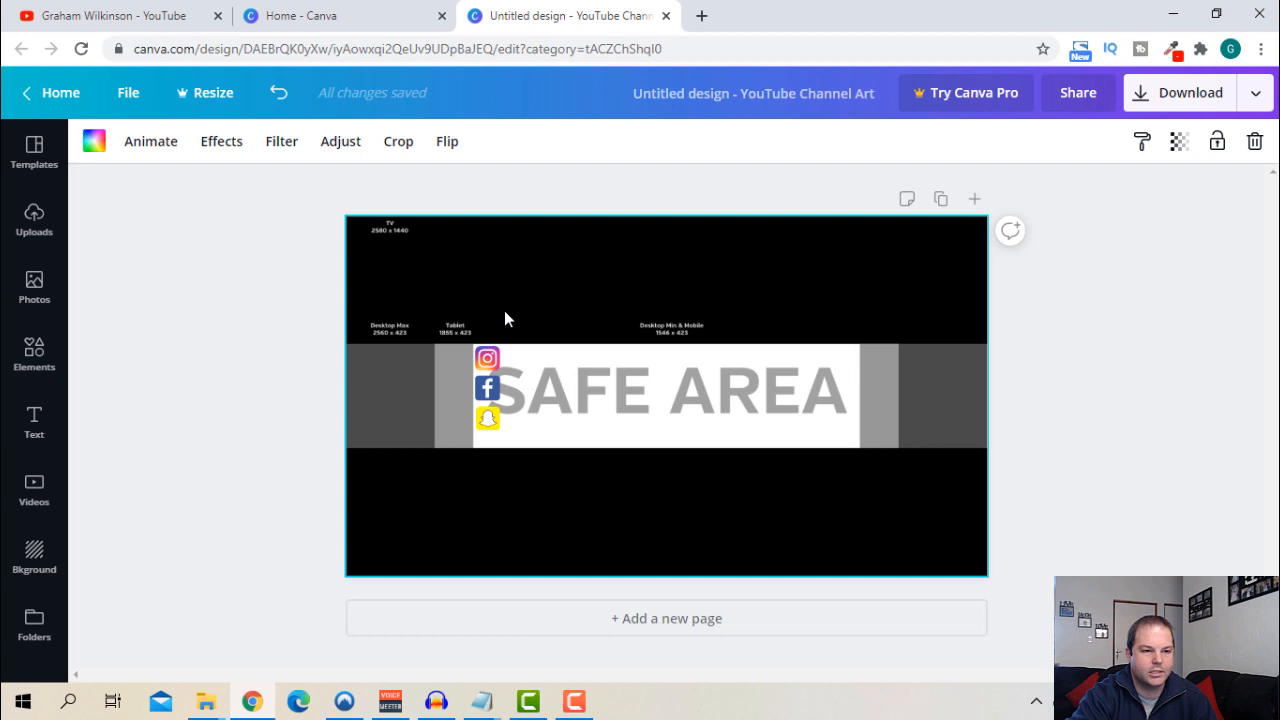
- Add a new heading text box over the SAFE AREA banner from the Text panel
left_click(34, 424)
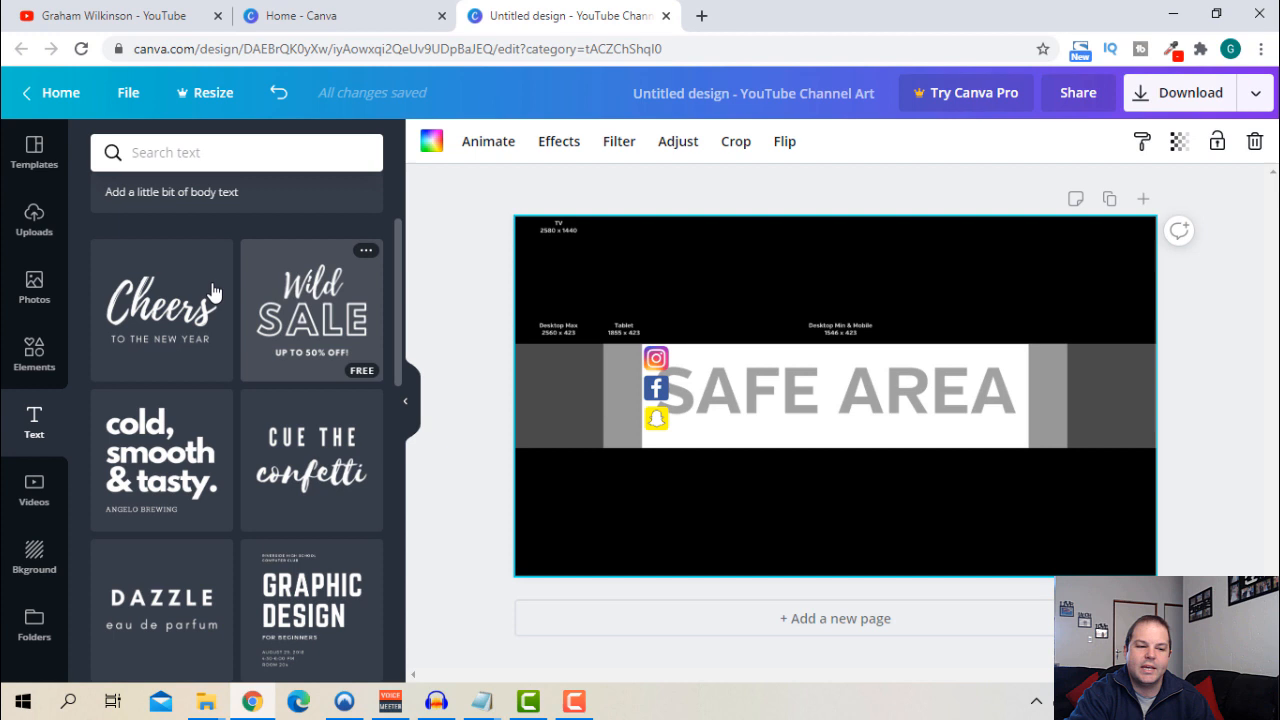
mouse_move(256, 364)
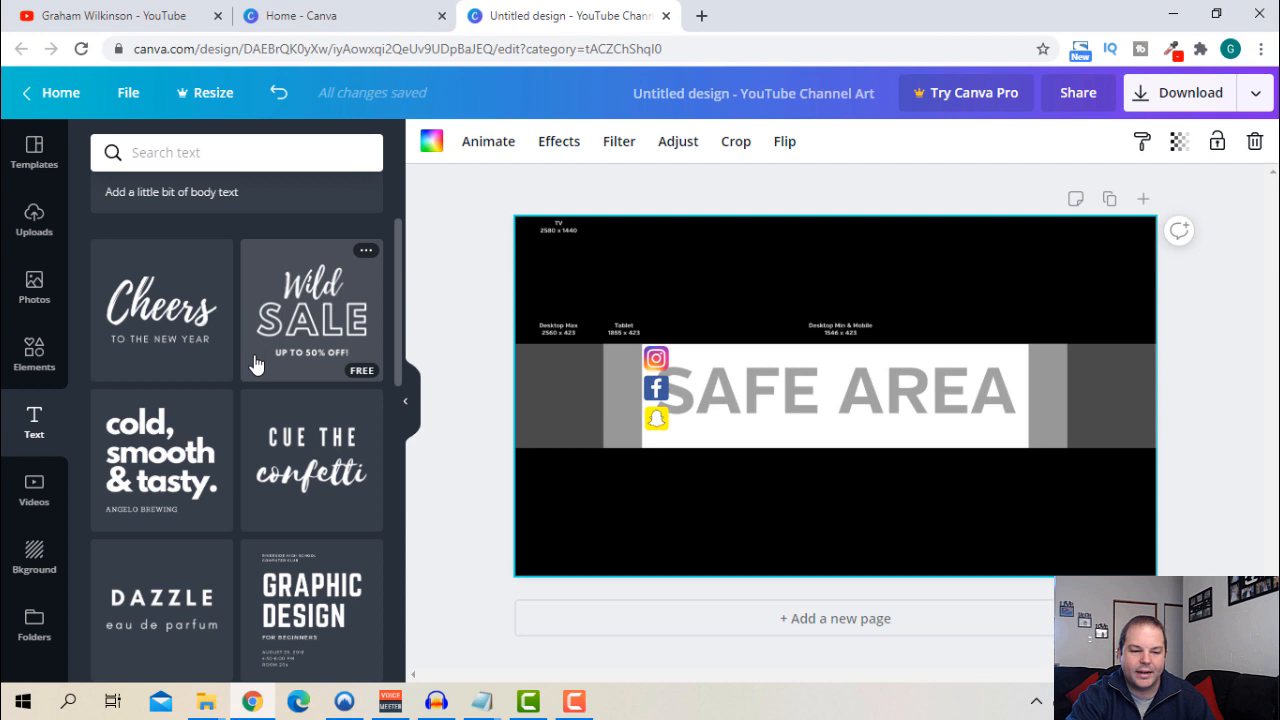
mouse_move(304, 340)
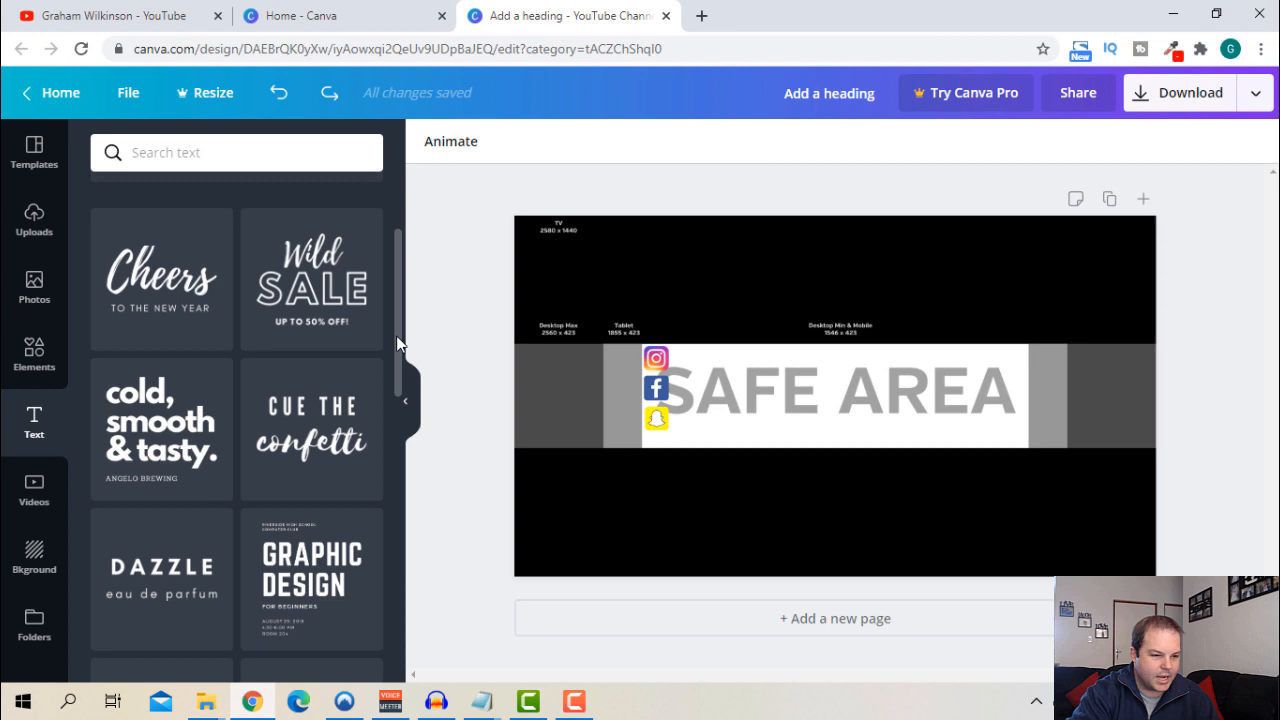
left_click(160, 428)
type("M")
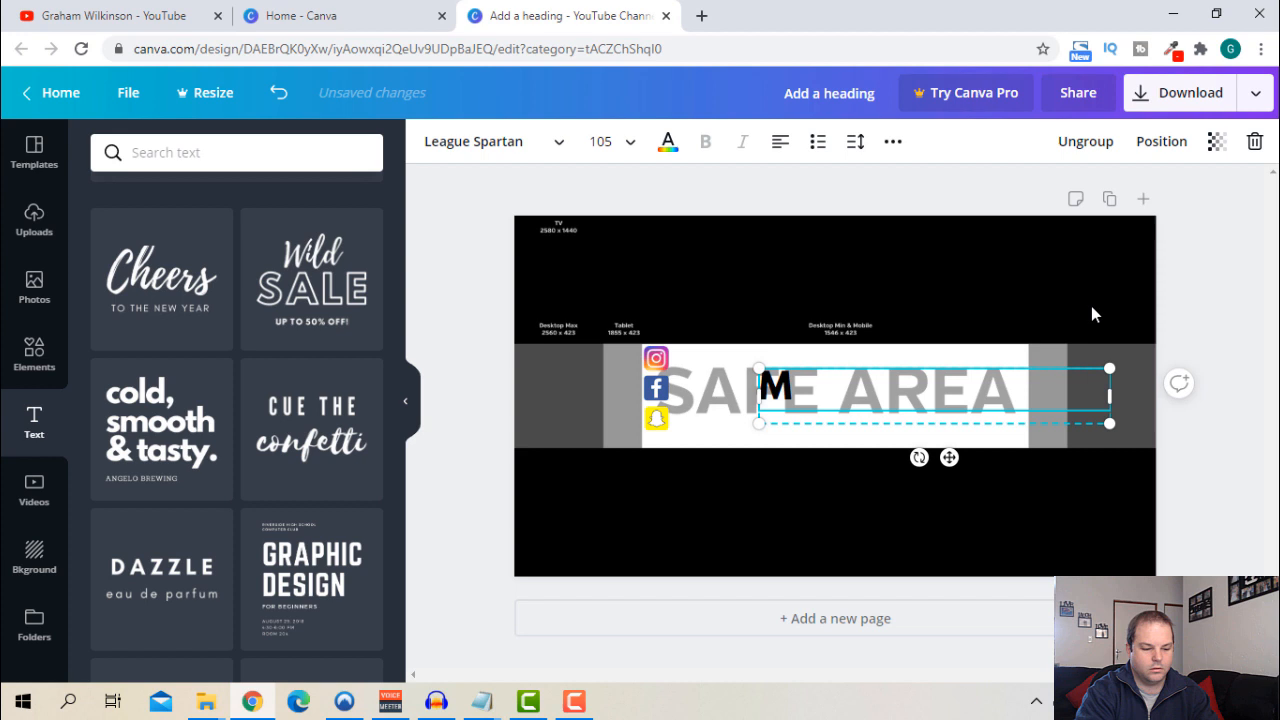
- Enter the tagline Marketing | Entrepreneurship | Investment and give it a smaller font size
type("arketing")
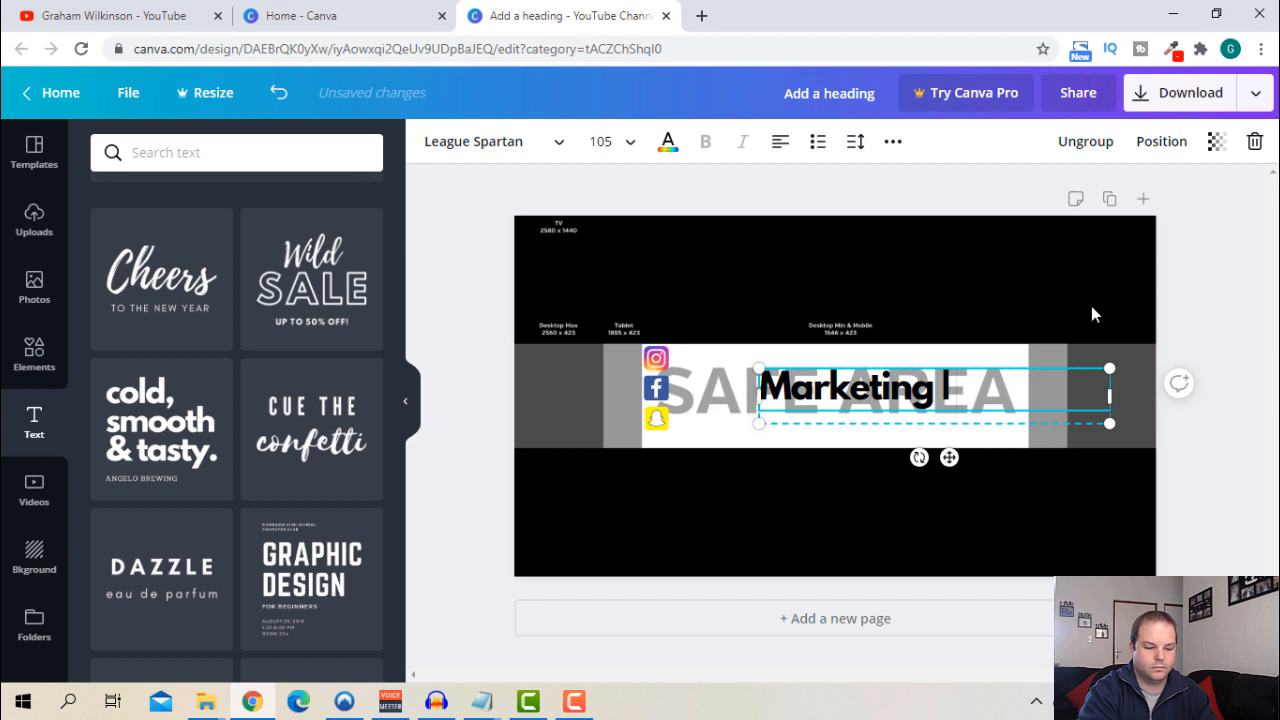
type("Entrepreneurship | Investment")
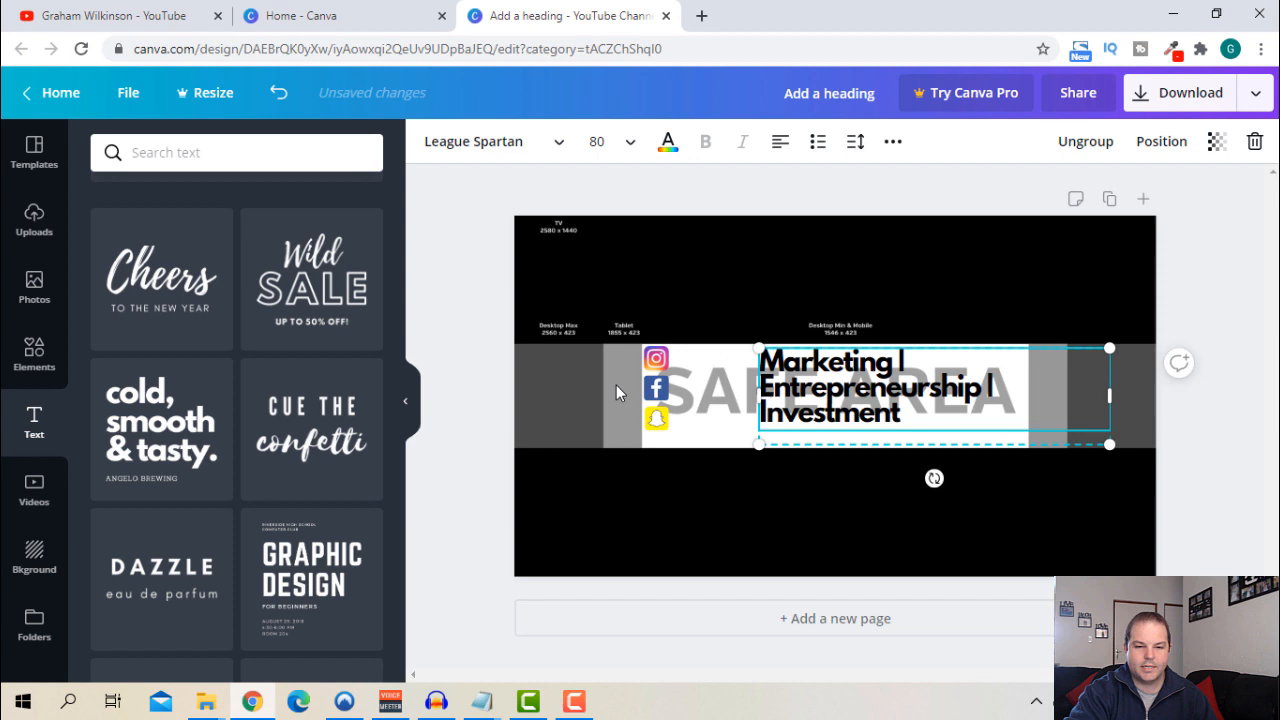
left_click(612, 140)
type("56")
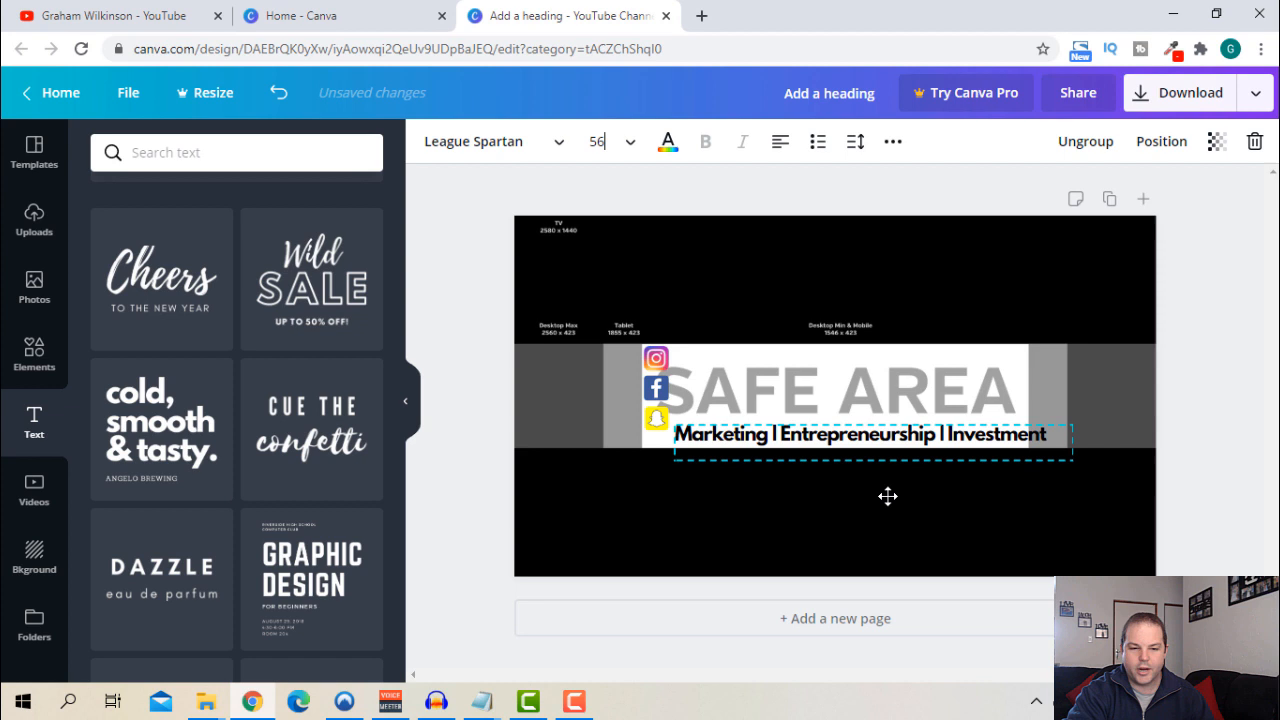
left_click(630, 140)
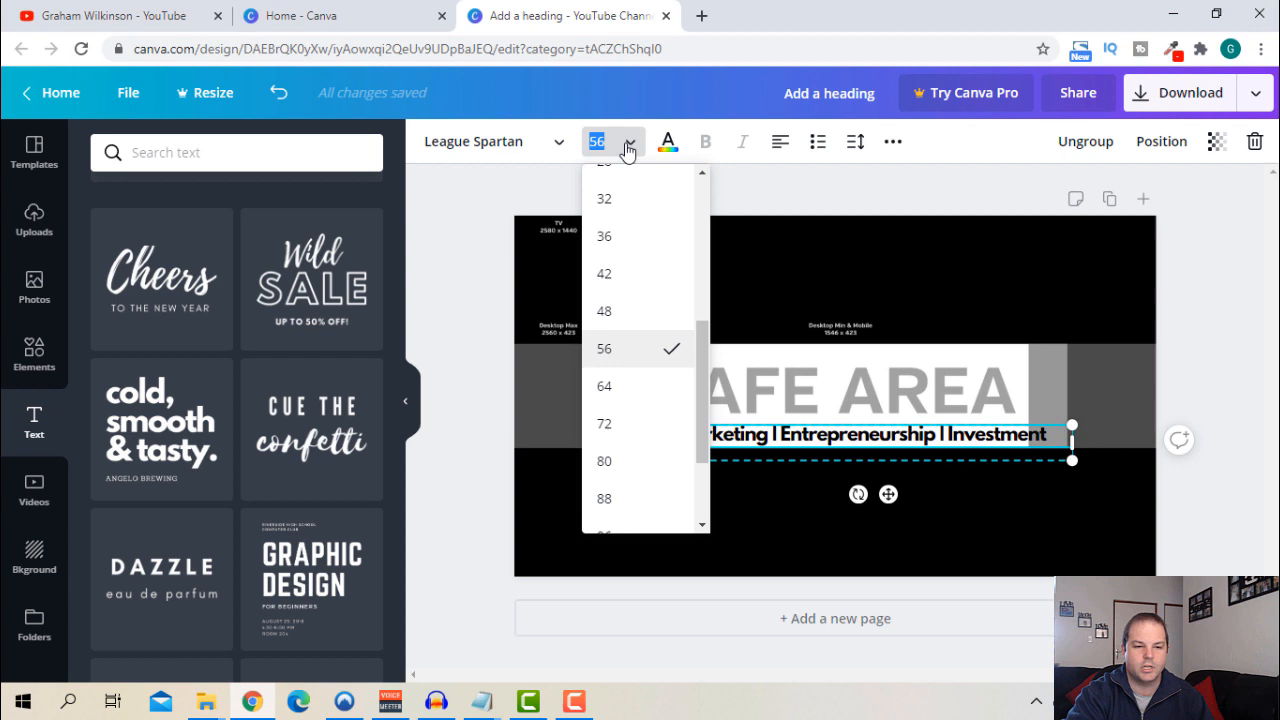
left_click(604, 312)
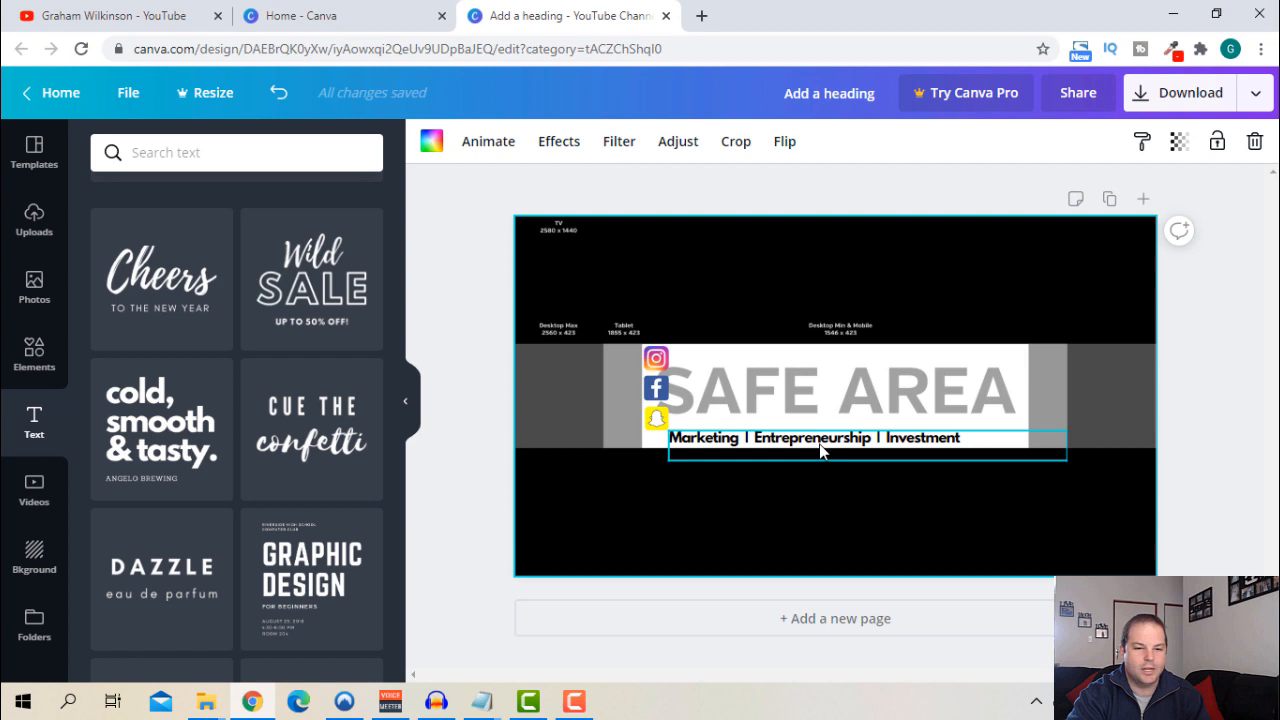
- Duplicate the tagline and retype the copy as New Videos Each Week beside the icons
left_click(820, 436)
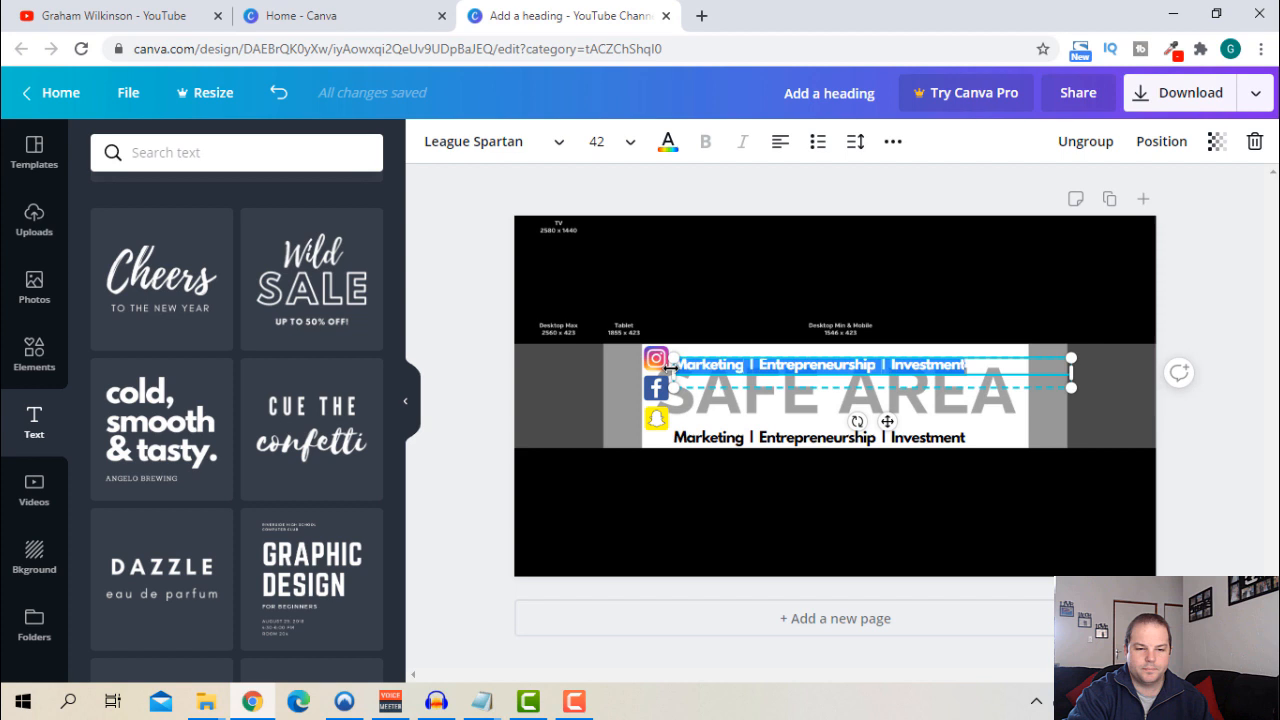
type("New Videoes Week")
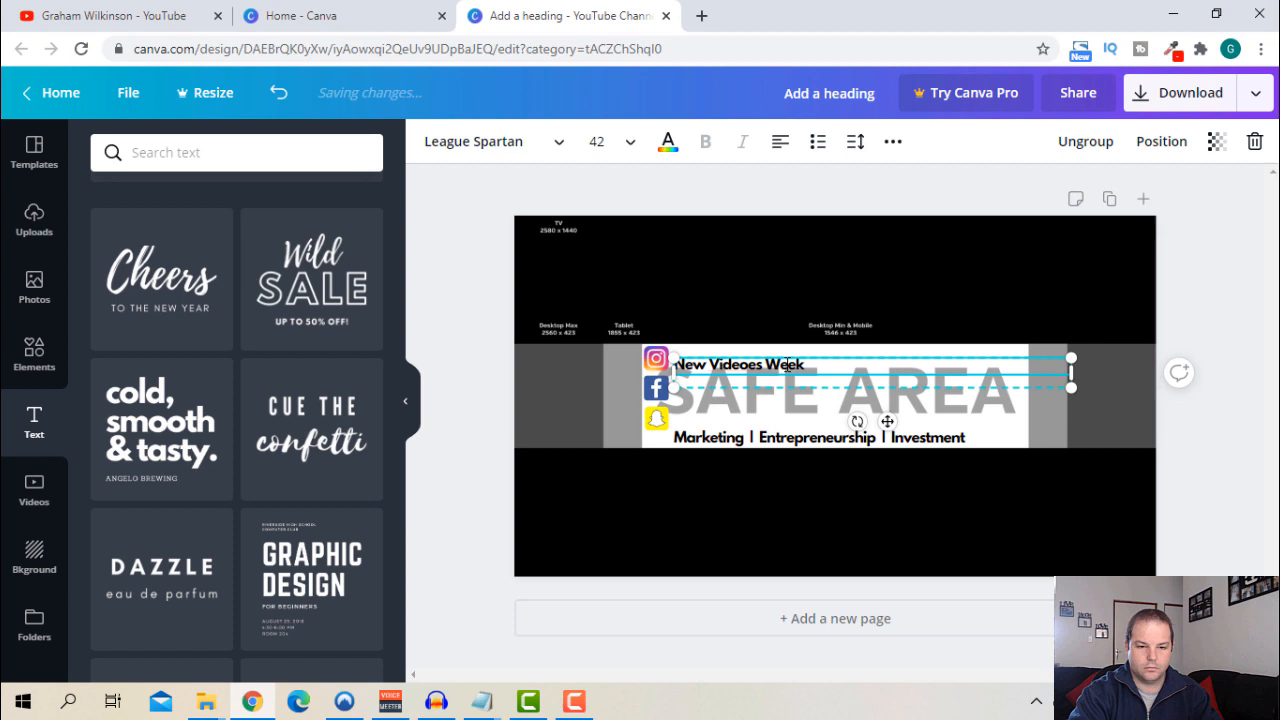
type("Each")
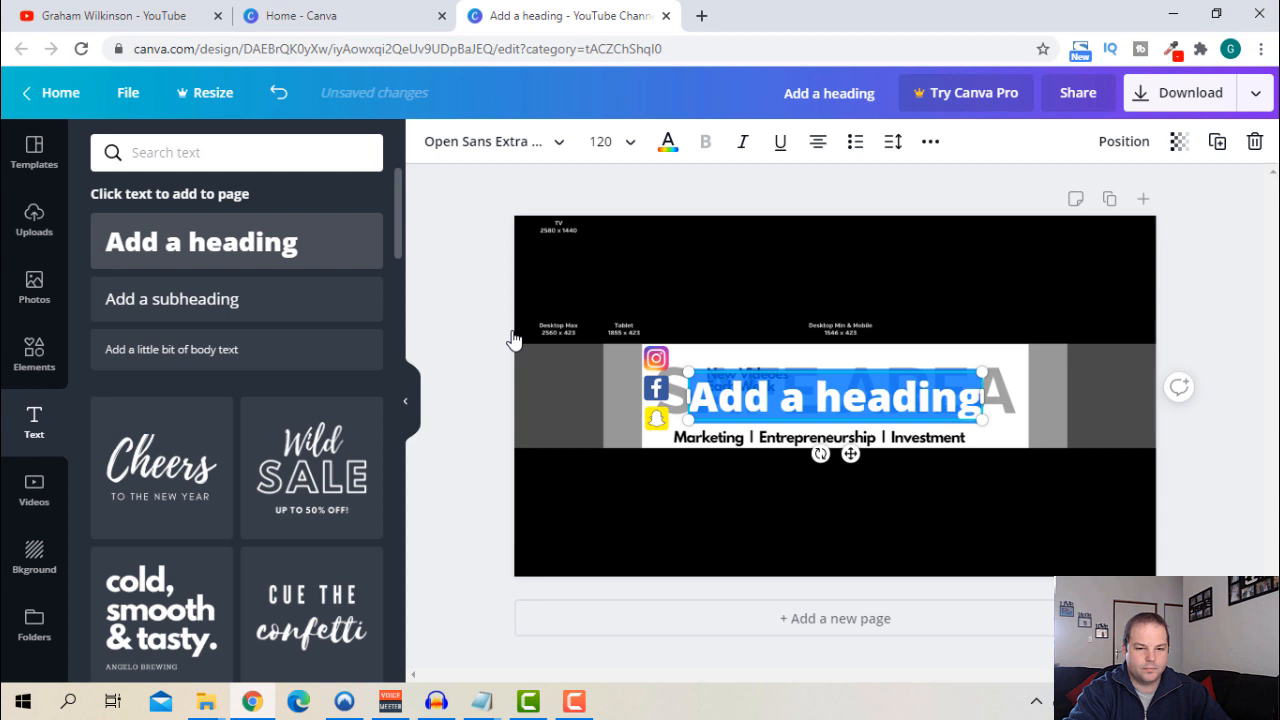
type("GRAHAM")
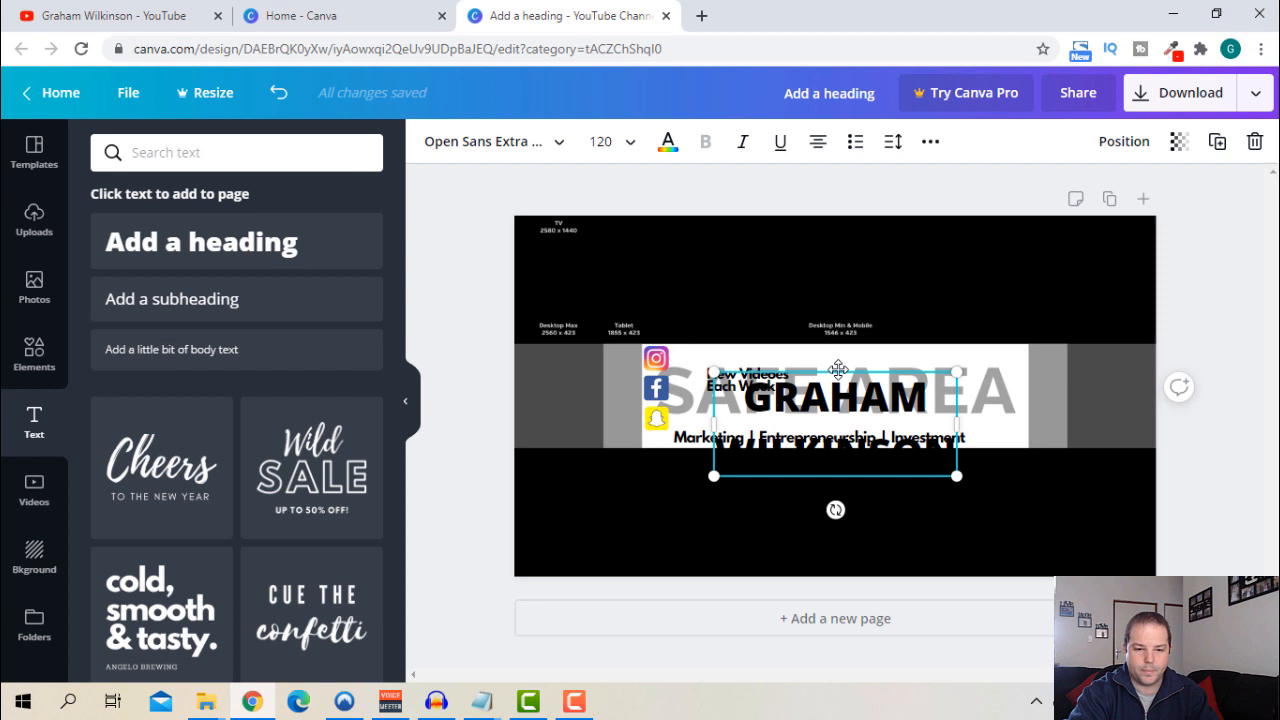
left_click(490, 140)
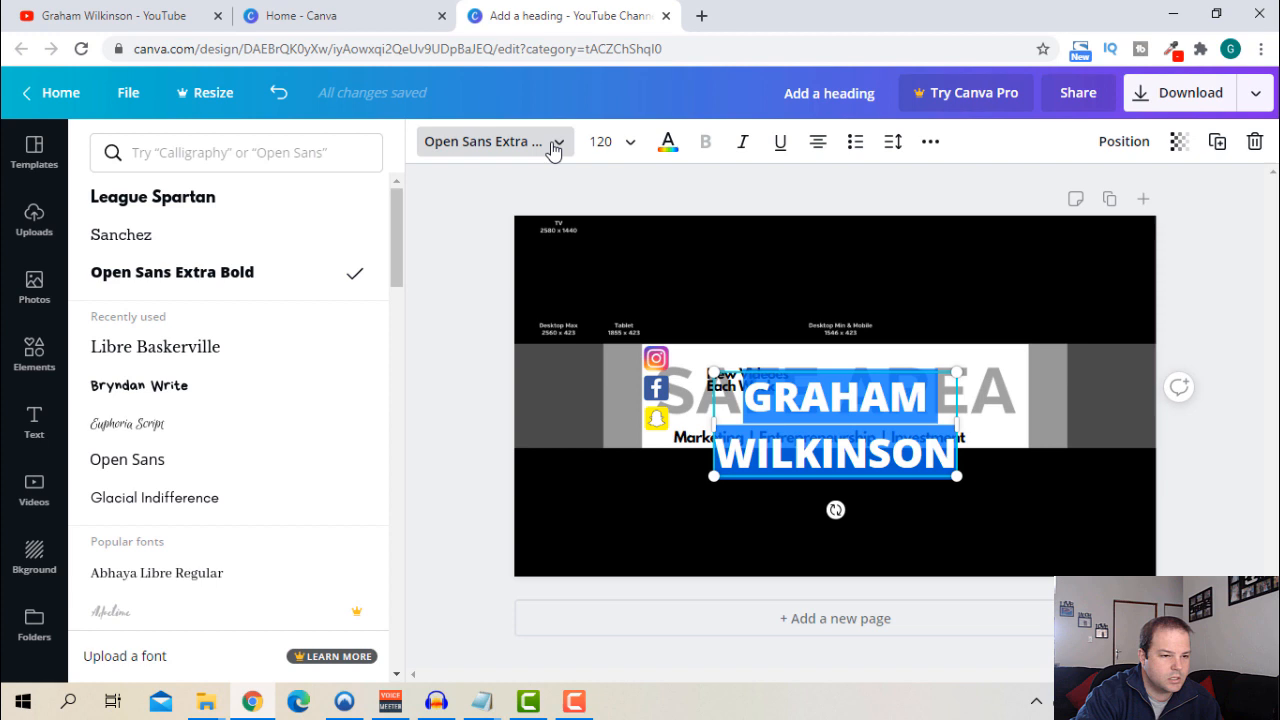
left_click(140, 384)
type("80")
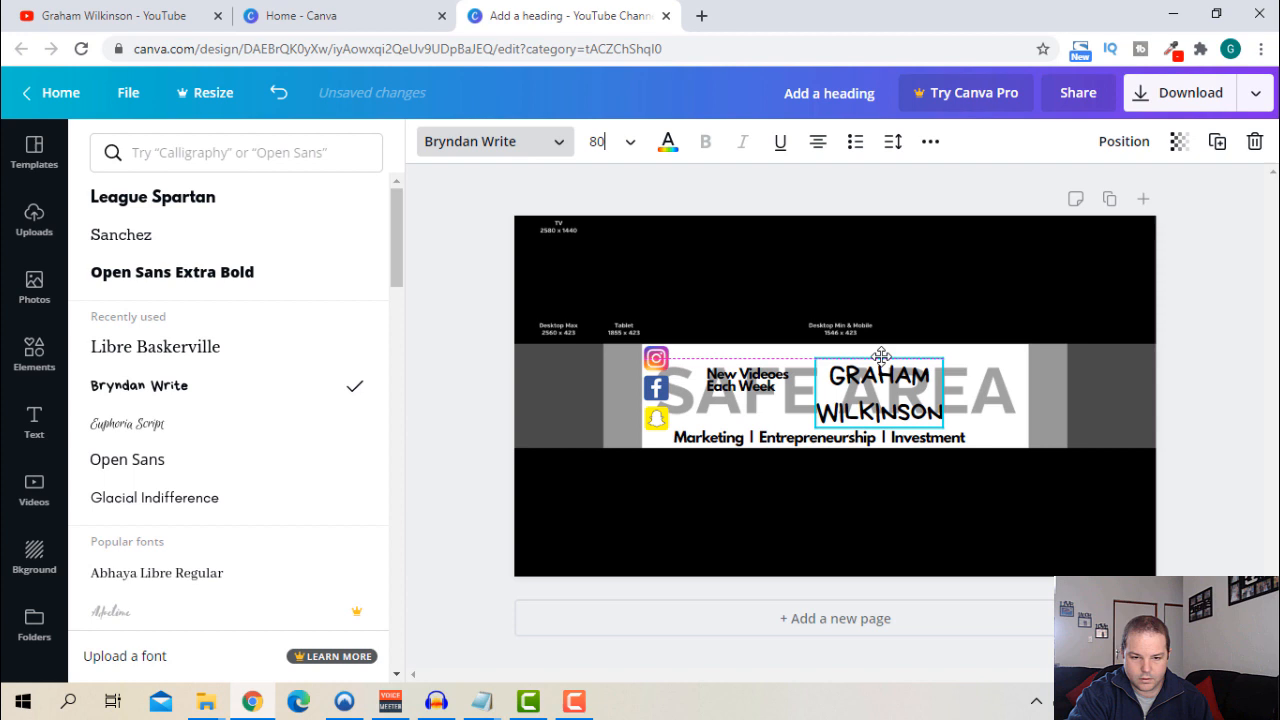
- Lower the line height in the Spacing panel to tighten the name's two lines
left_click(892, 140)
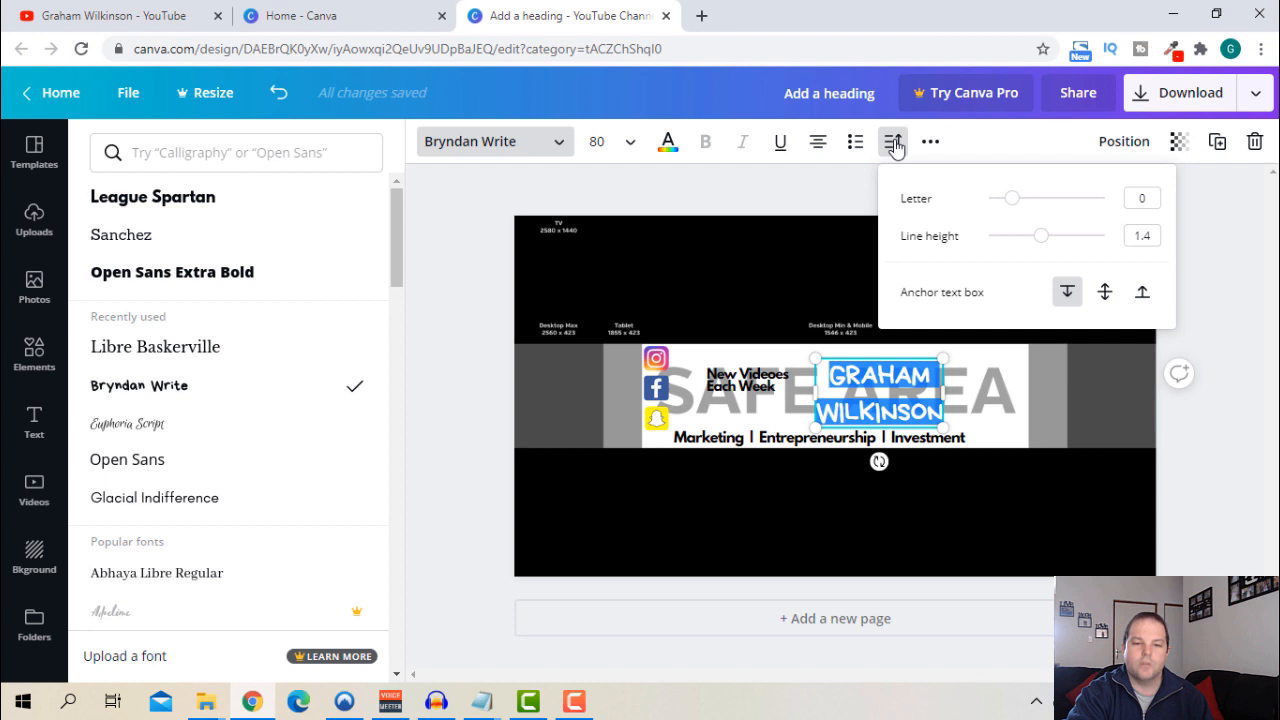
left_click_drag(1044, 236, 1024, 236)
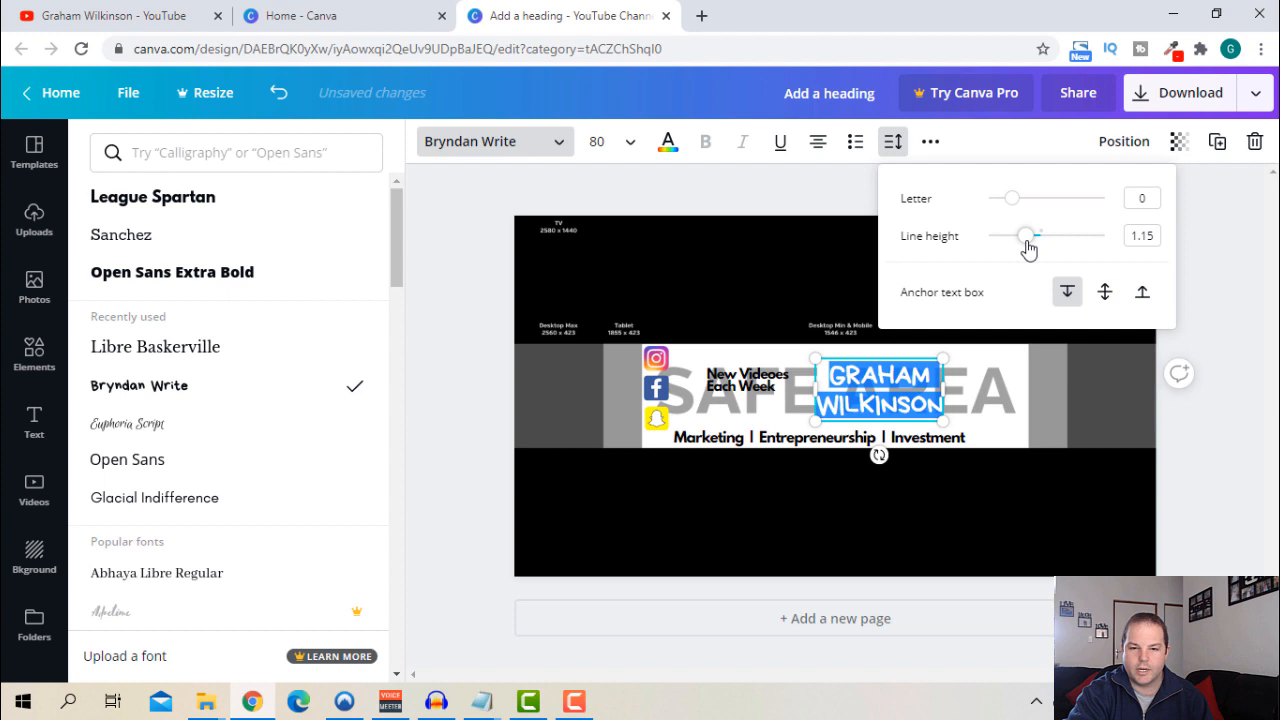
left_click_drag(1028, 234, 1020, 234)
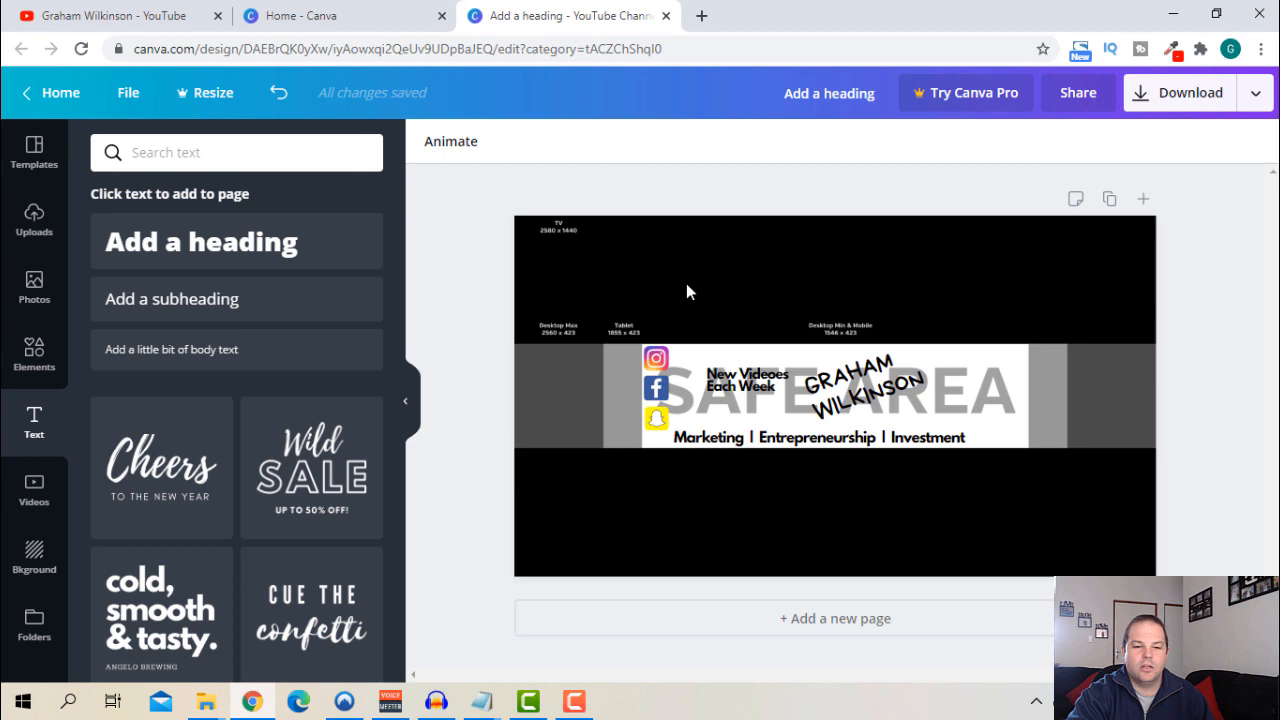
mouse_move(940, 320)
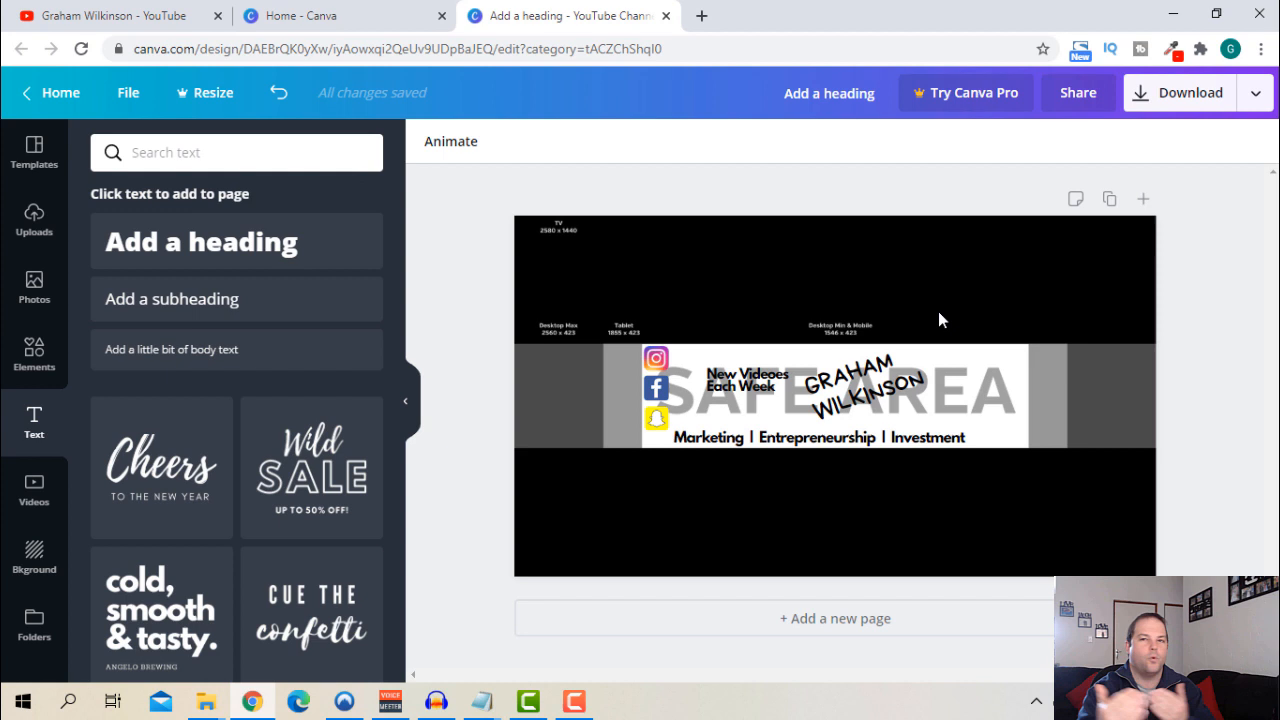
mouse_move(870, 348)
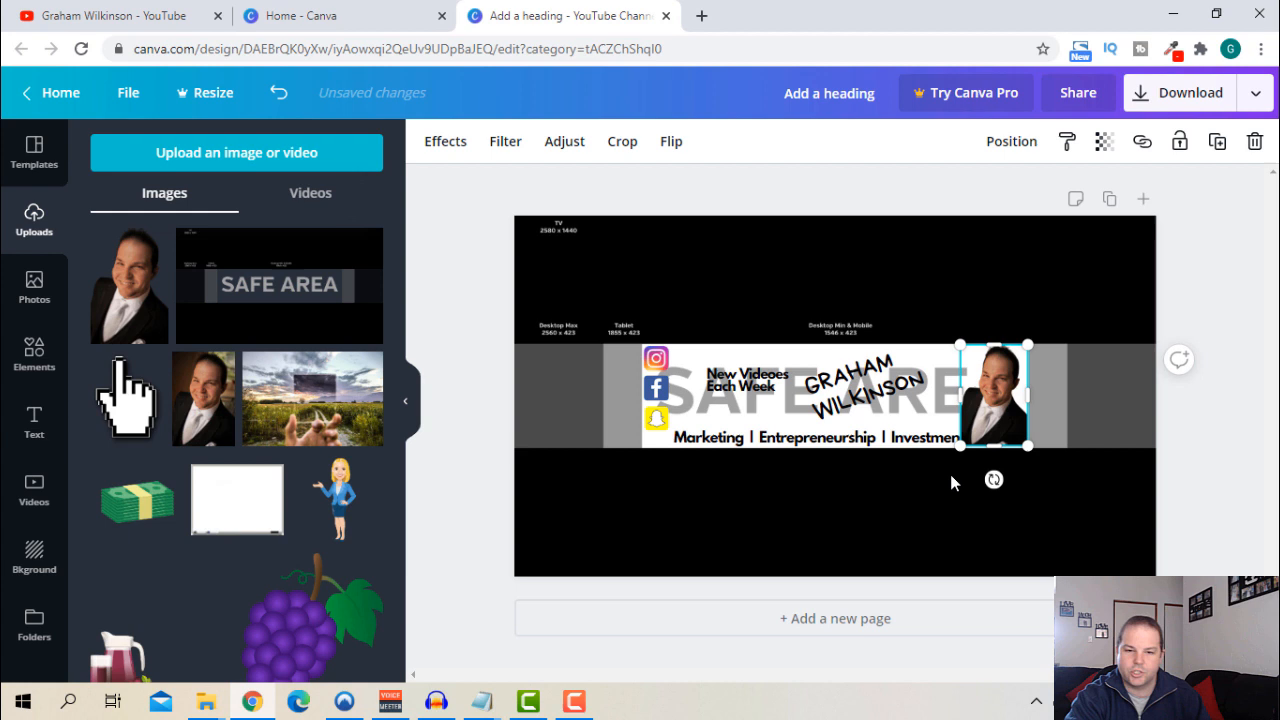
- Enlarge the headshot and place it at the banner's right end beside the rotated name
left_click(806, 436)
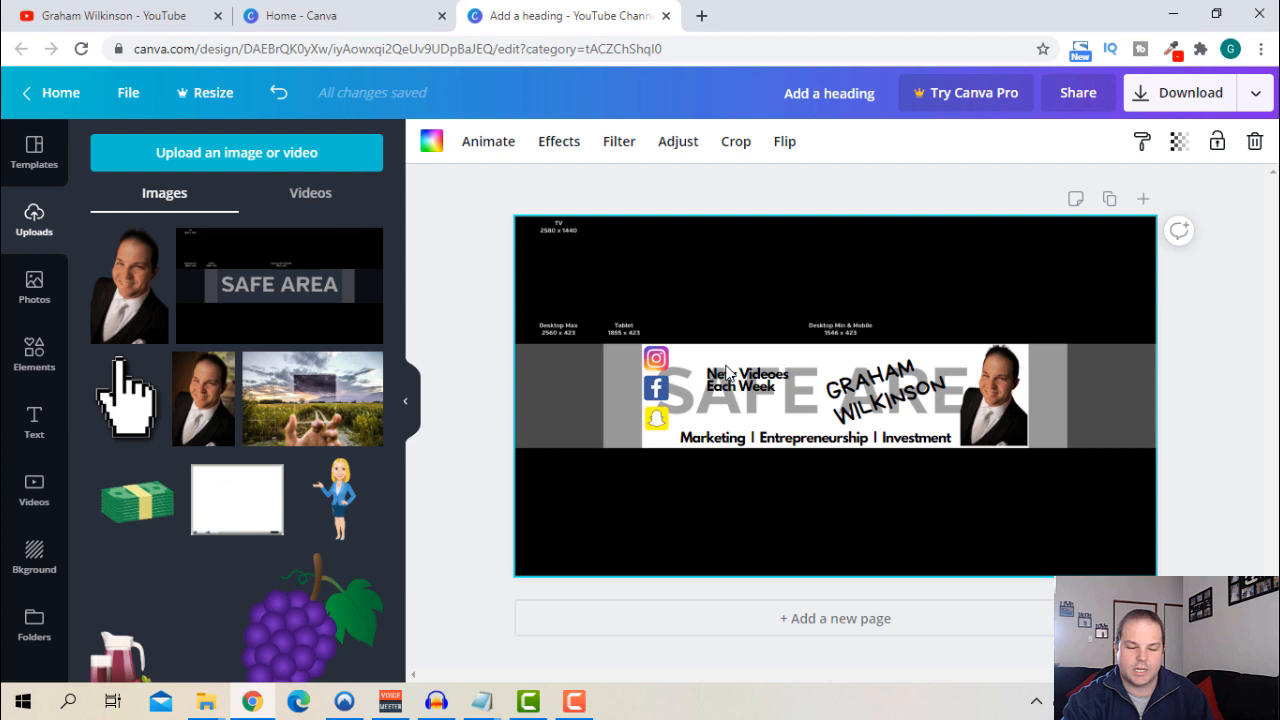
left_click(812, 438)
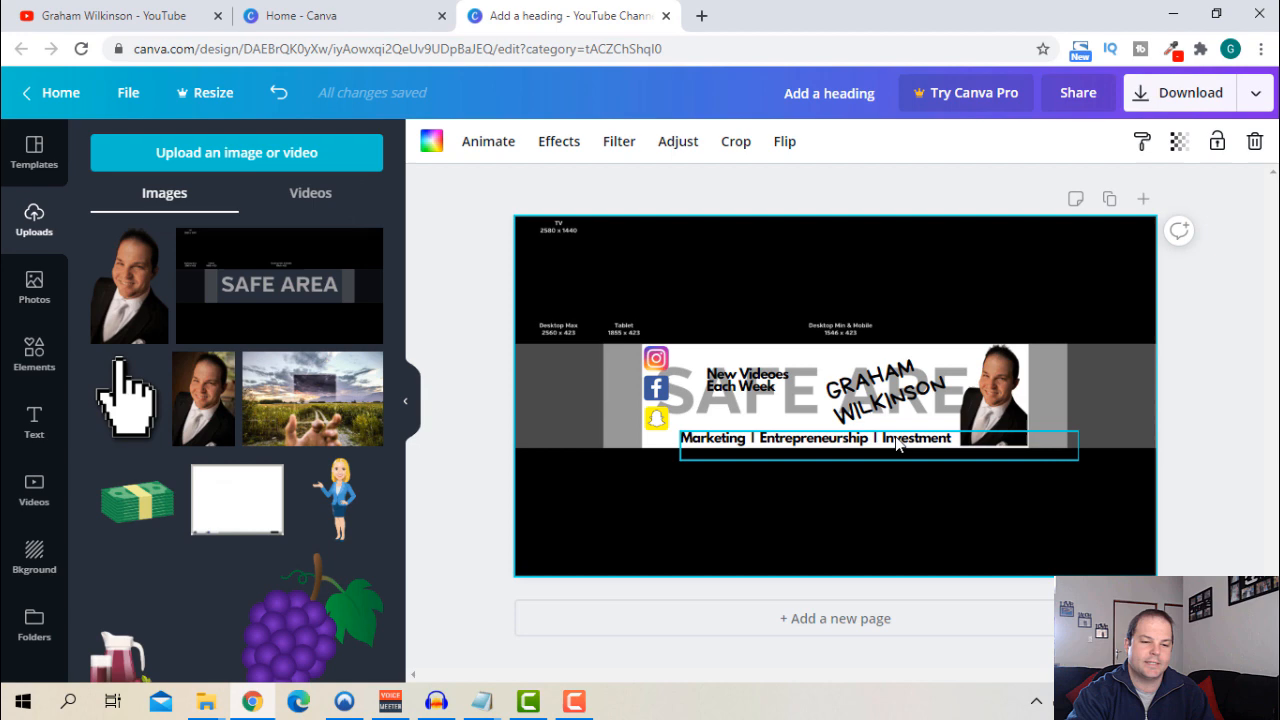
- Add a brush-stroke frame from Elements and recolour it blue behind the tagline
left_click(34, 350)
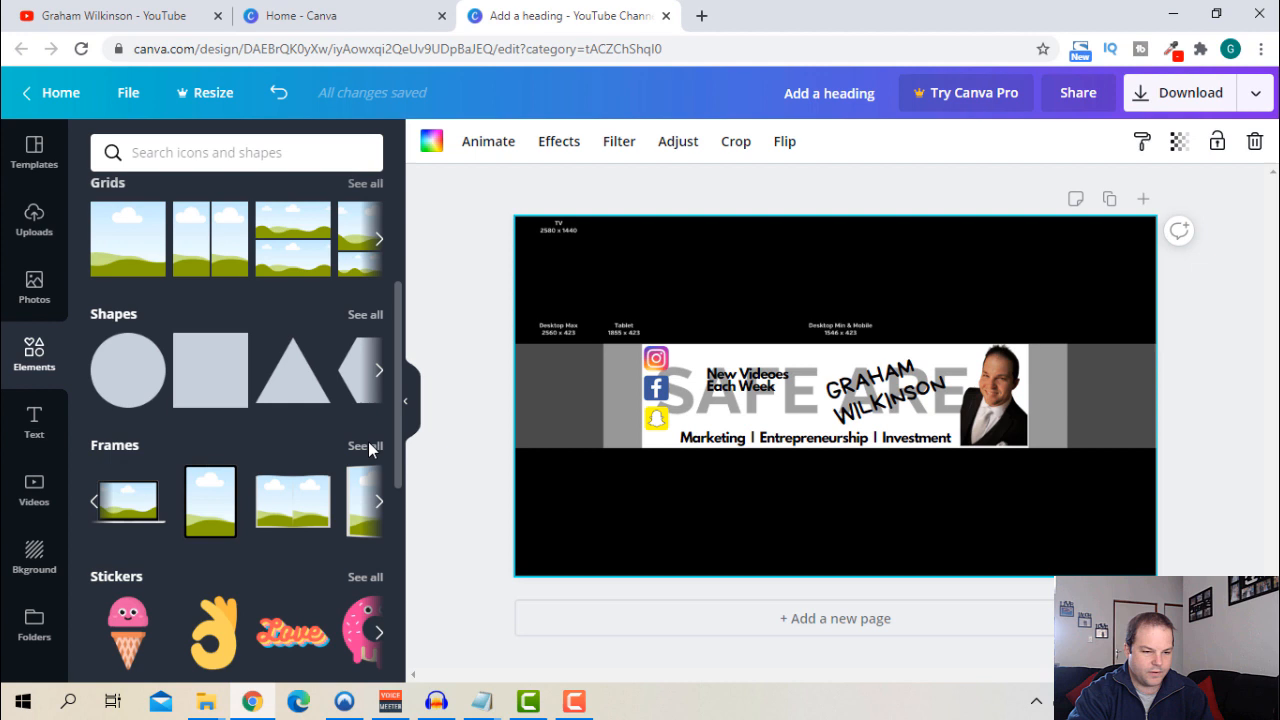
left_click(364, 444)
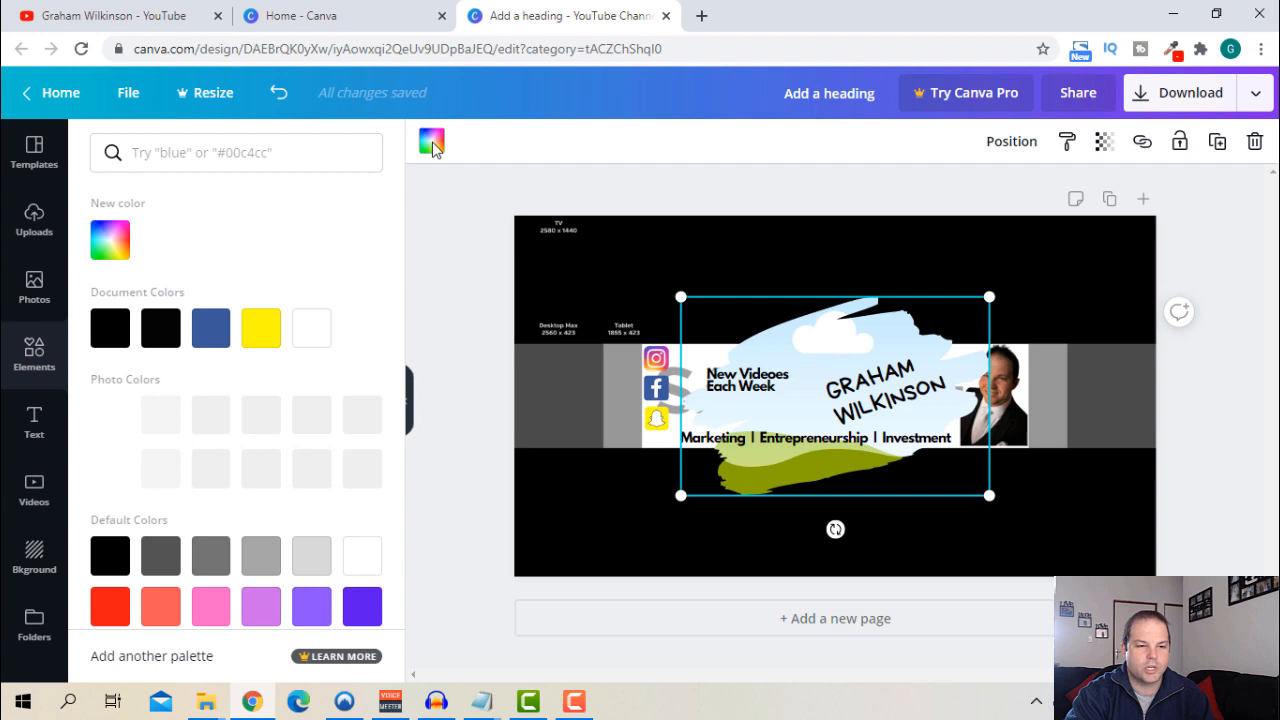
left_click(108, 240)
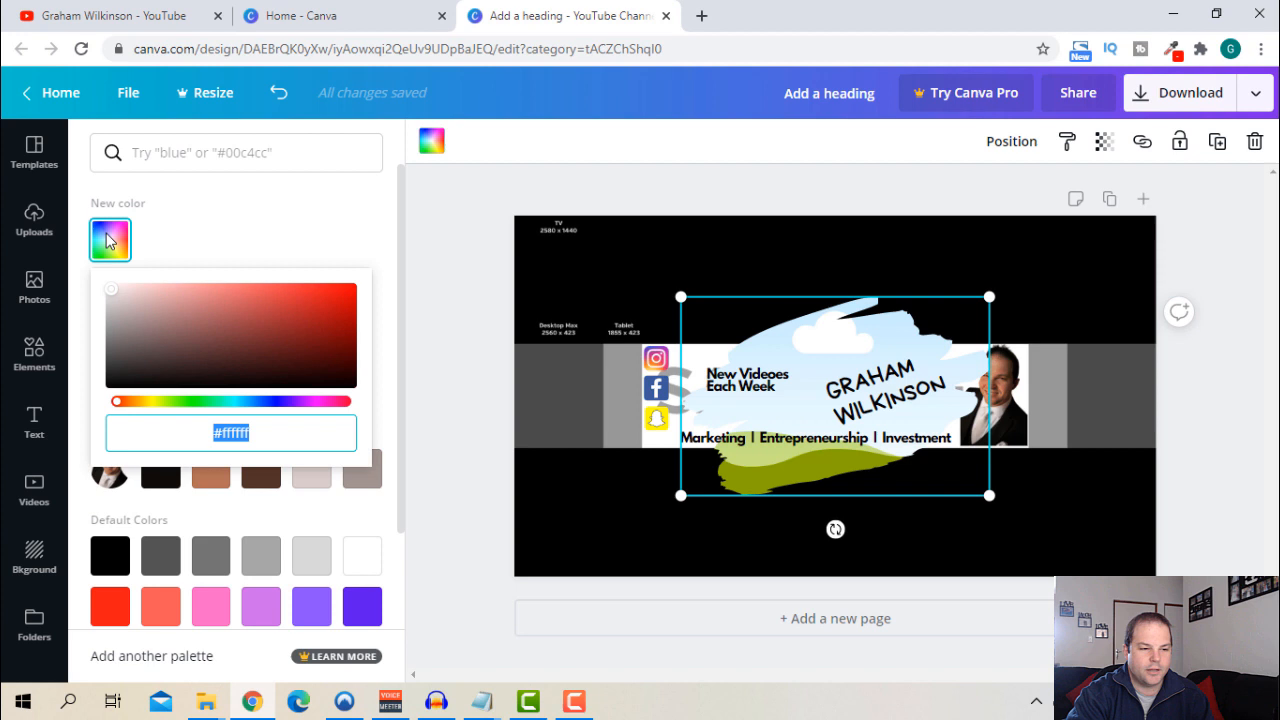
left_click(236, 312)
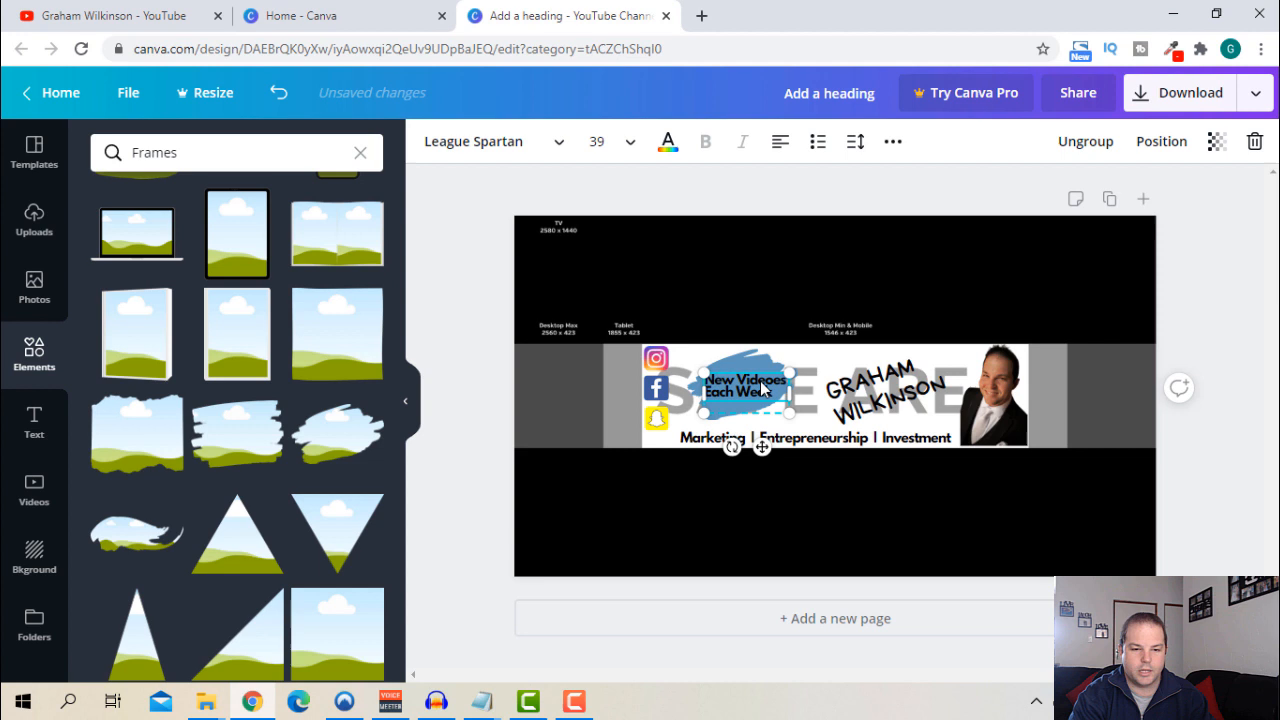
- Tighten the line spacing of the 'New Videoes Each Week' text
left_click(856, 140)
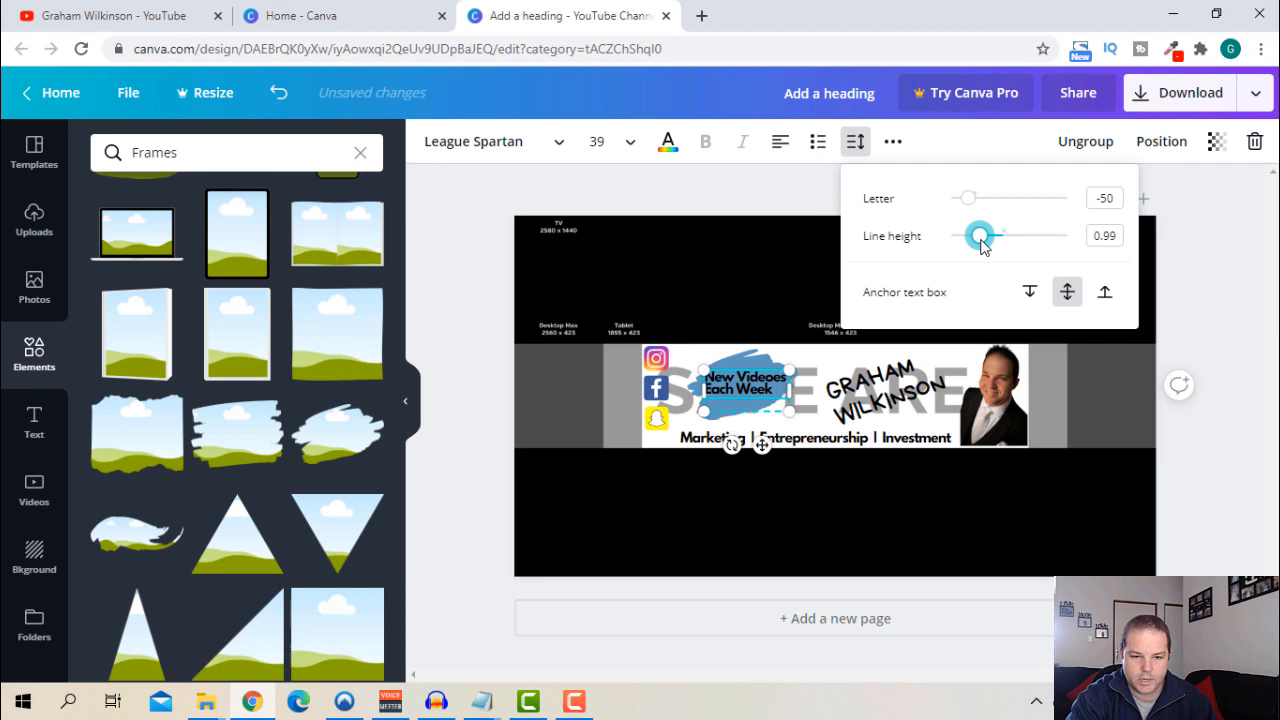
left_click_drag(978, 236, 990, 236)
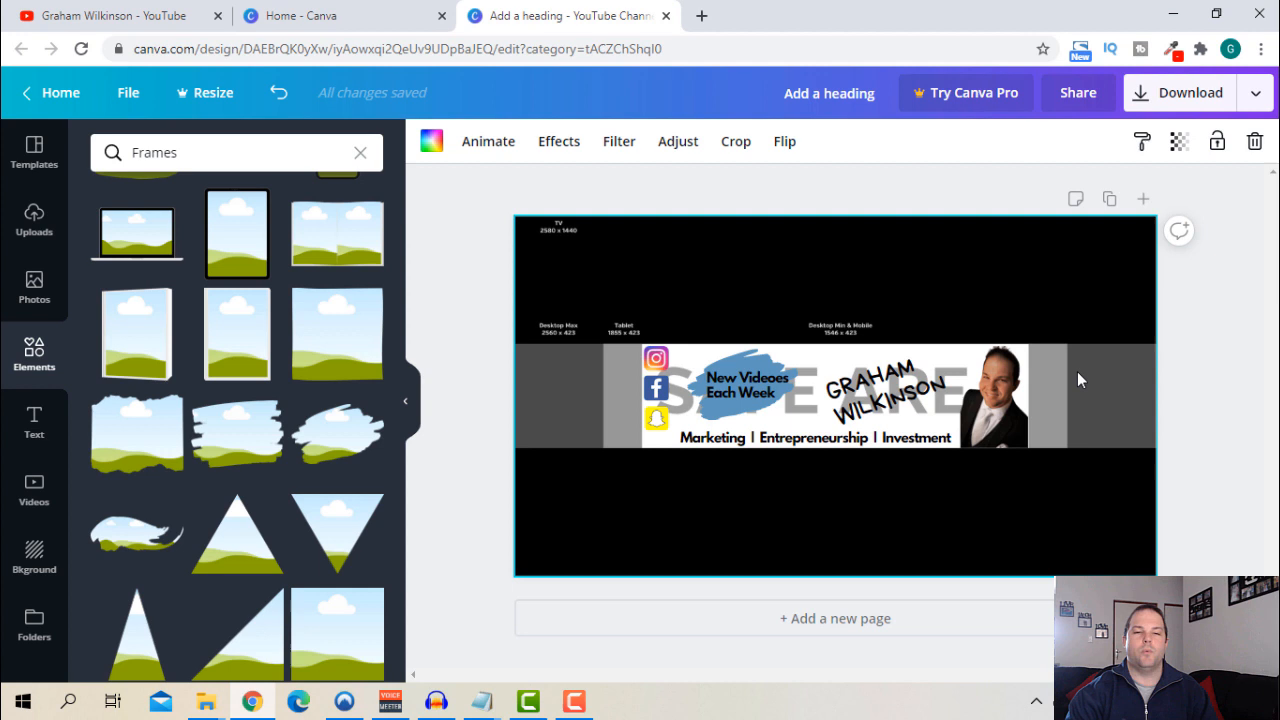
mouse_move(1068, 392)
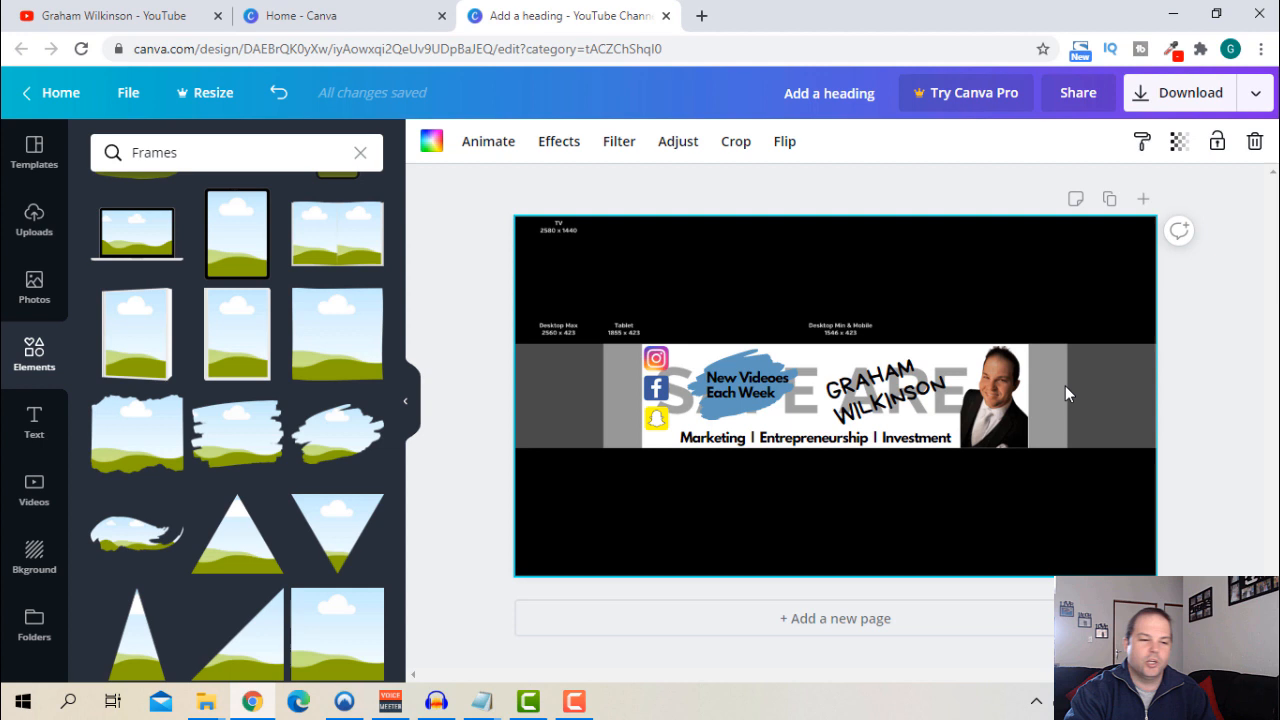
- Duplicate the tagline to the far right and reword it as 'Don't Click'
left_click(748, 384)
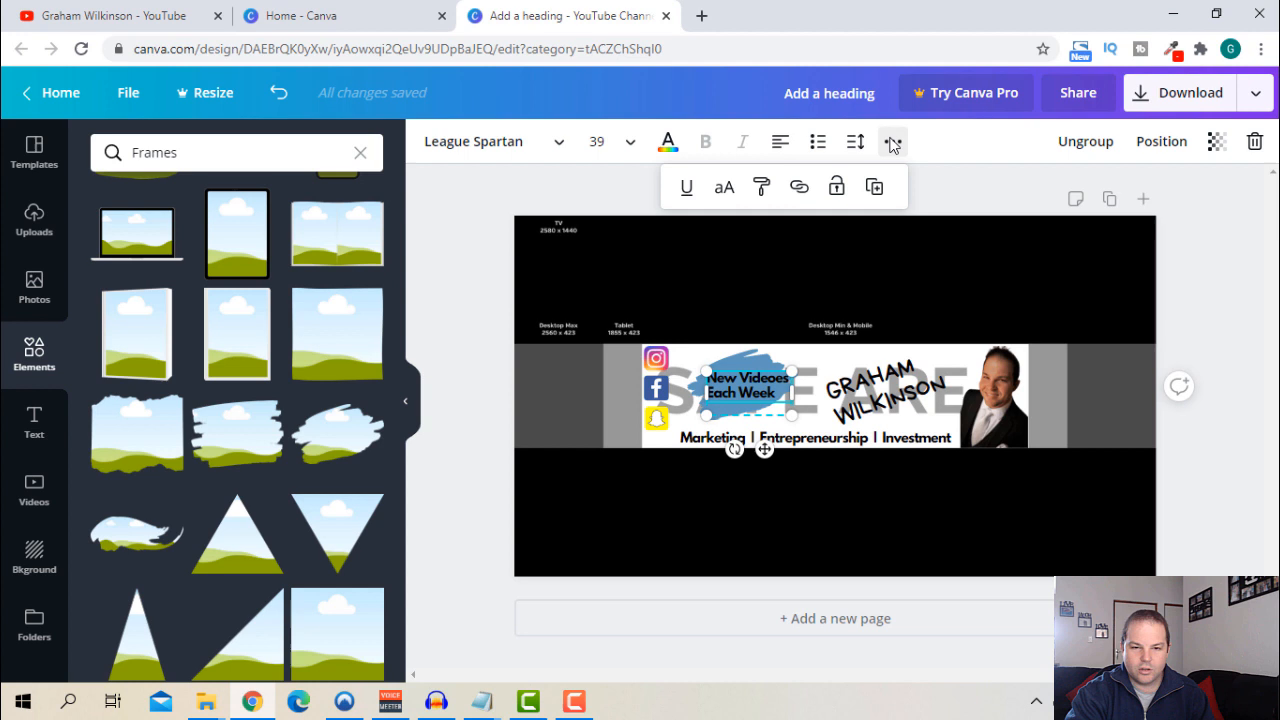
left_click_drag(744, 384, 1100, 378)
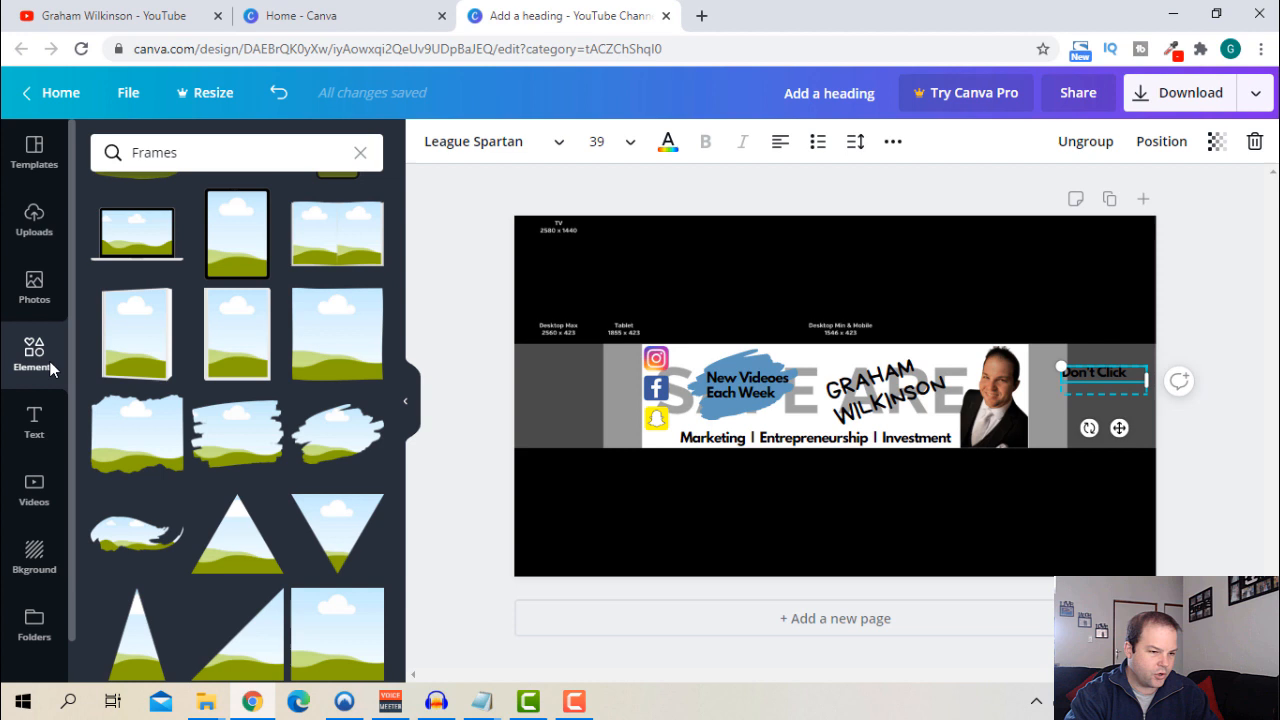
- Add an arrow element, recolour it red and position it beneath 'Don't Click'
left_click(220, 152)
type("arrow")
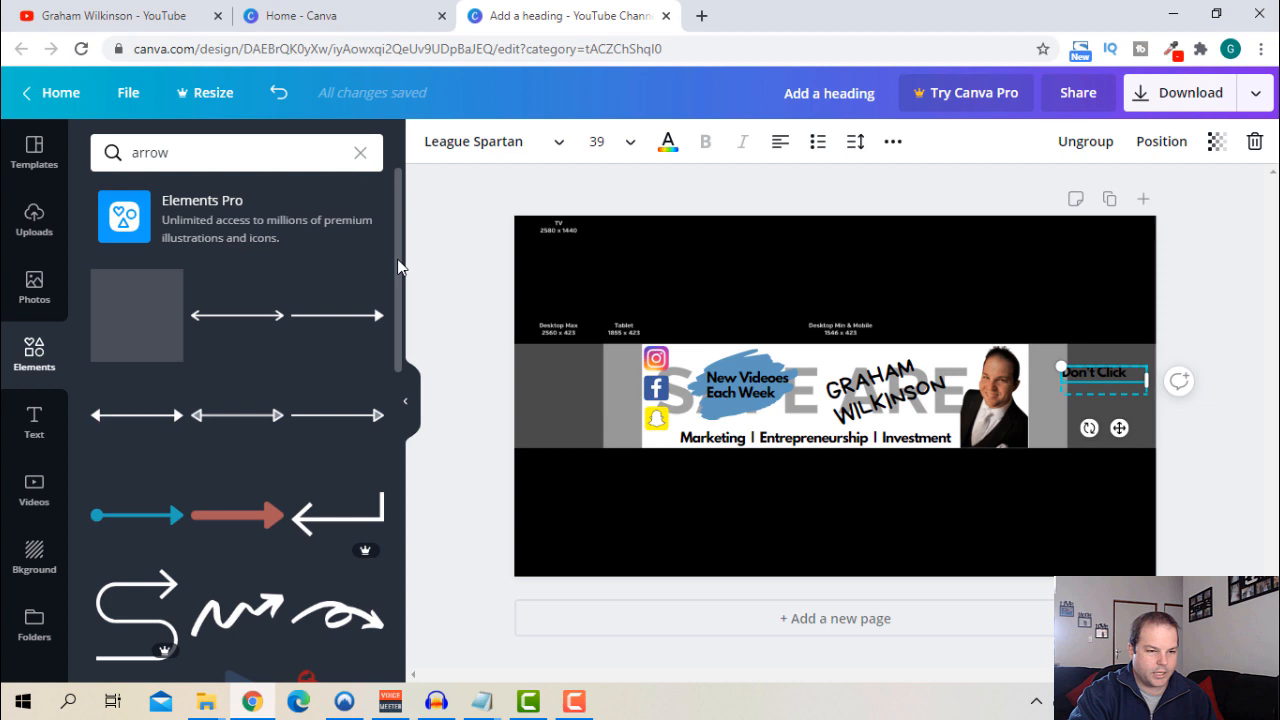
scroll("down", 3)
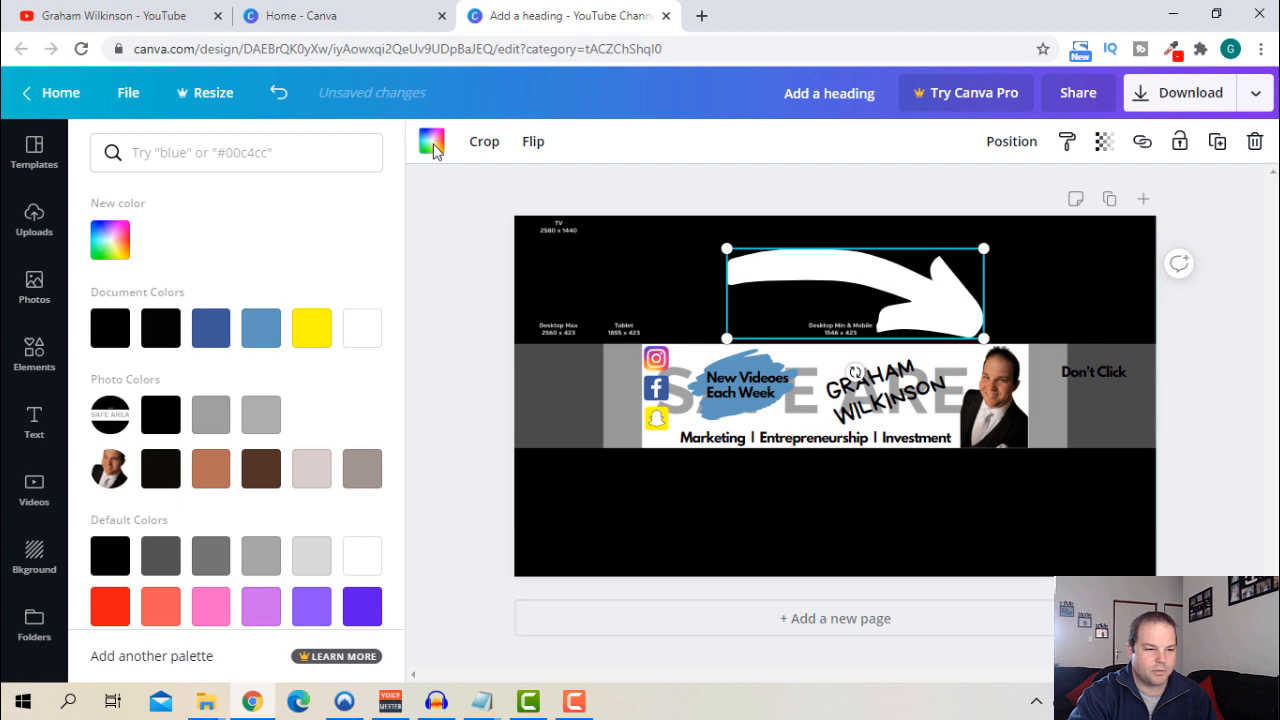
left_click(110, 606)
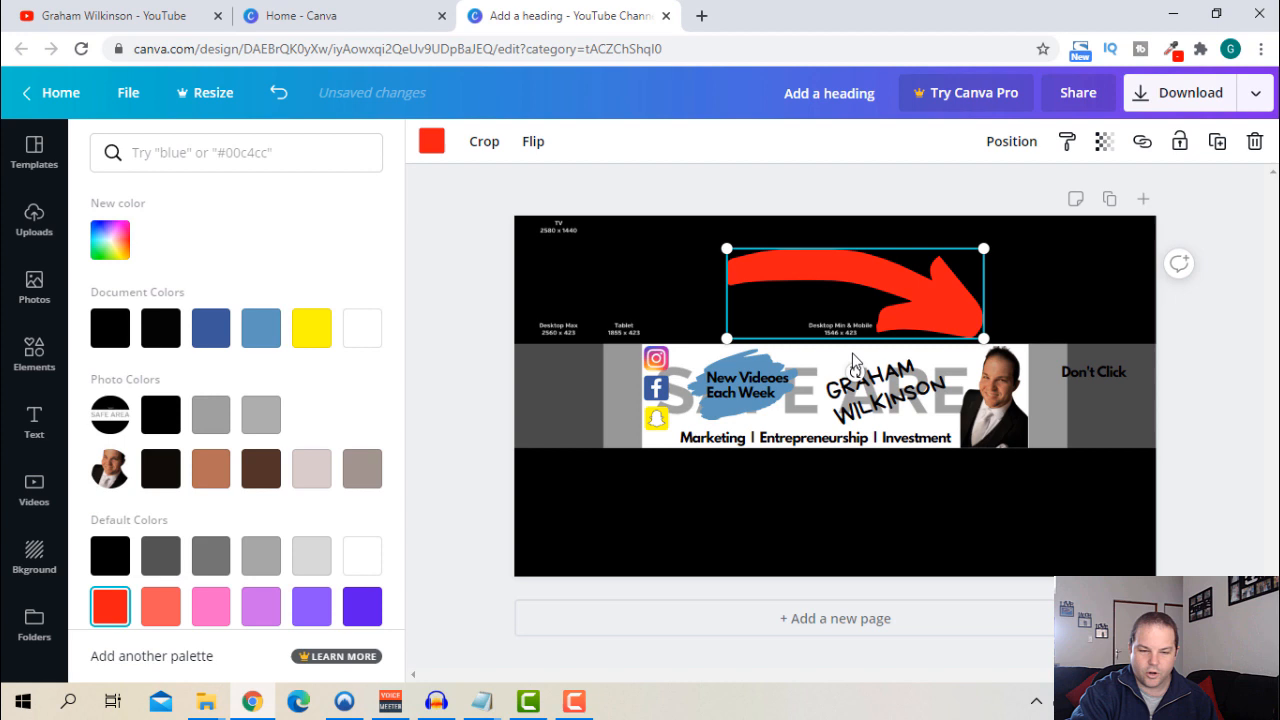
left_click_drag(728, 340, 820, 310)
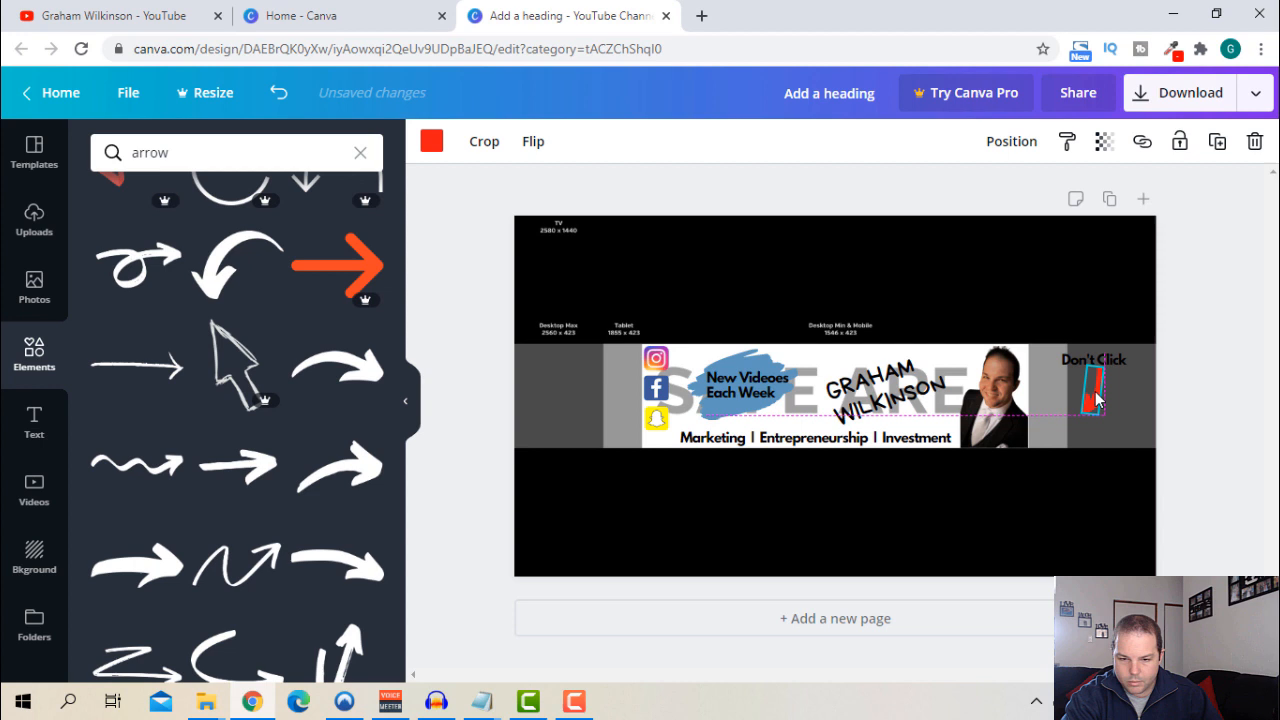
left_click(1090, 390)
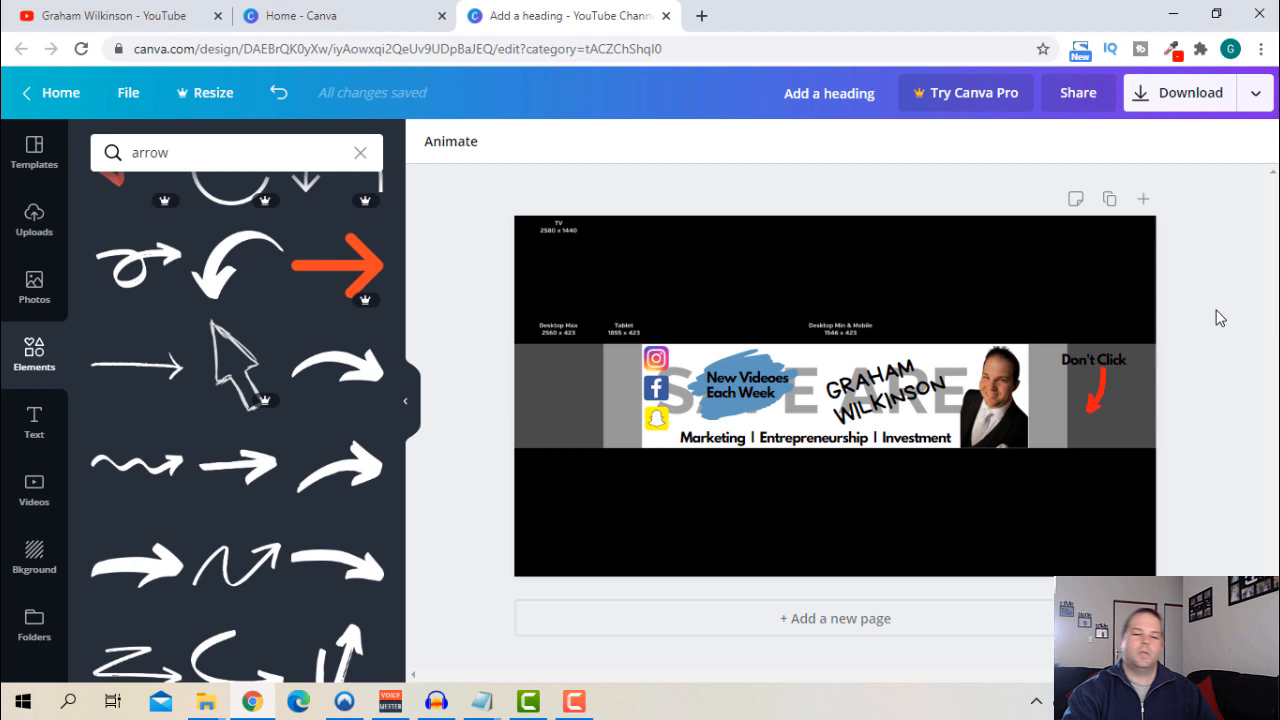
mouse_move(1128, 442)
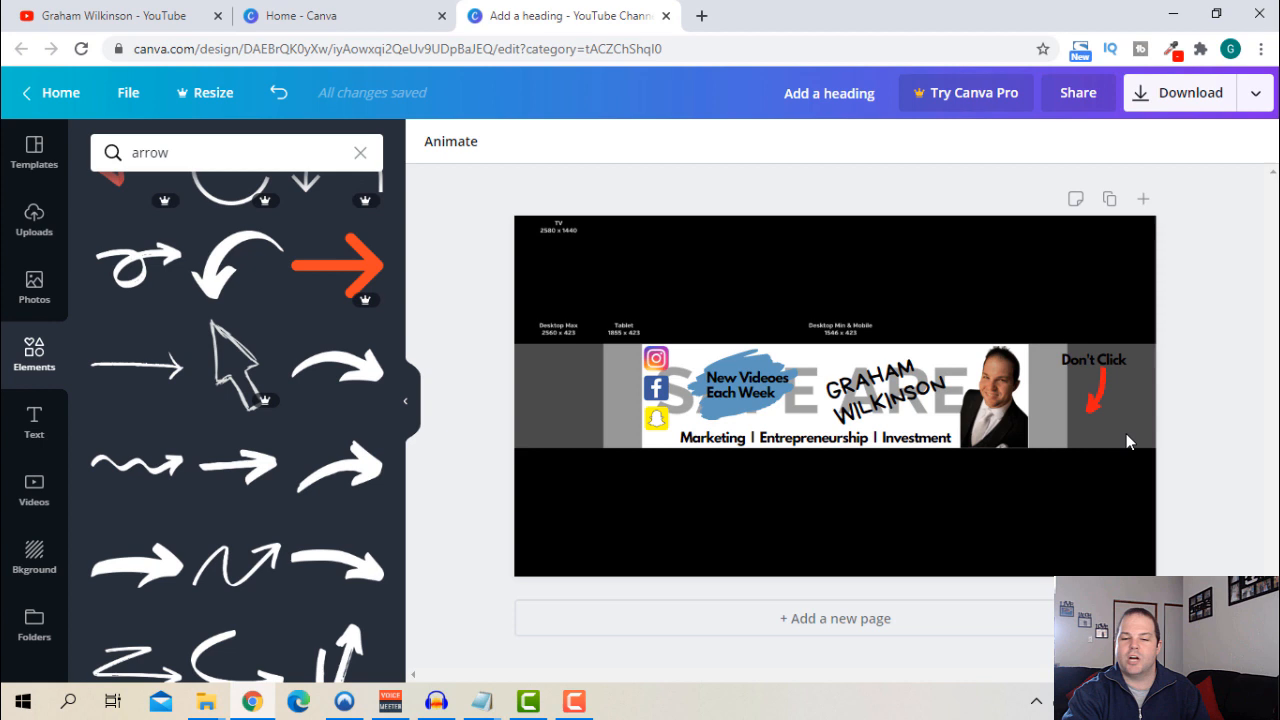
mouse_move(20, 544)
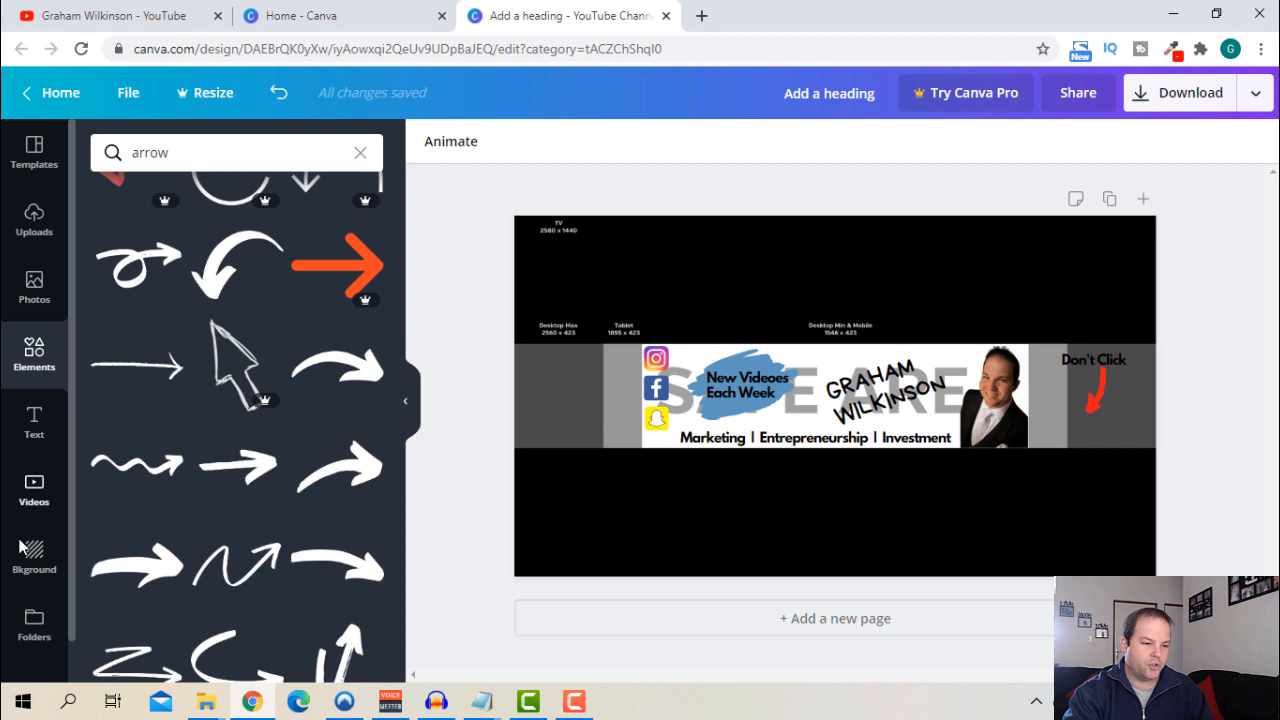
- Apply the snowy northern-lights image as the banner background
left_click(34, 556)
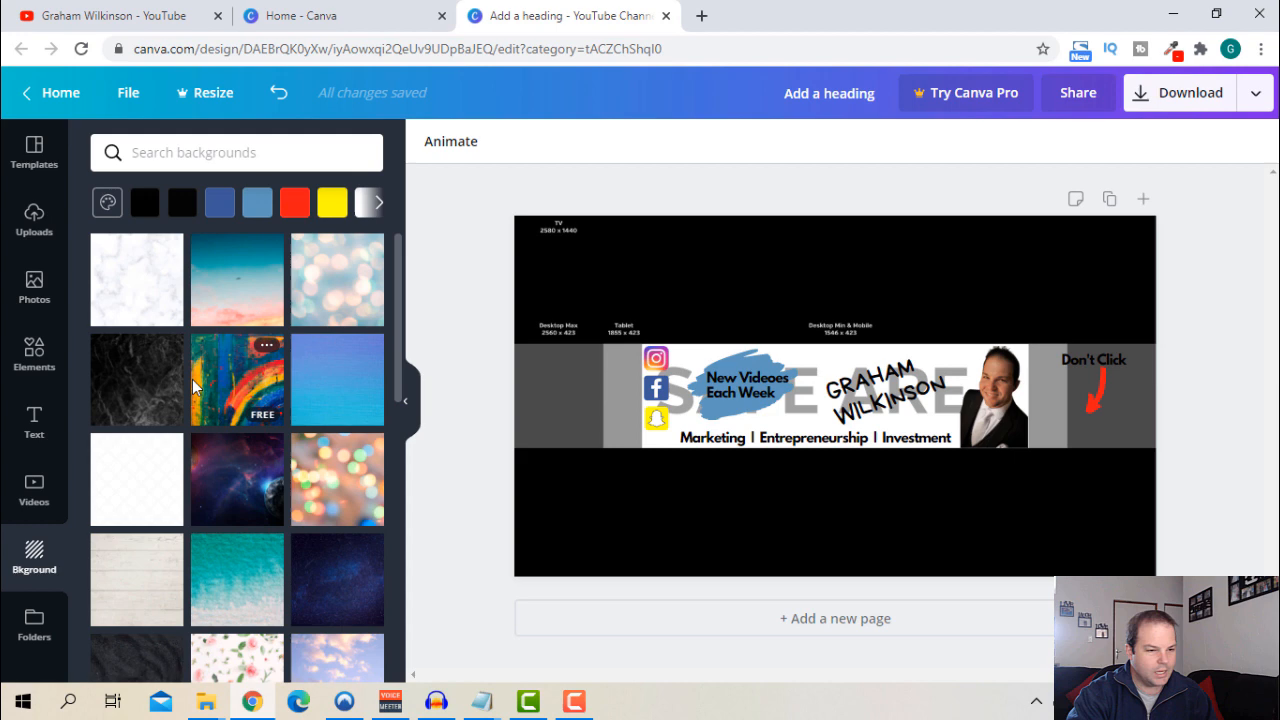
scroll("down", 3)
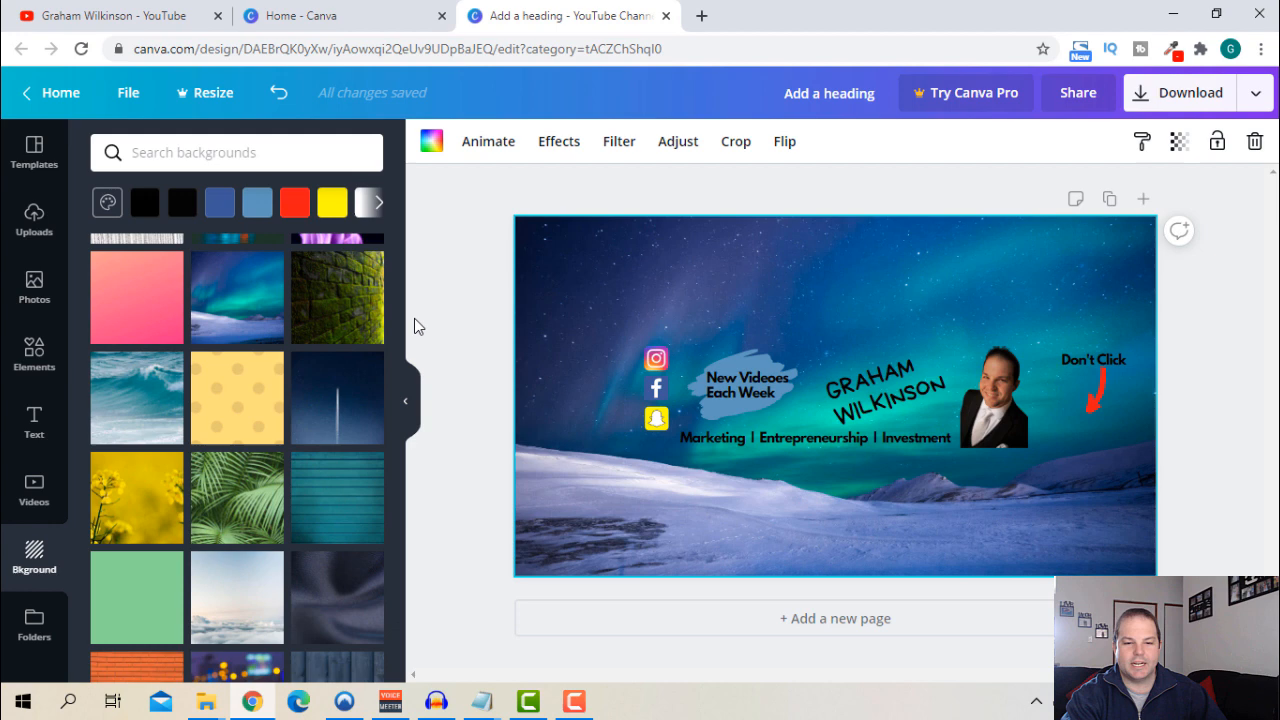
mouse_move(696, 324)
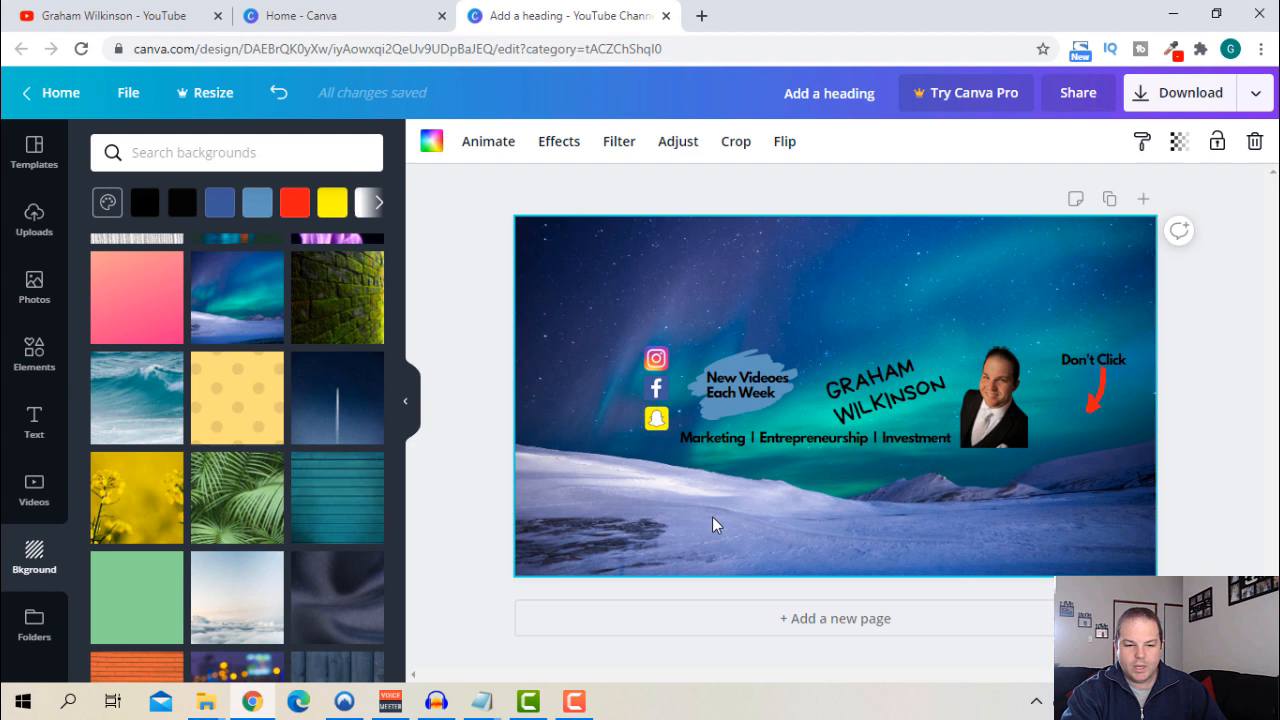
mouse_move(930, 532)
type("YT BANNER")
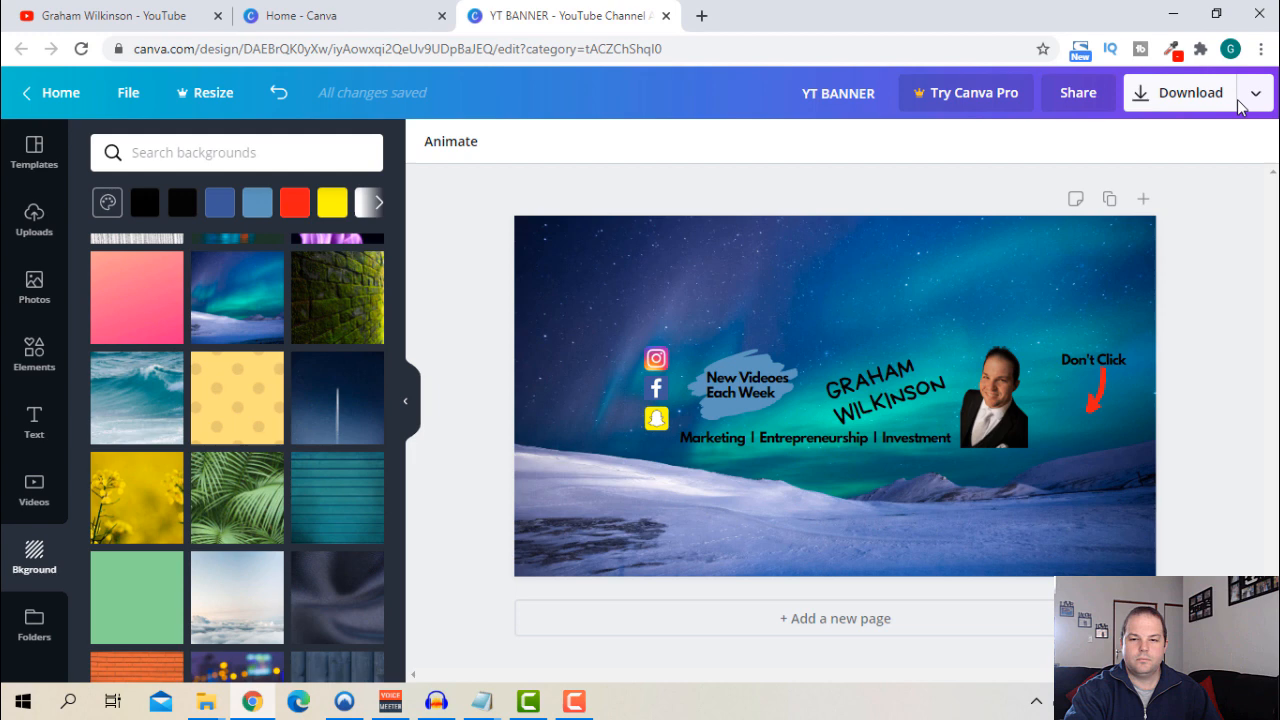
- Download the YT BANNER design as a PNG and dismiss the sharing popup
left_click(1188, 92)
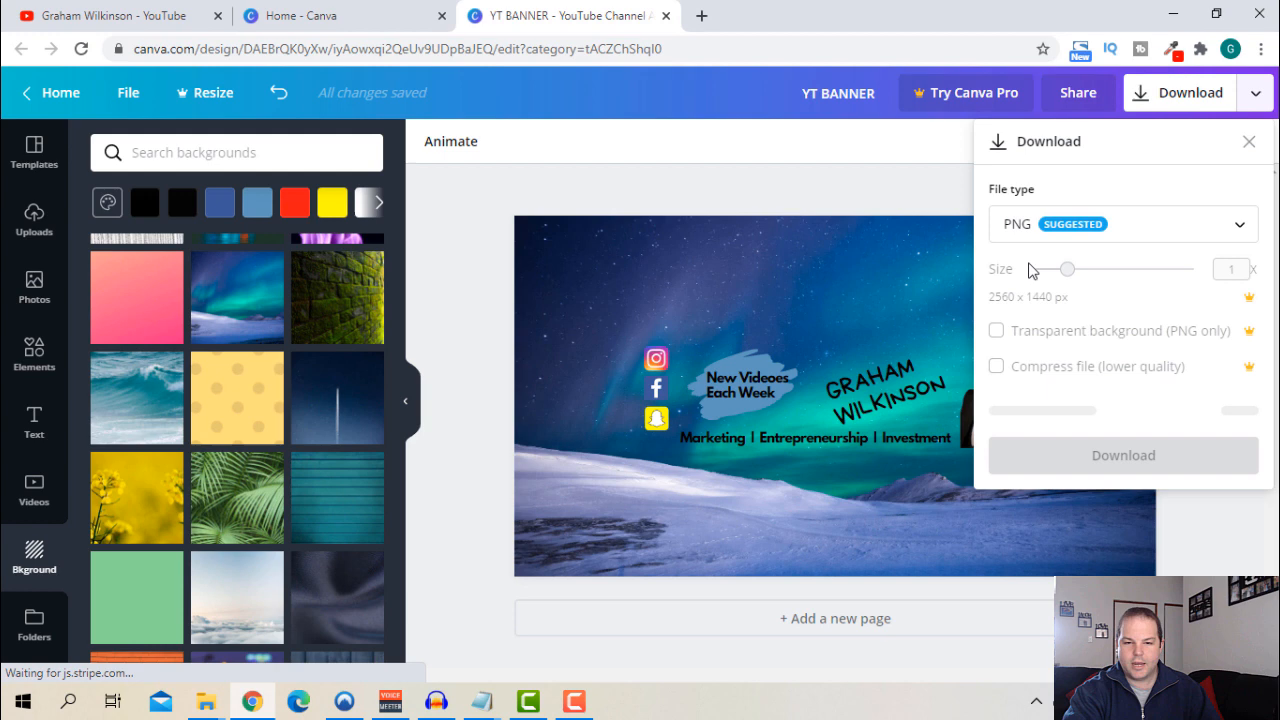
left_click(1124, 456)
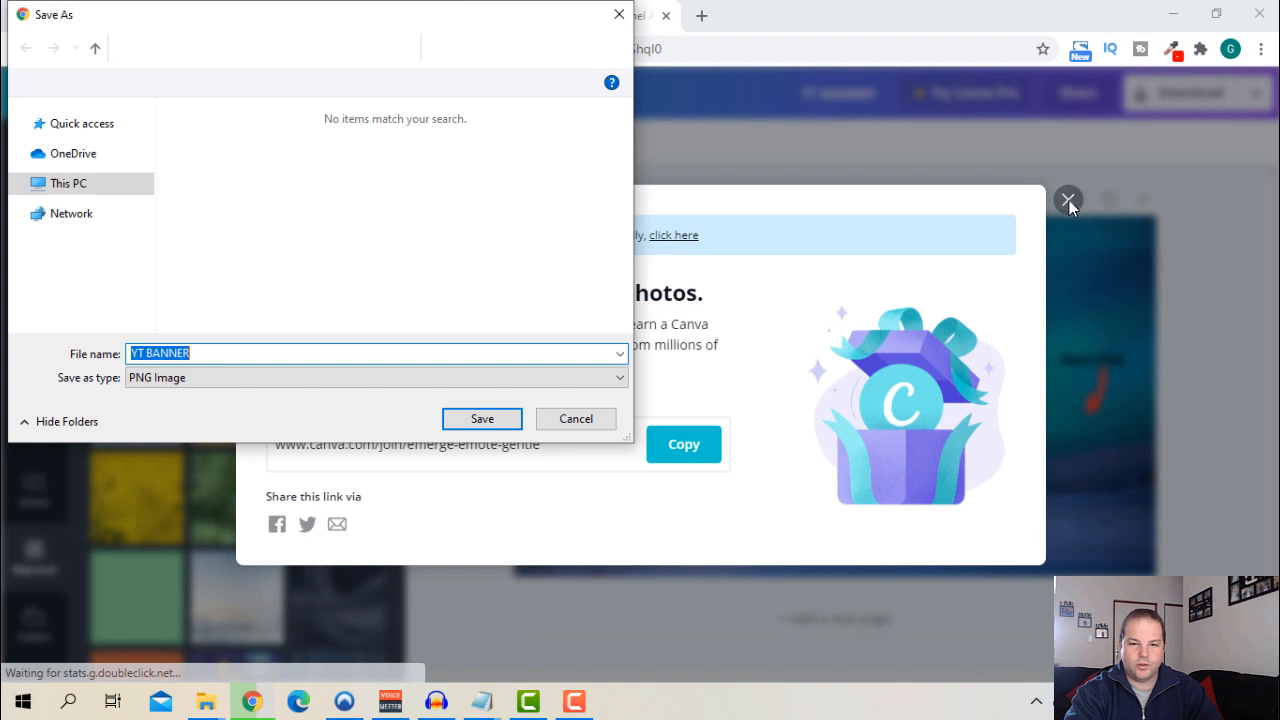
left_click(482, 418)
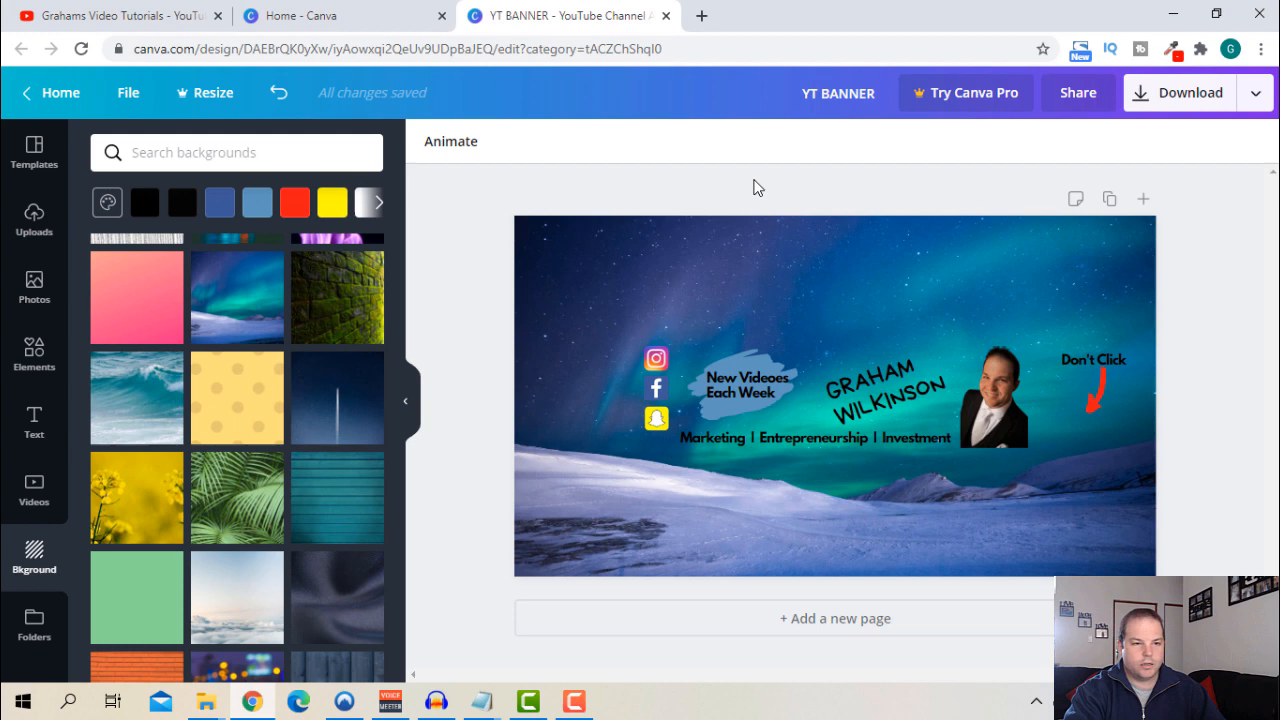
- On the YouTube channel page, start changing channel art and browse the computer for an image
left_click(116, 16)
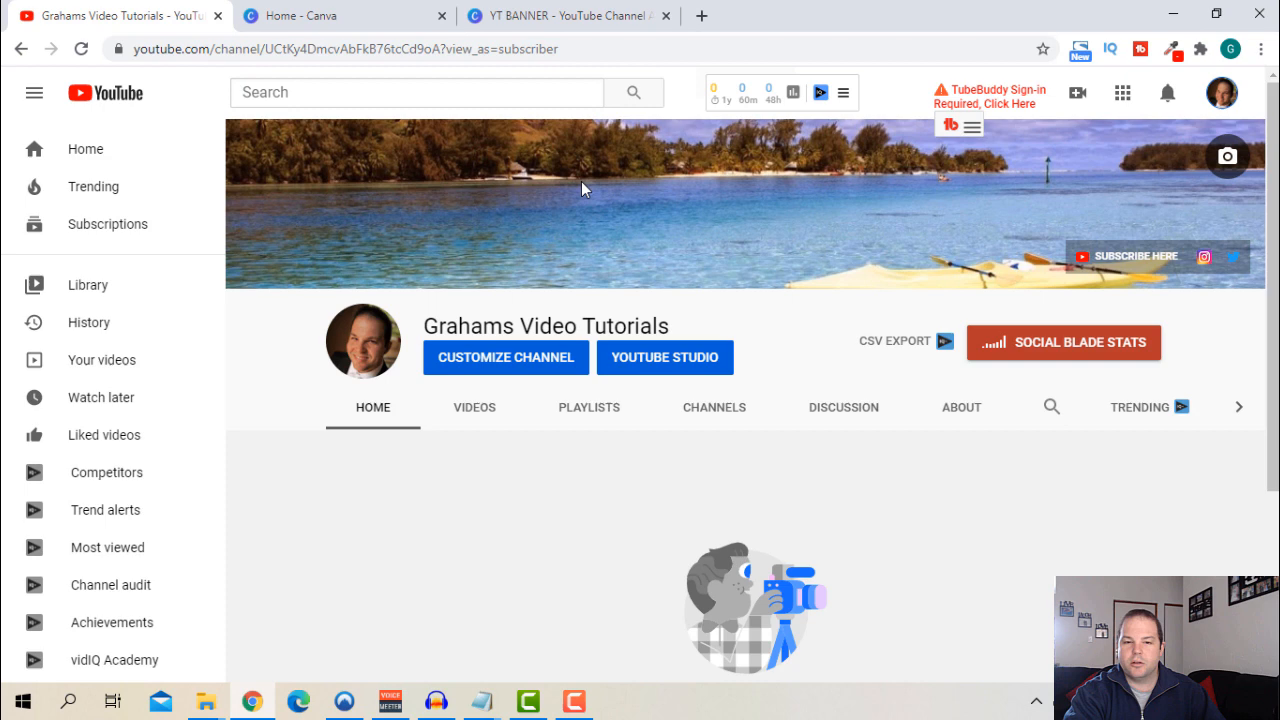
left_click(1228, 156)
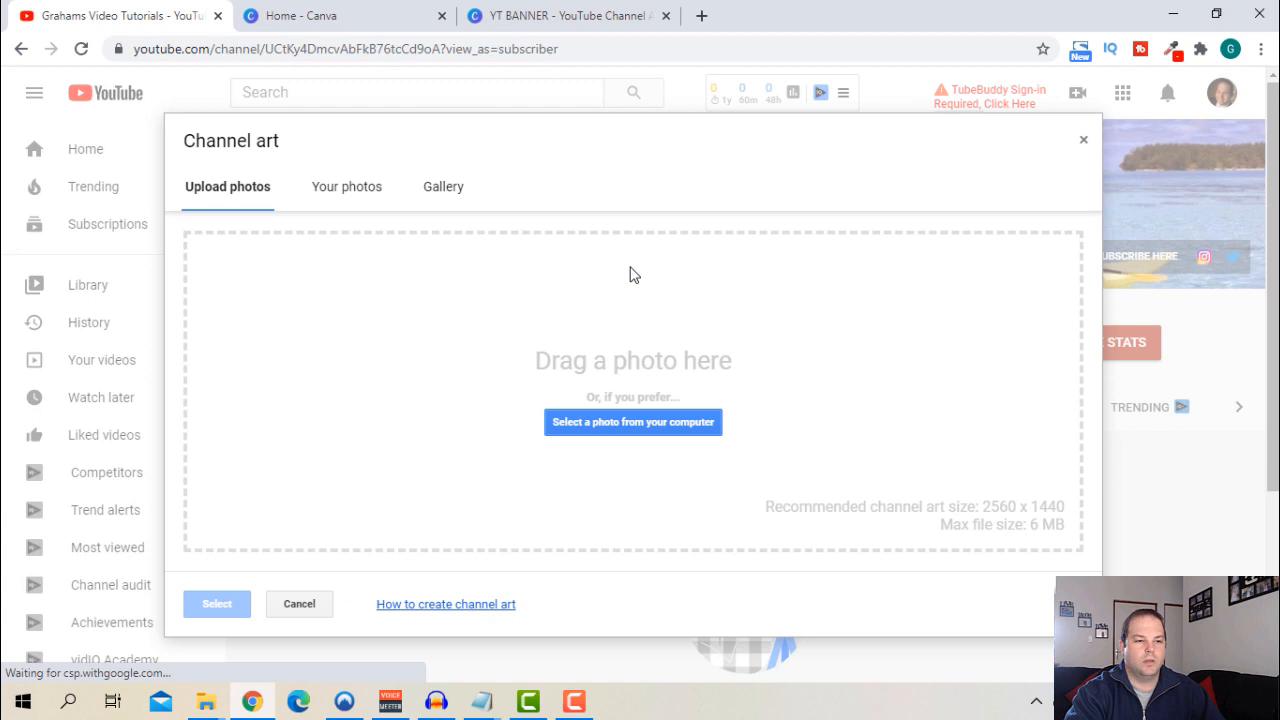
mouse_move(180, 432)
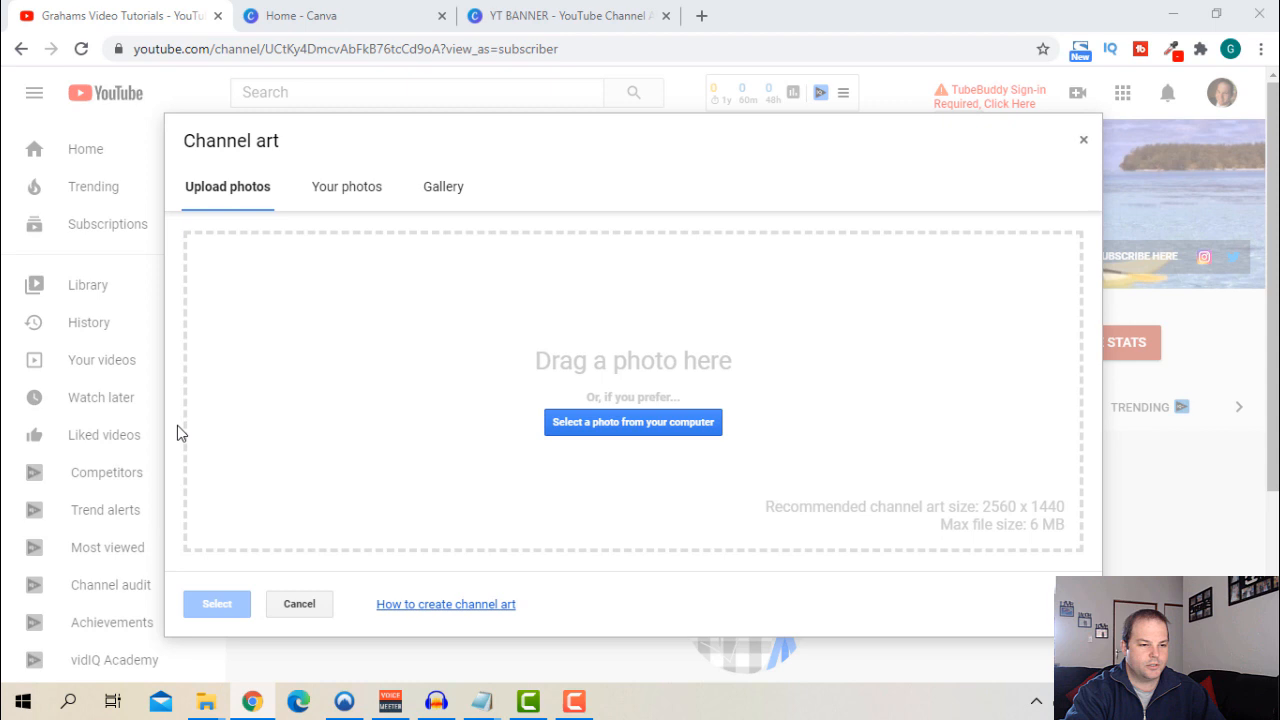
left_click(632, 420)
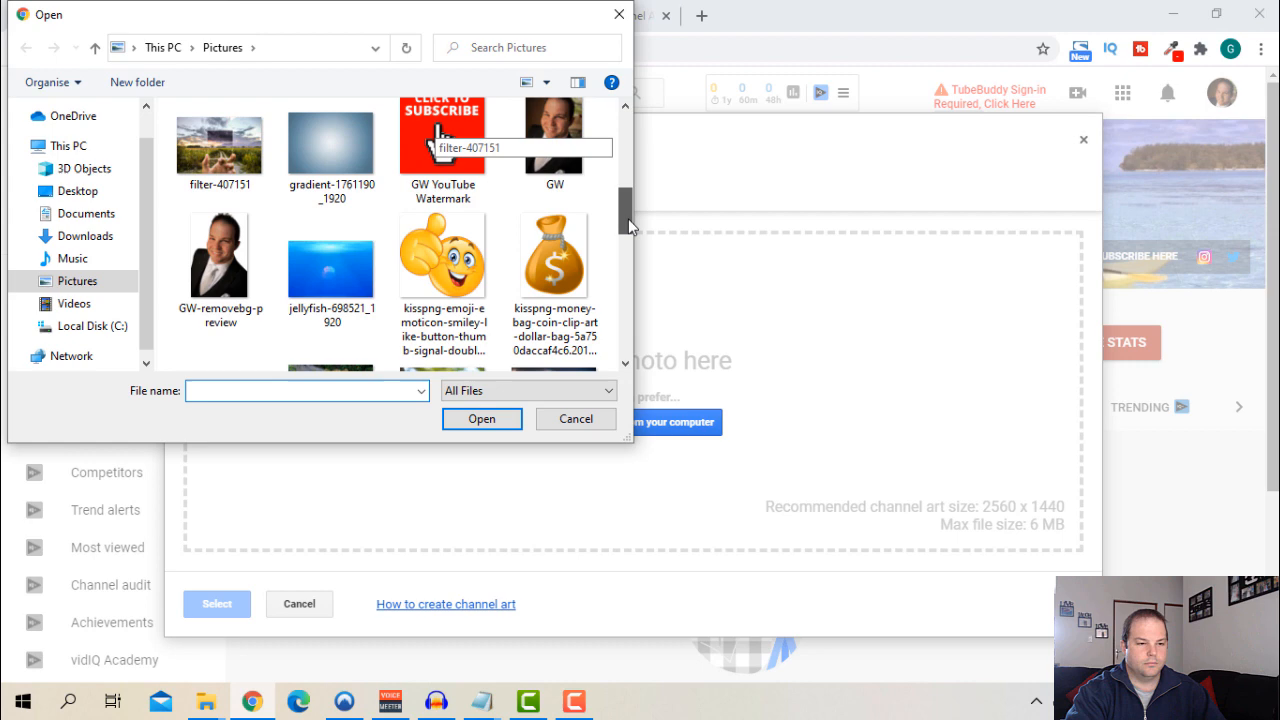
- Upload YT BANNER.png and review its crop and device previews
left_click(576, 418)
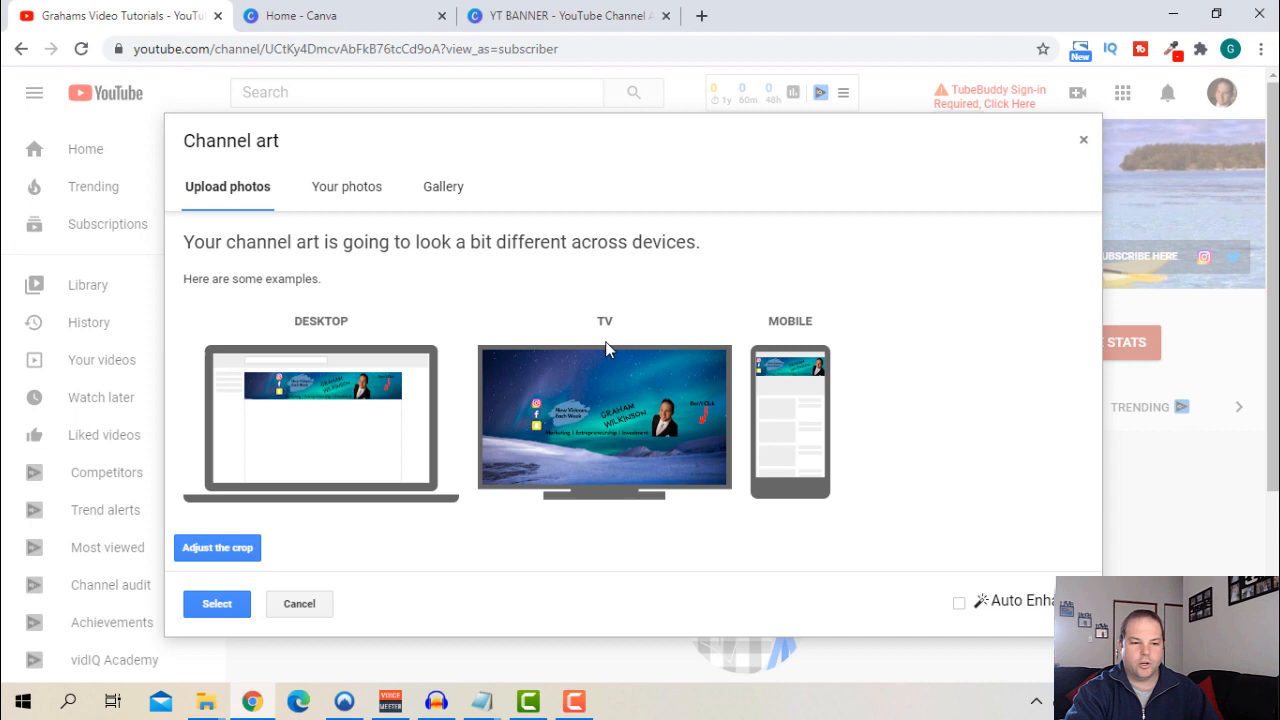
mouse_move(588, 438)
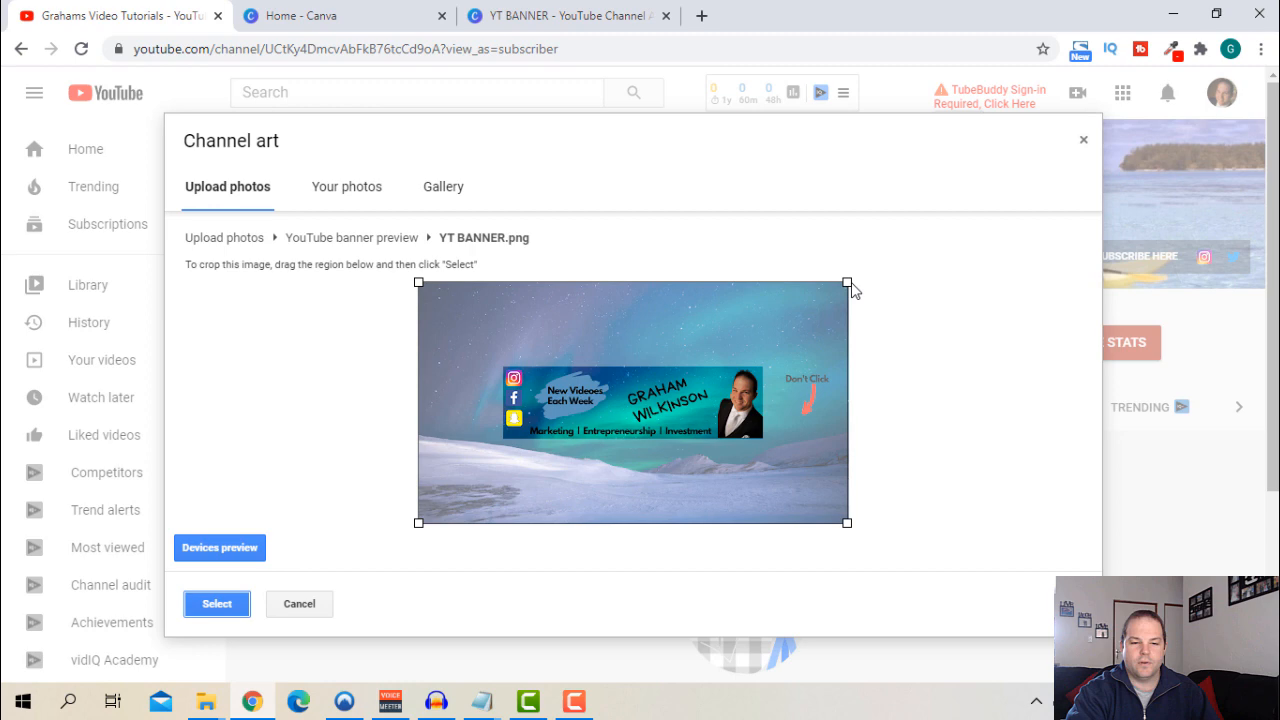
left_click(300, 604)
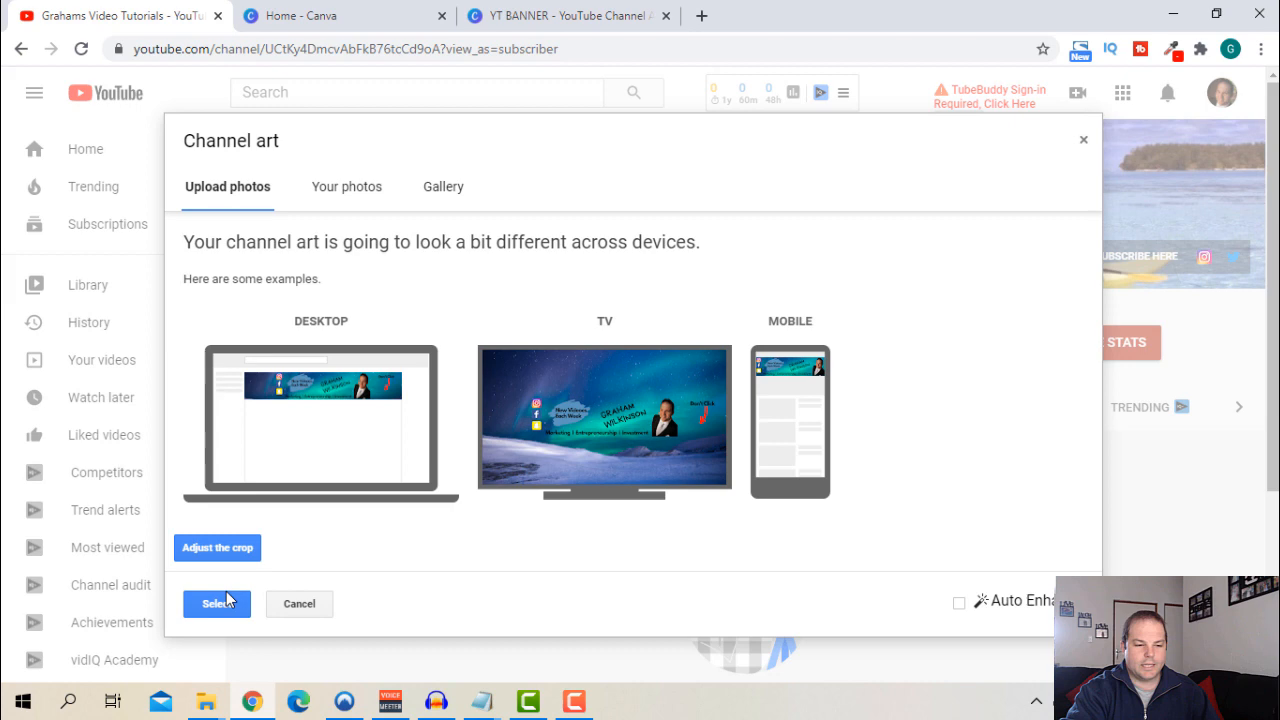
- Apply YT BANNER as the channel's art
left_click(214, 604)
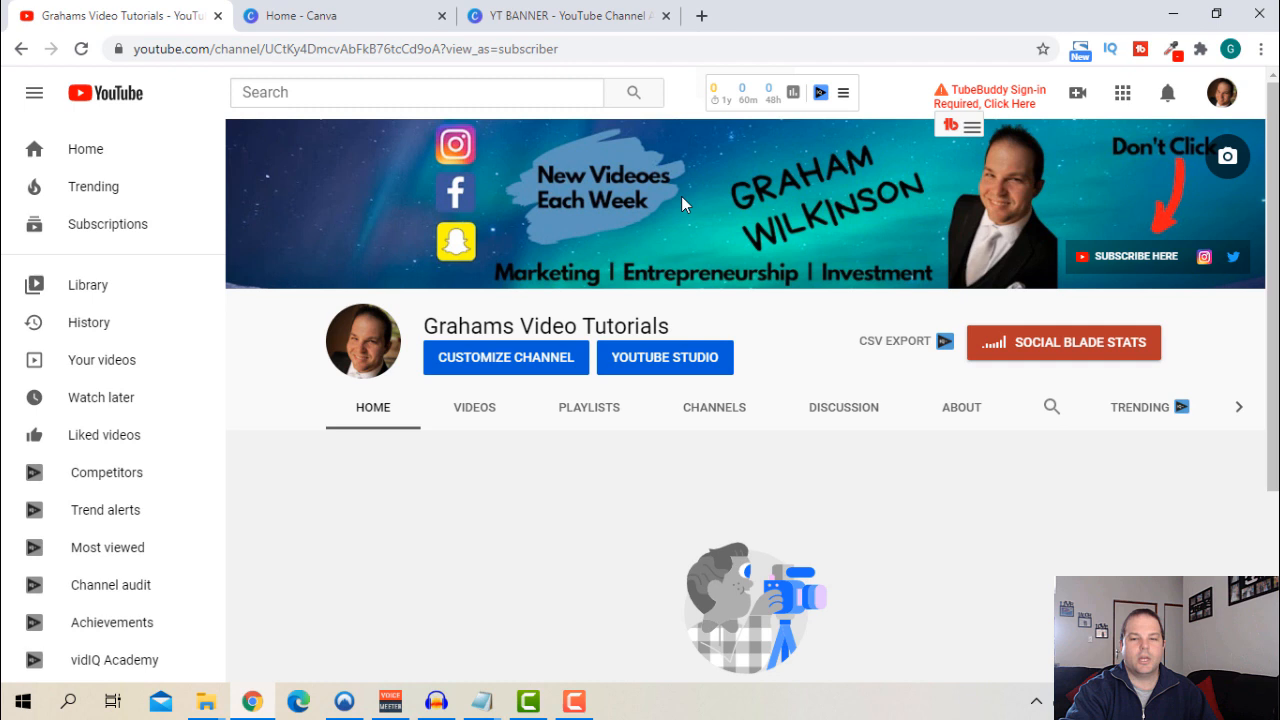
mouse_move(816, 206)
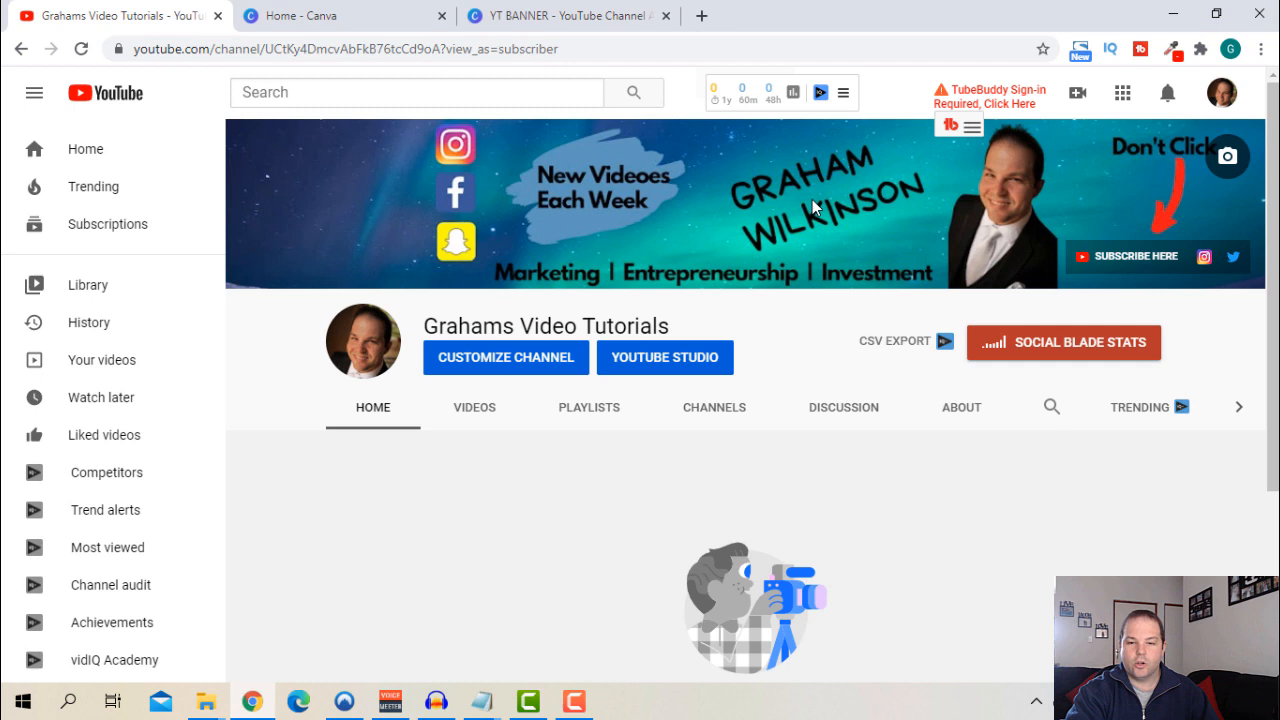